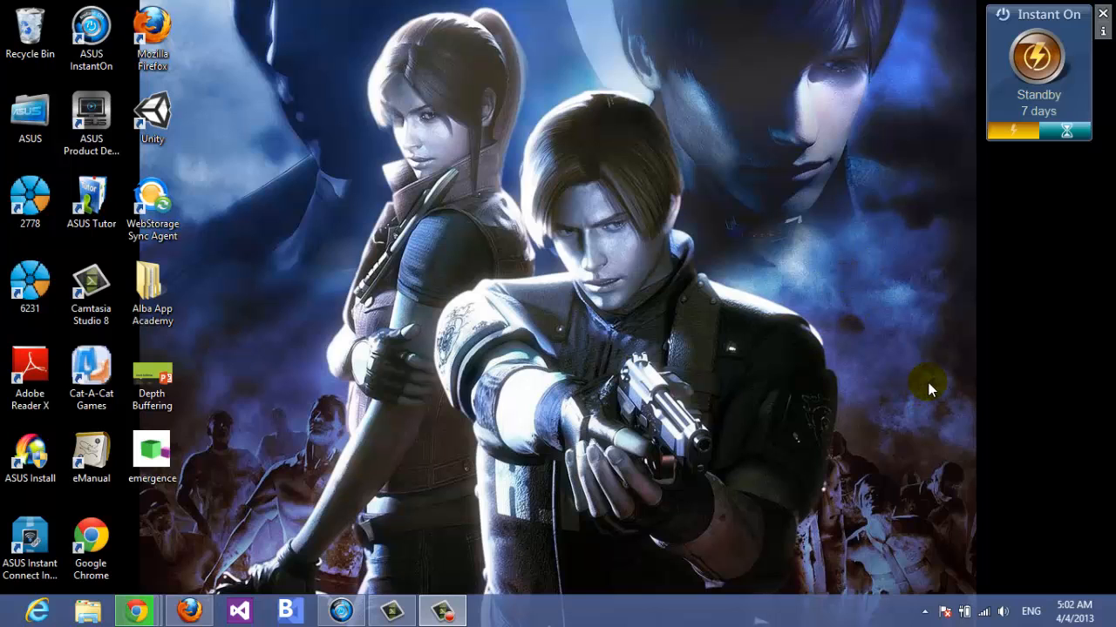
pyautogui.moveTo(427, 498)
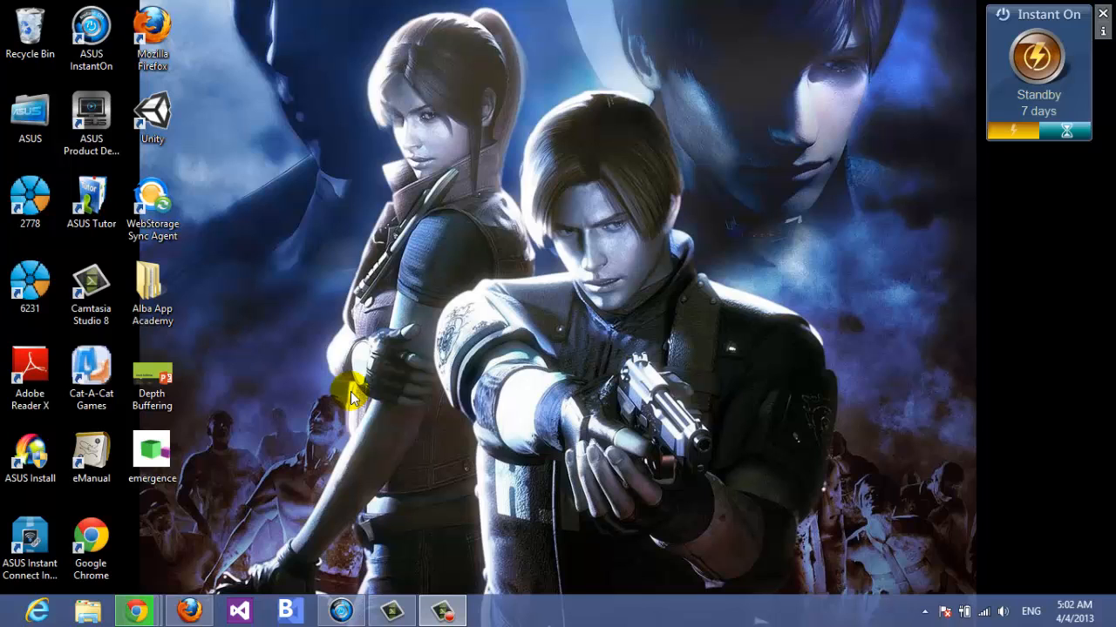
pyautogui.moveTo(300, 584)
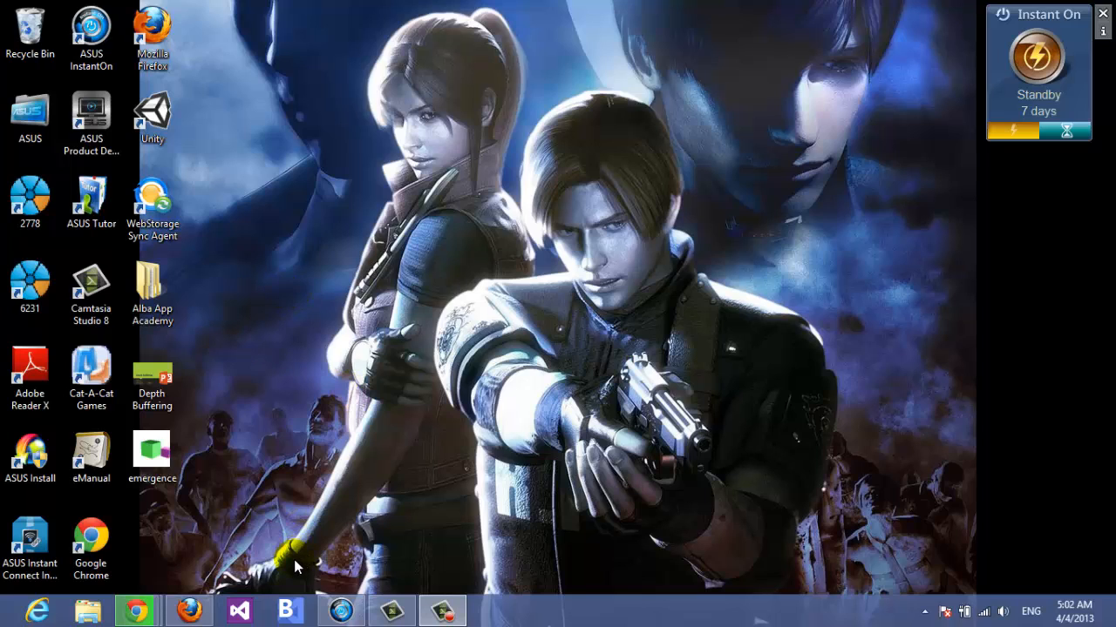
pyautogui.moveTo(275, 565)
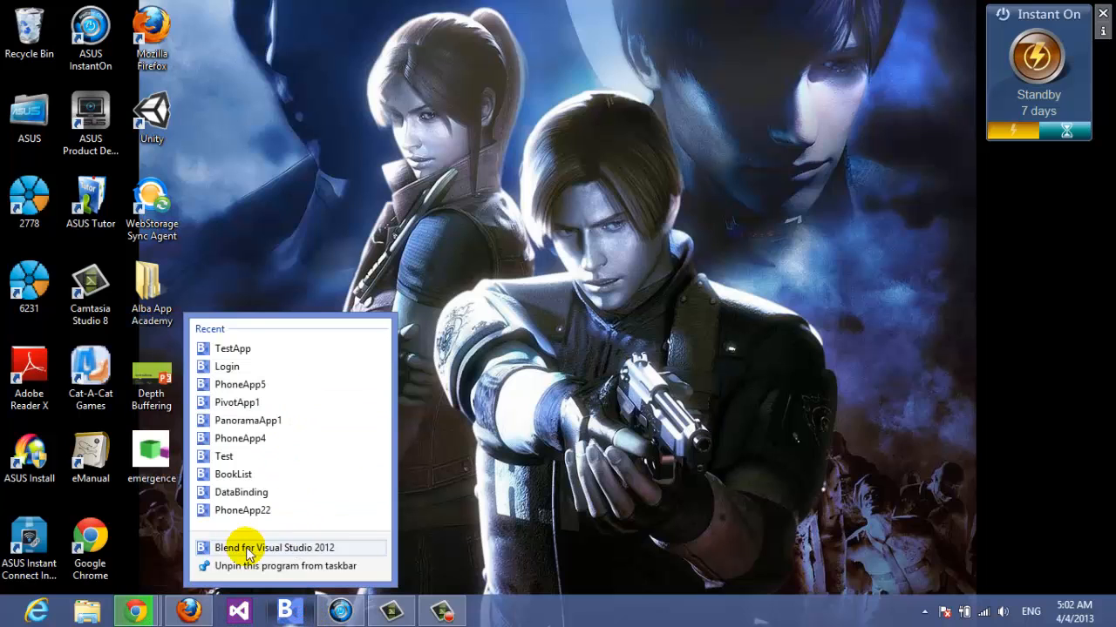
# - Launch Blend for Visual Studio 2012 and start a new project
pyautogui.click(272, 547)
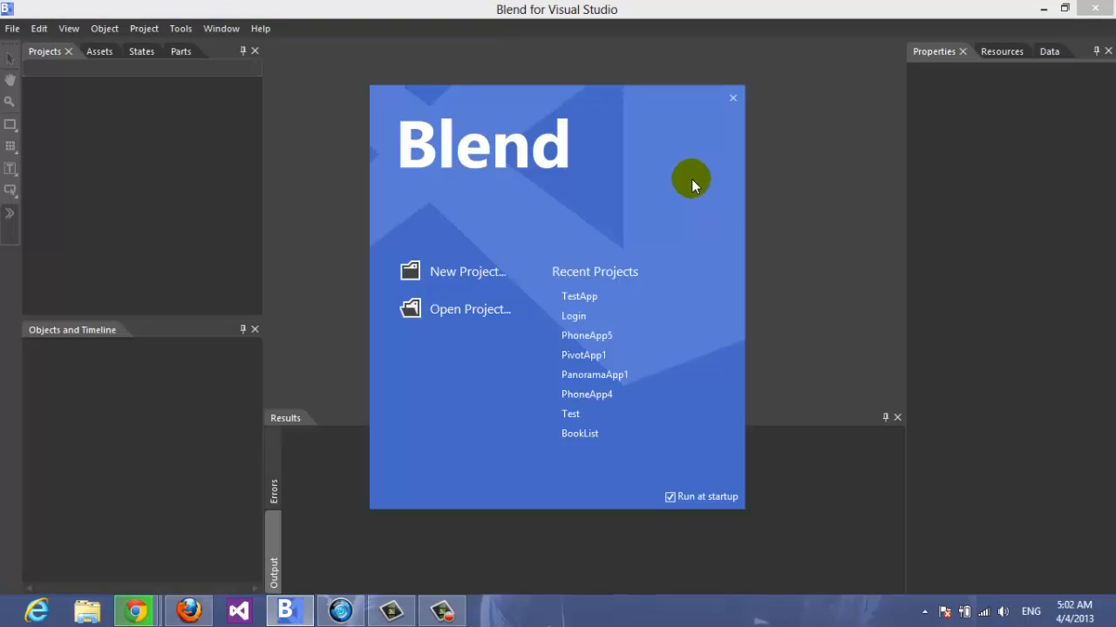
pyautogui.click(467, 272)
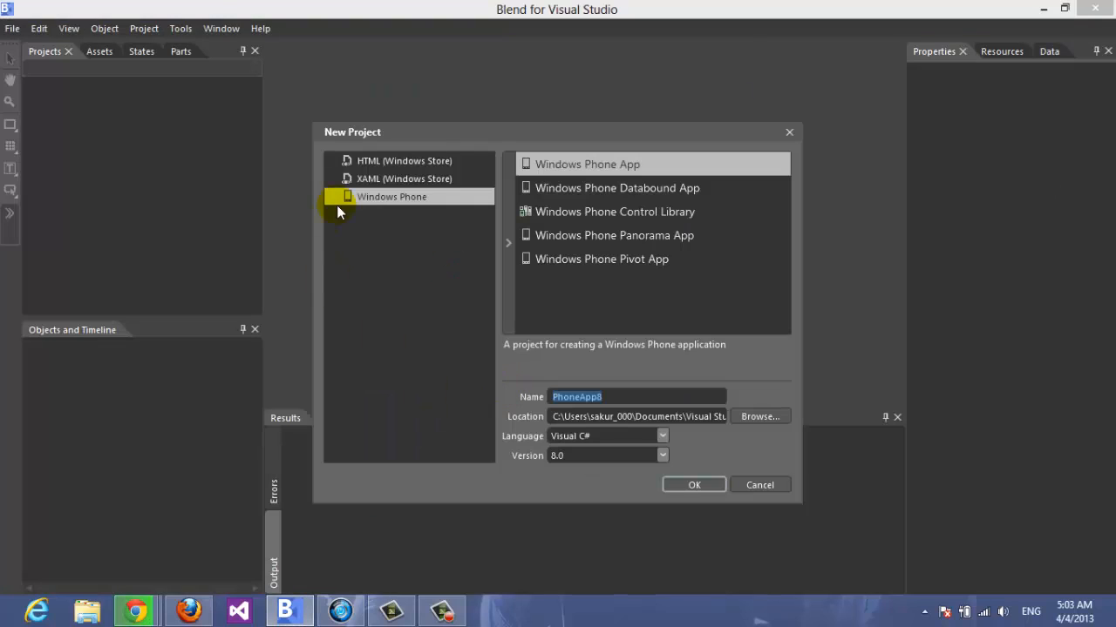
# - Browse the HTML and XAML Windows Store categories, then settle on the Windows Phone templates
pyautogui.click(405, 160)
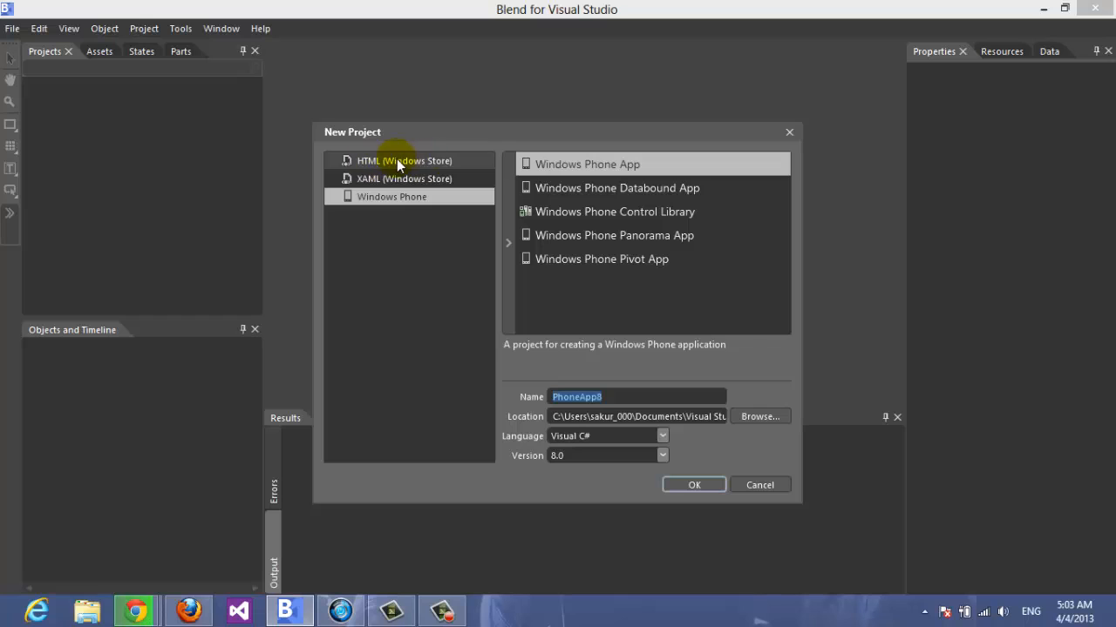
pyautogui.click(393, 160)
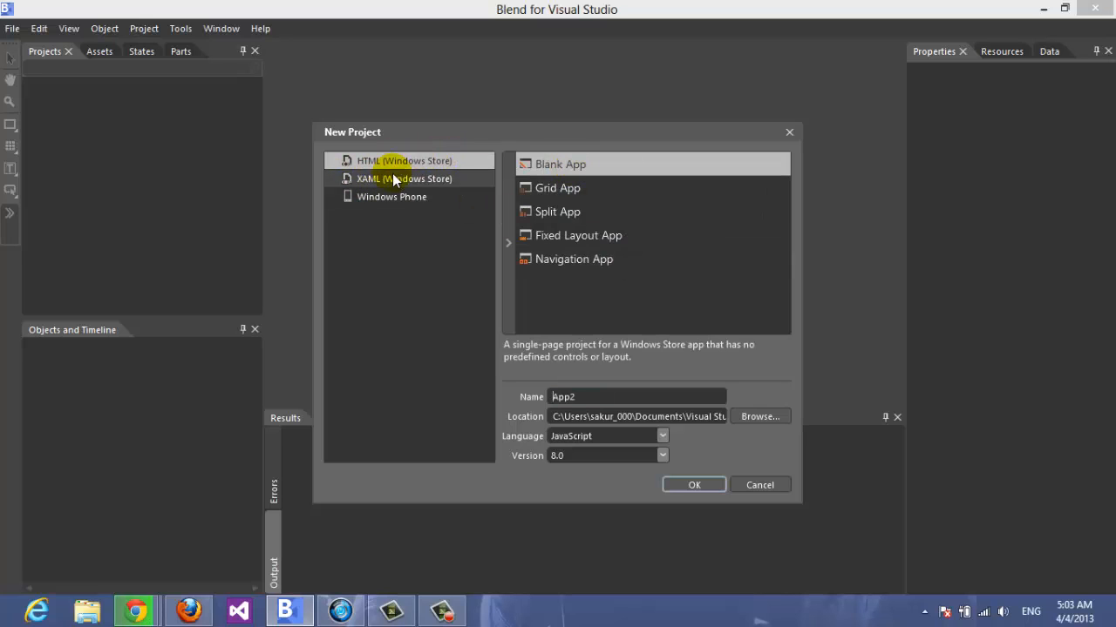
pyautogui.click(404, 178)
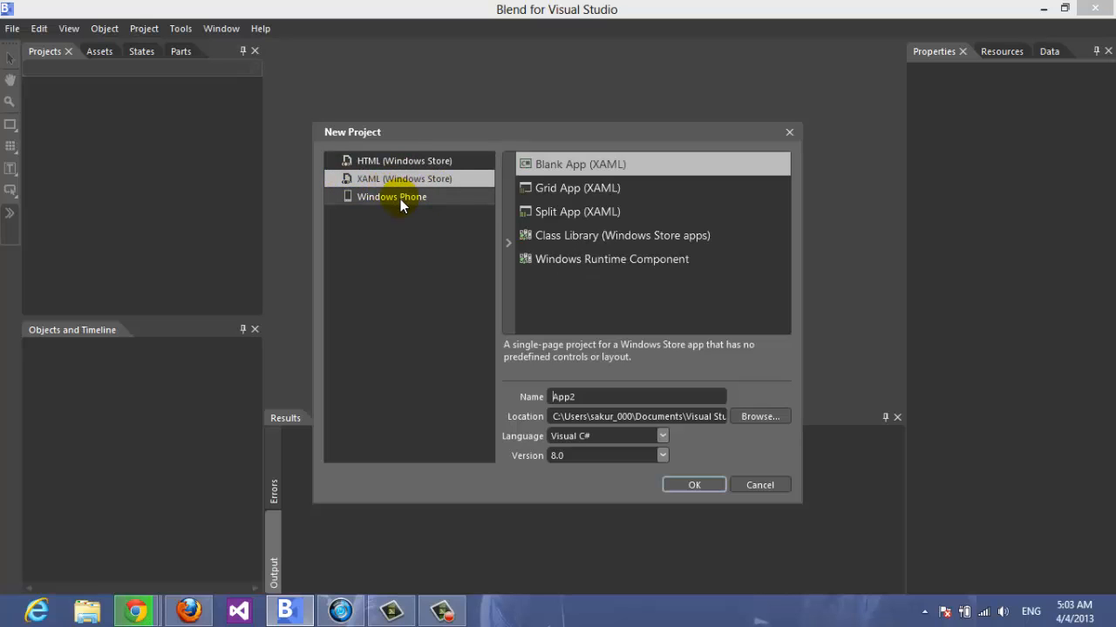
pyautogui.click(391, 196)
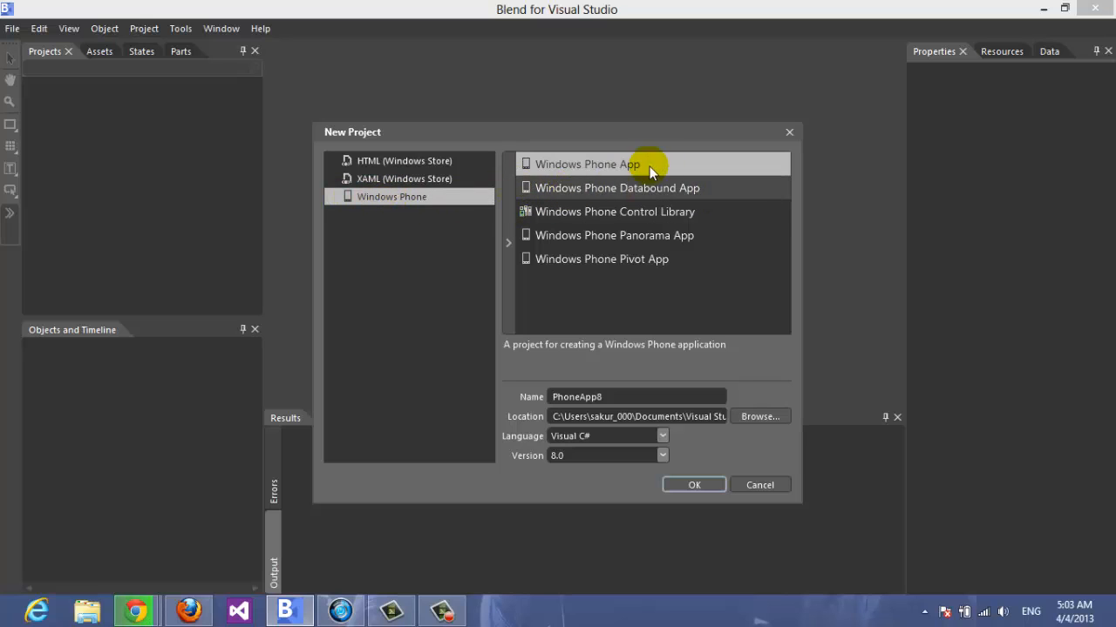
pyautogui.moveTo(537, 171)
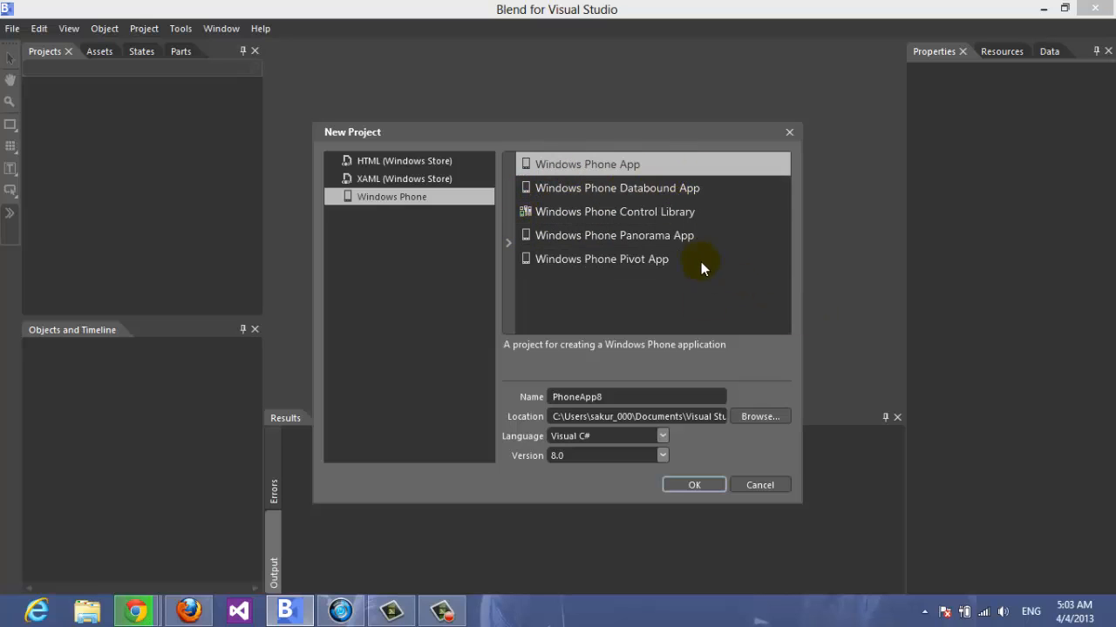
pyautogui.moveTo(575, 251)
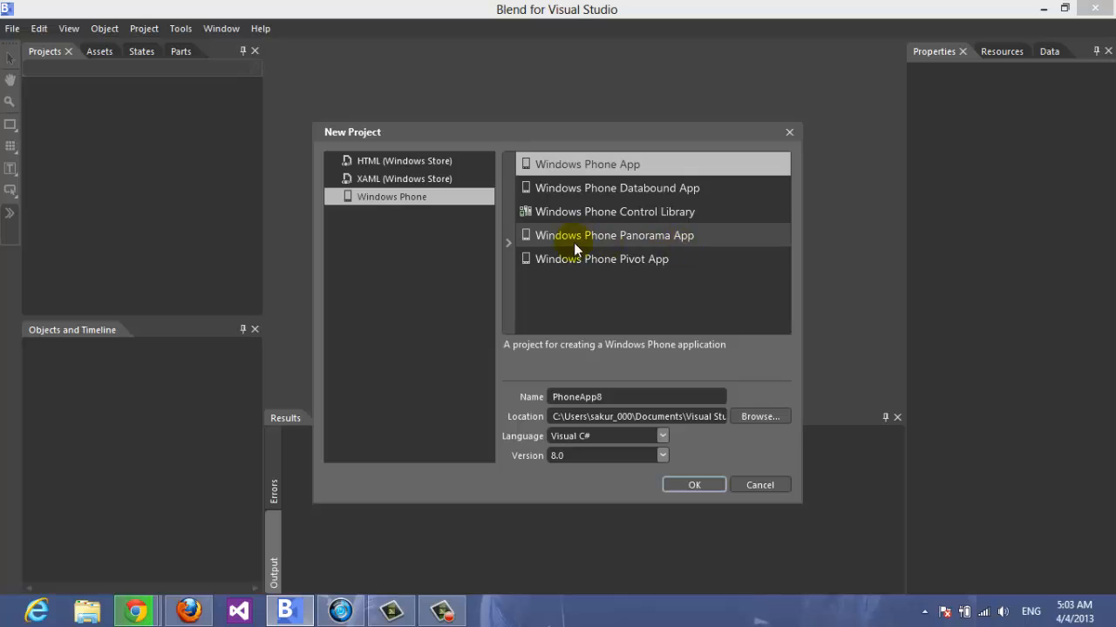
pyautogui.moveTo(671, 265)
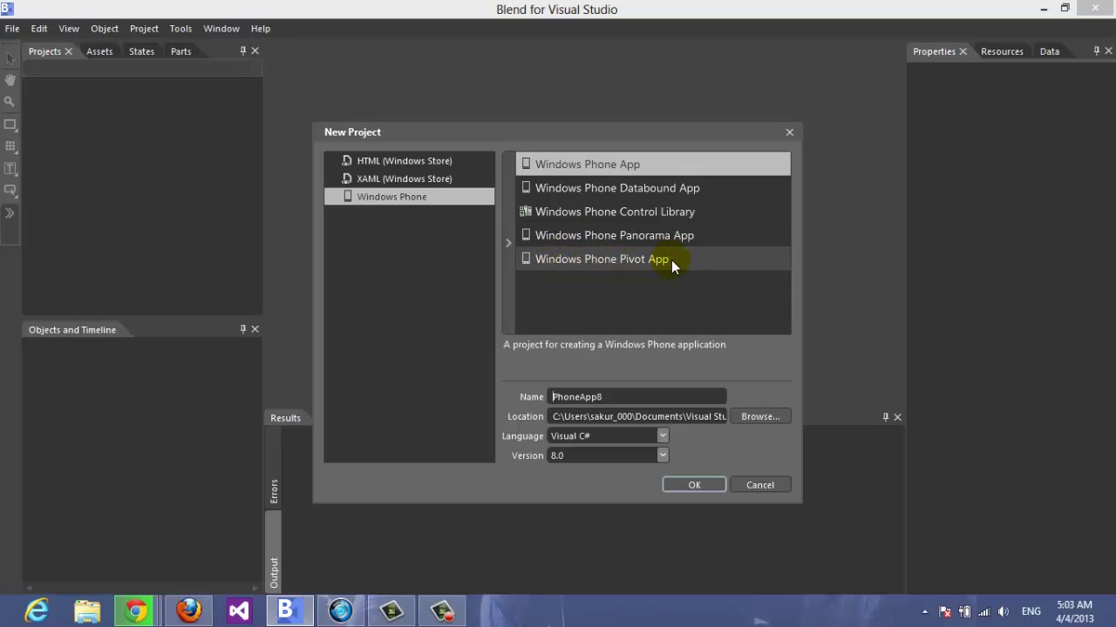
pyautogui.moveTo(592, 180)
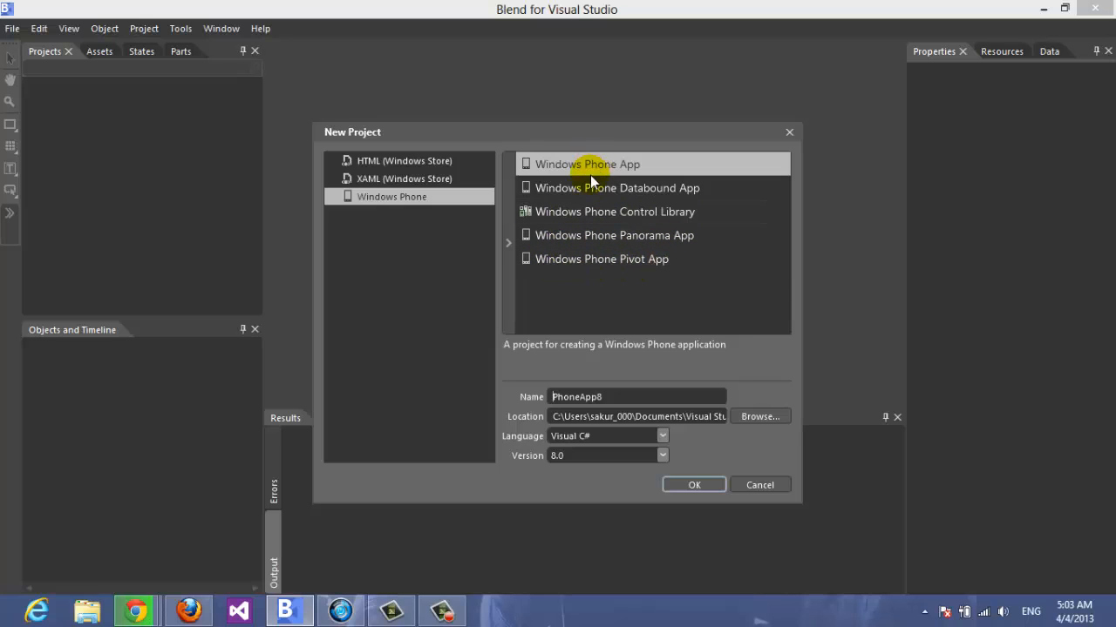
# - Keep the plain Windows Phone App template and name the project Hello_World
pyautogui.click(613, 235)
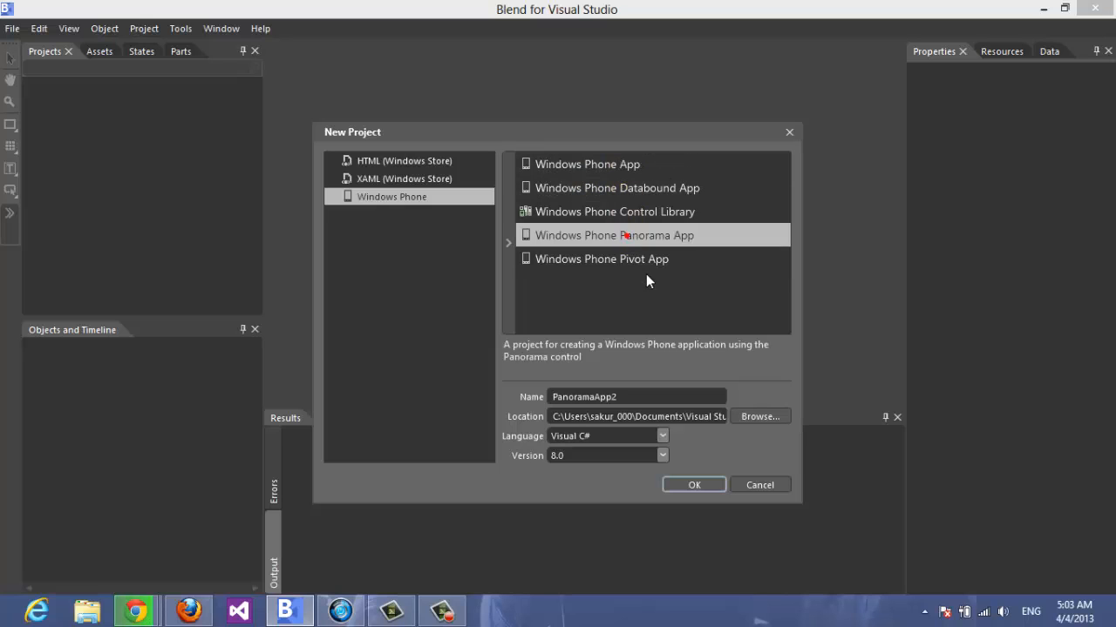
pyautogui.click(585, 164)
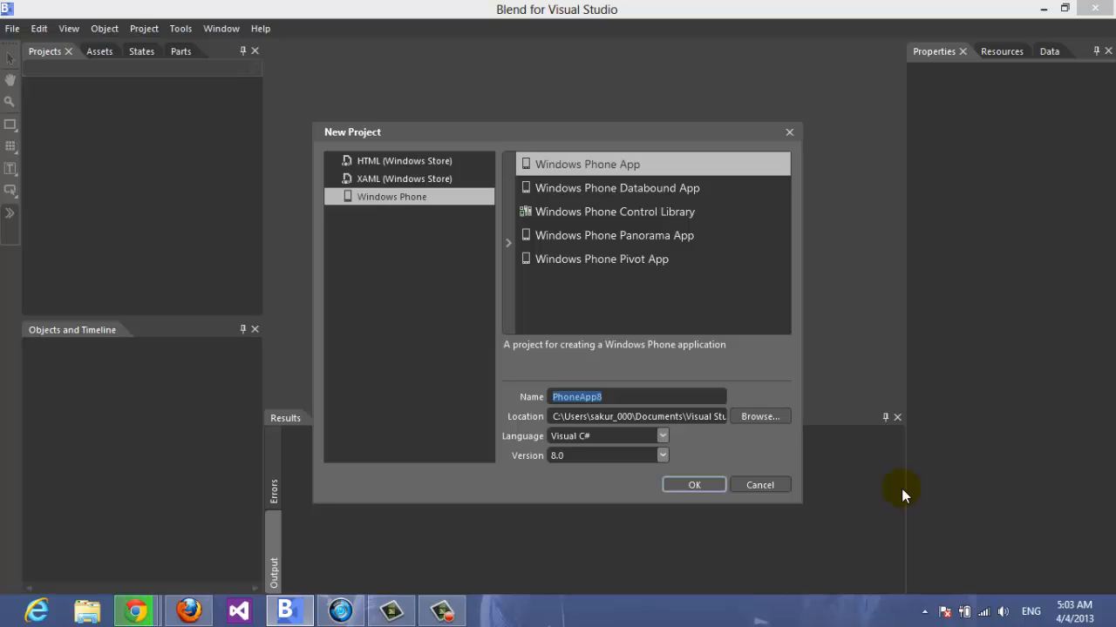
pyautogui.write('Tes')
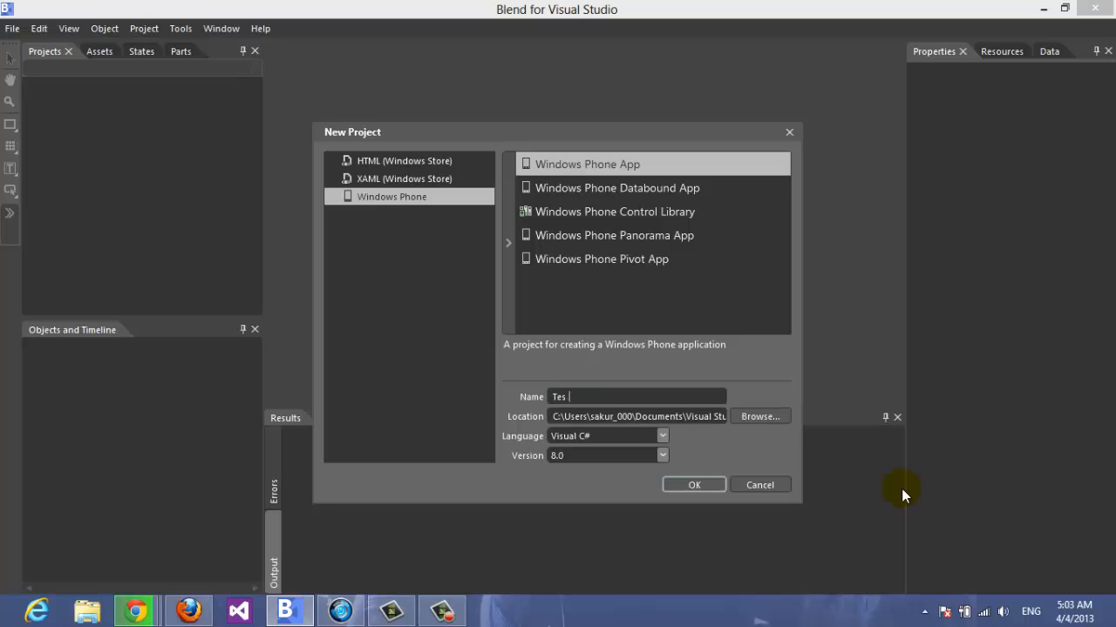
pyautogui.write('W')
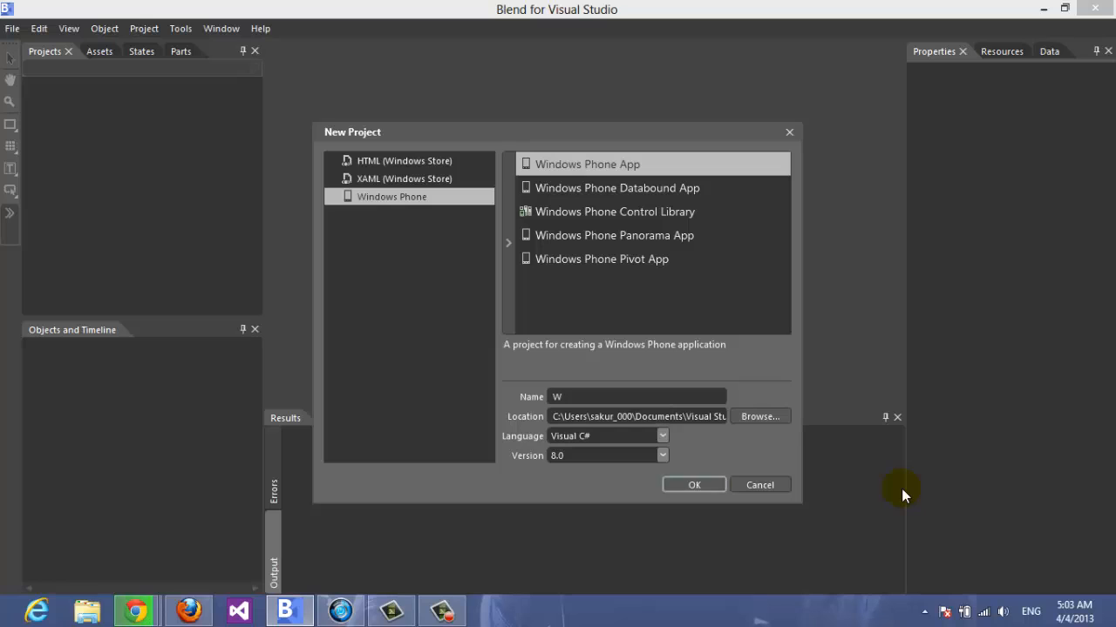
pyautogui.write('Hello')
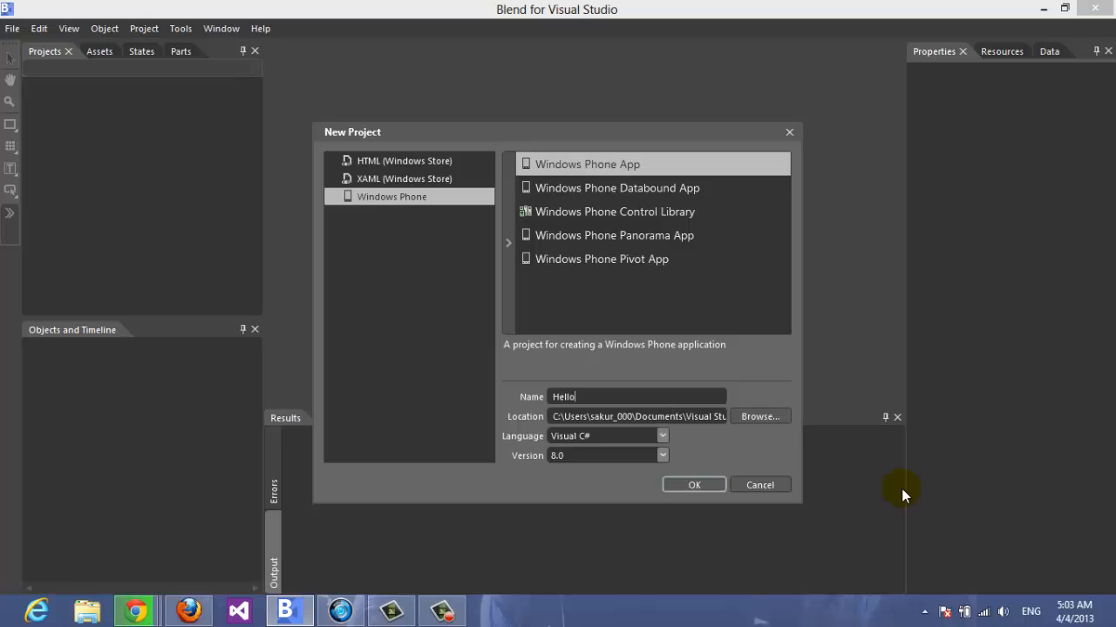
pyautogui.write('_World')
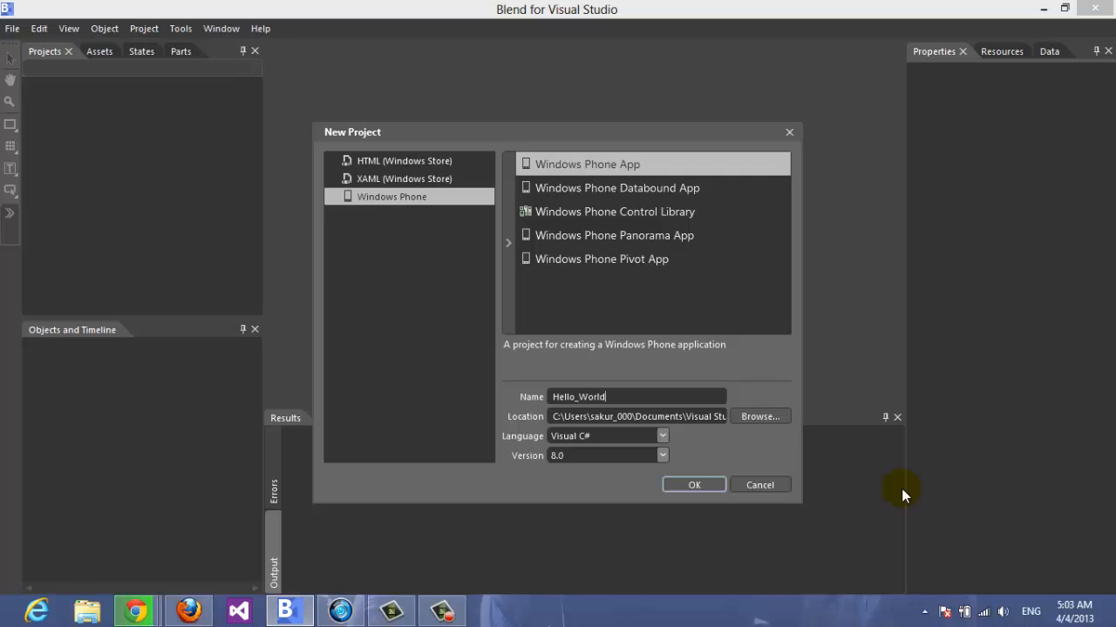
pyautogui.moveTo(636, 449)
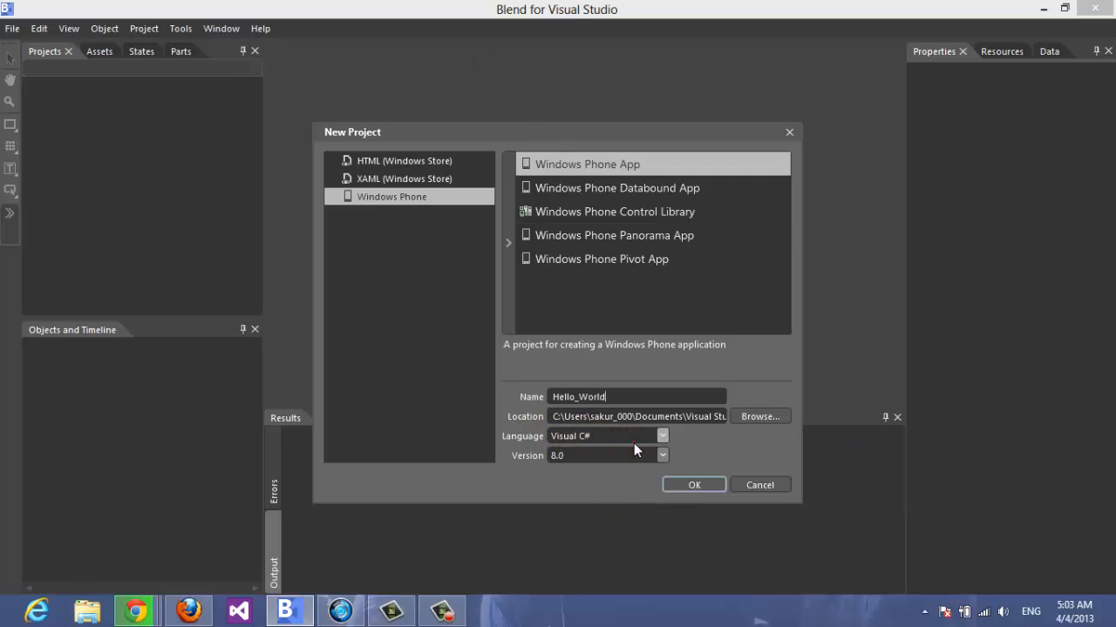
# - Confirm Visual C# as the language and check the available Windows Phone versions (8.0)
pyautogui.click(662, 435)
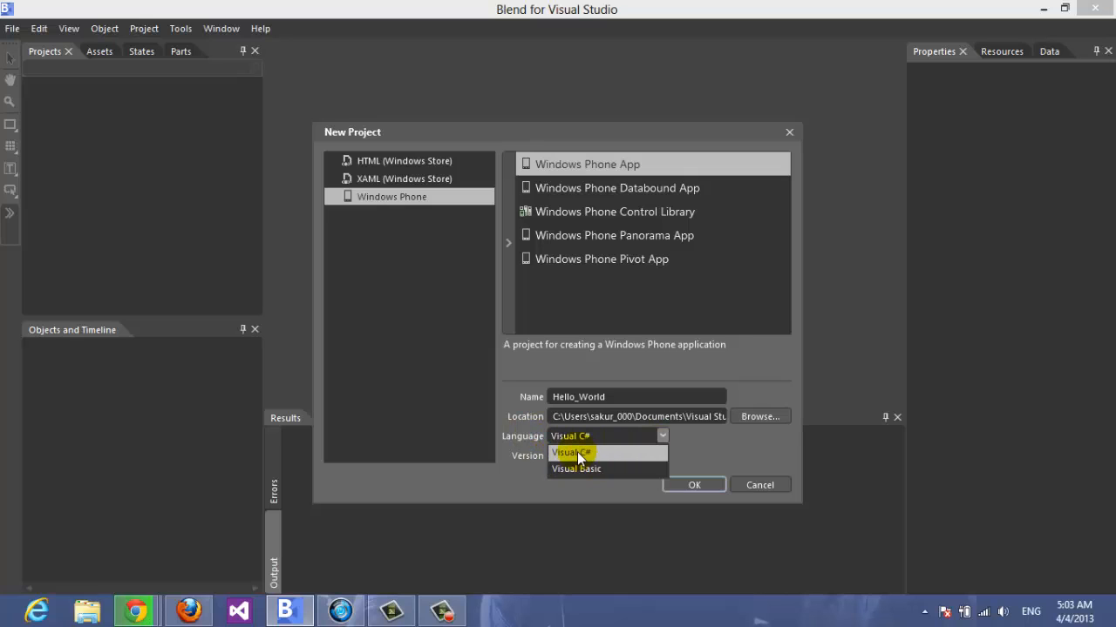
pyautogui.moveTo(617, 469)
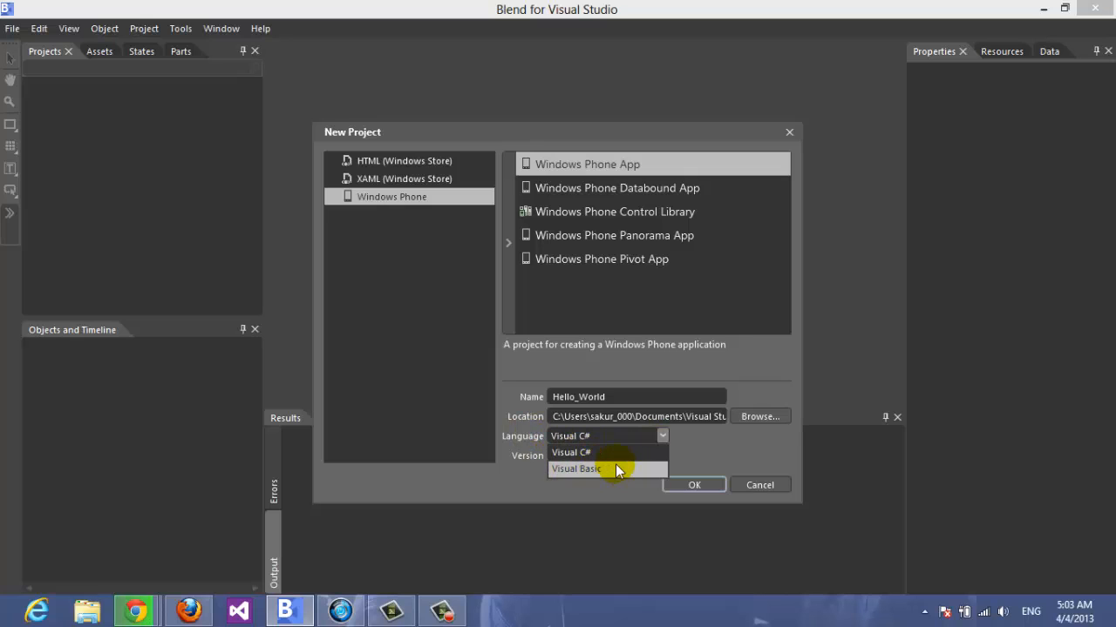
pyautogui.click(572, 451)
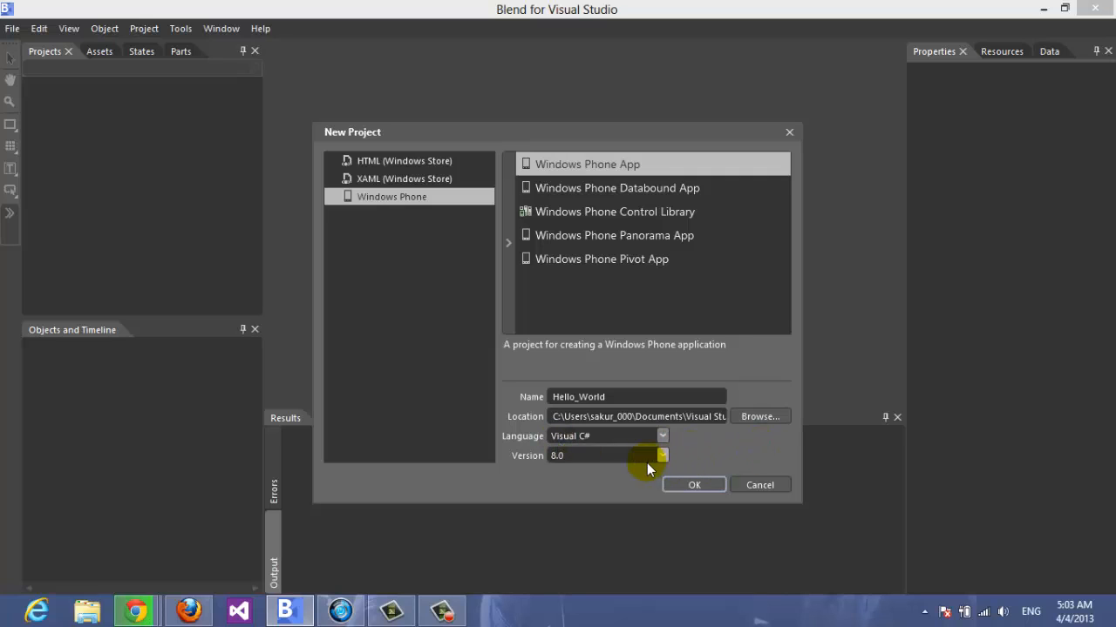
pyautogui.click(662, 456)
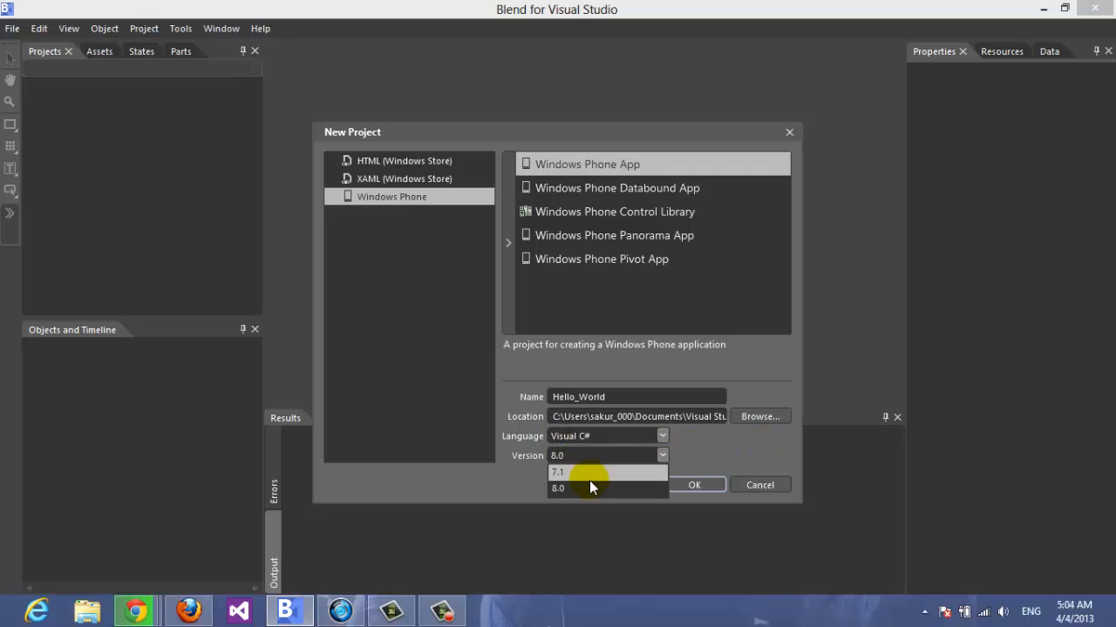
pyautogui.moveTo(564, 499)
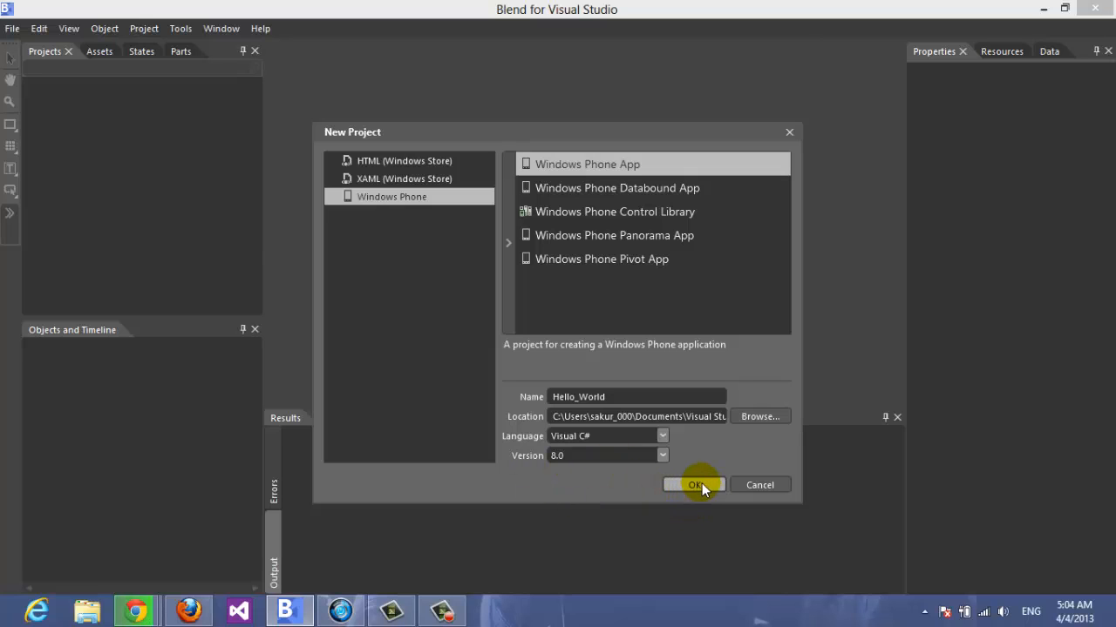
# - Create the Hello_World project so MainPage.xaml opens in Design view
pyautogui.click(696, 485)
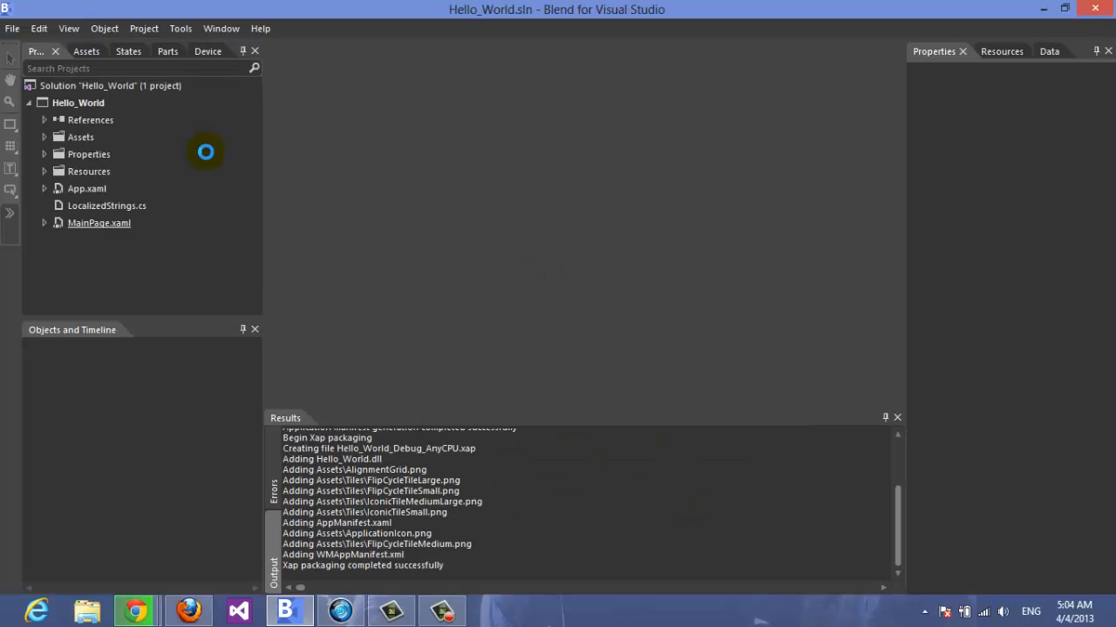
pyautogui.moveTo(718, 401)
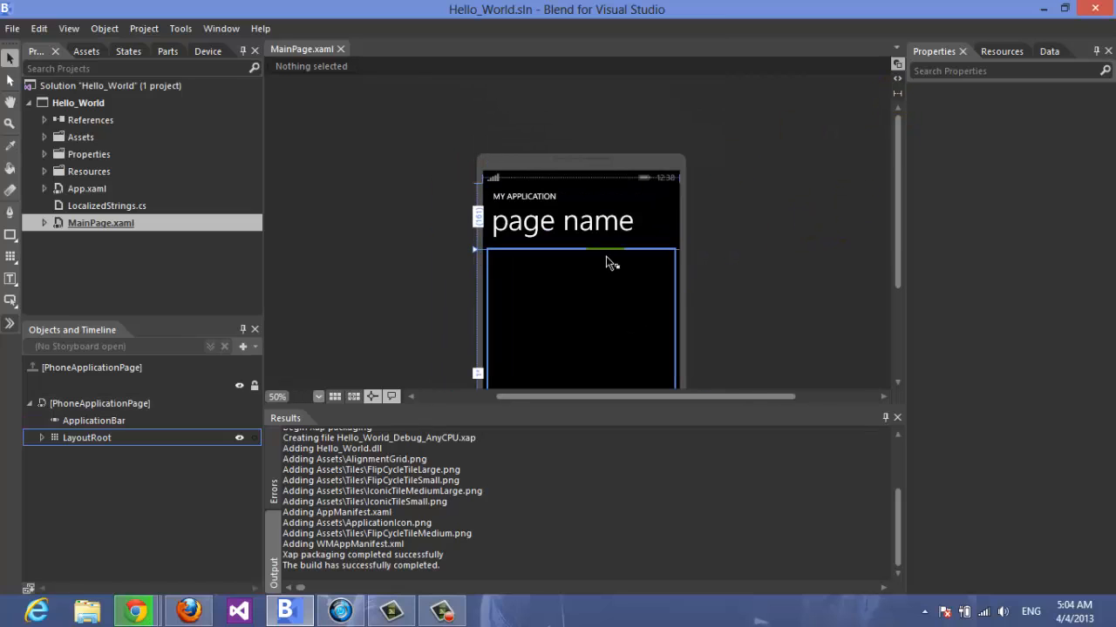
pyautogui.scroll(-3)
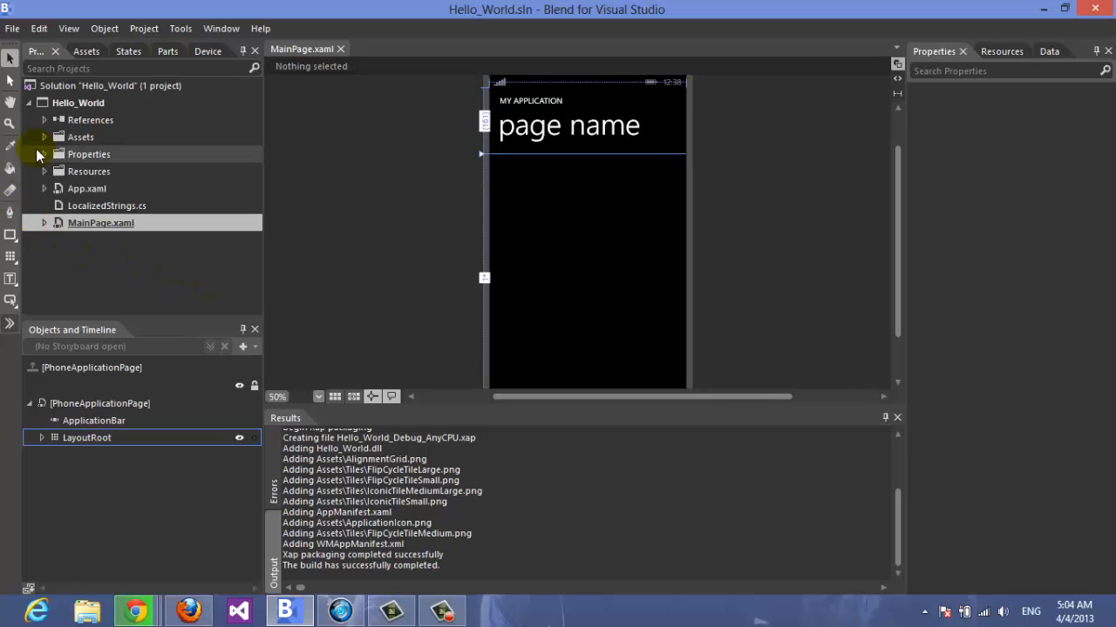
pyautogui.moveTo(272, 151)
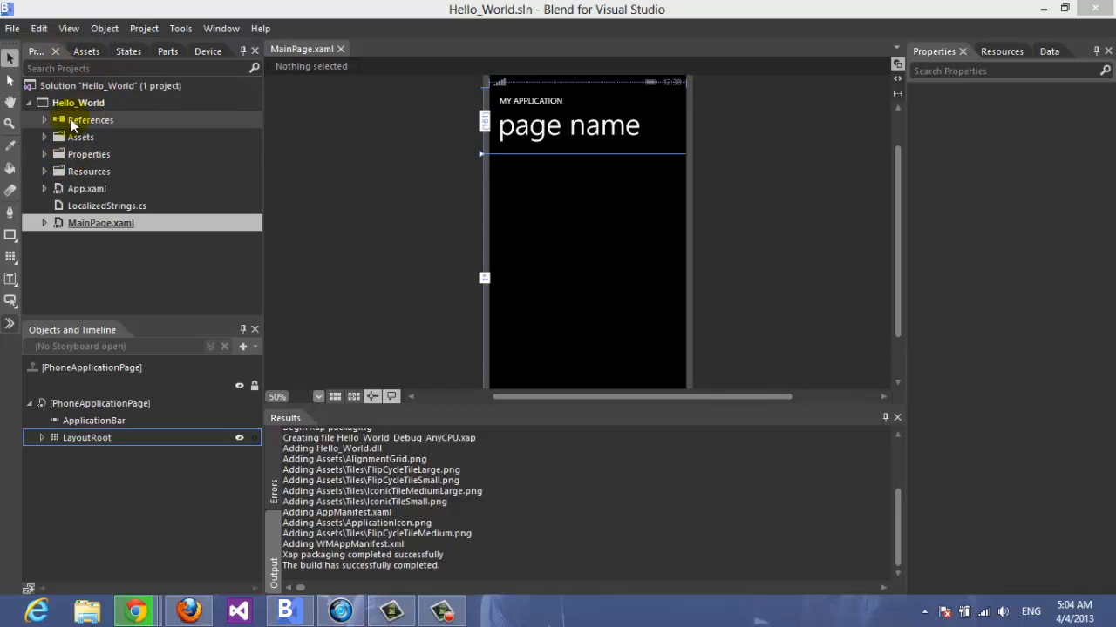
pyautogui.moveTo(80, 136)
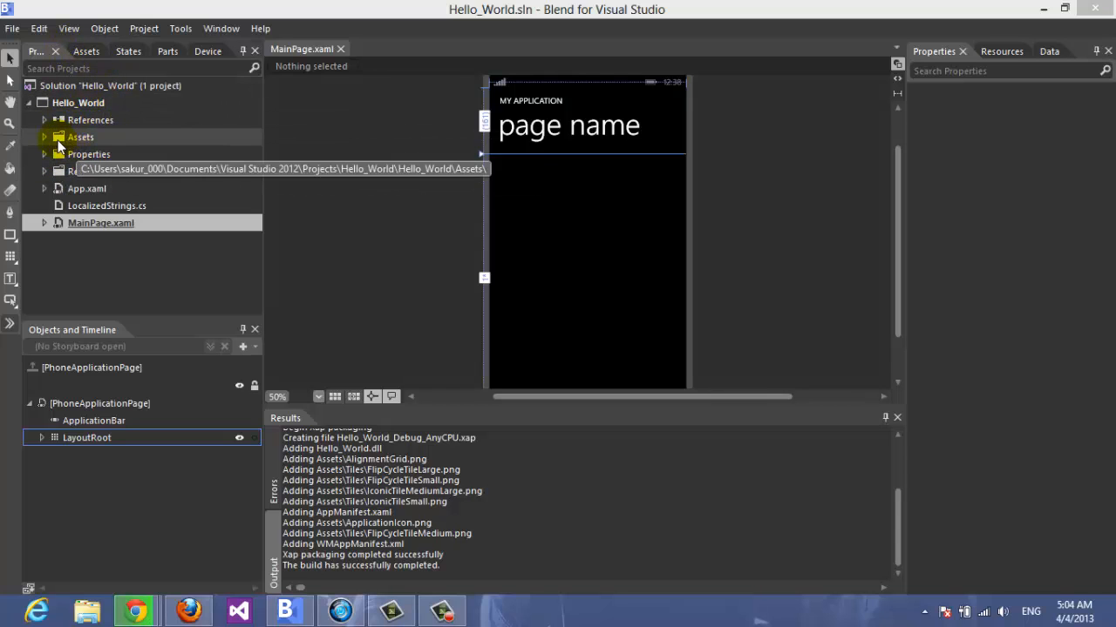
pyautogui.moveTo(148, 180)
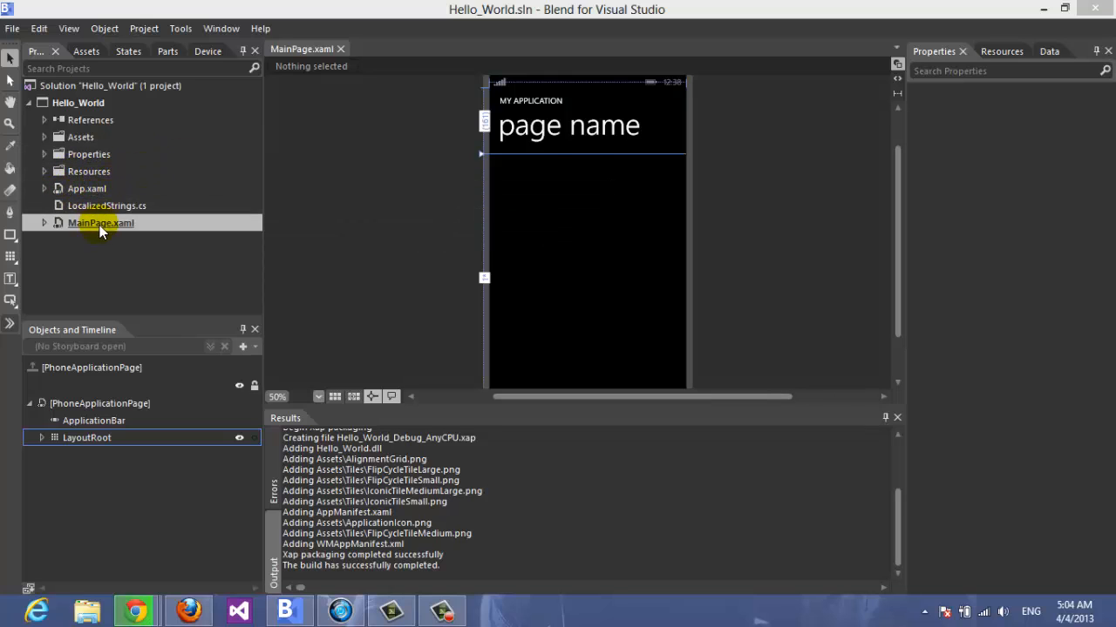
pyautogui.moveTo(112, 251)
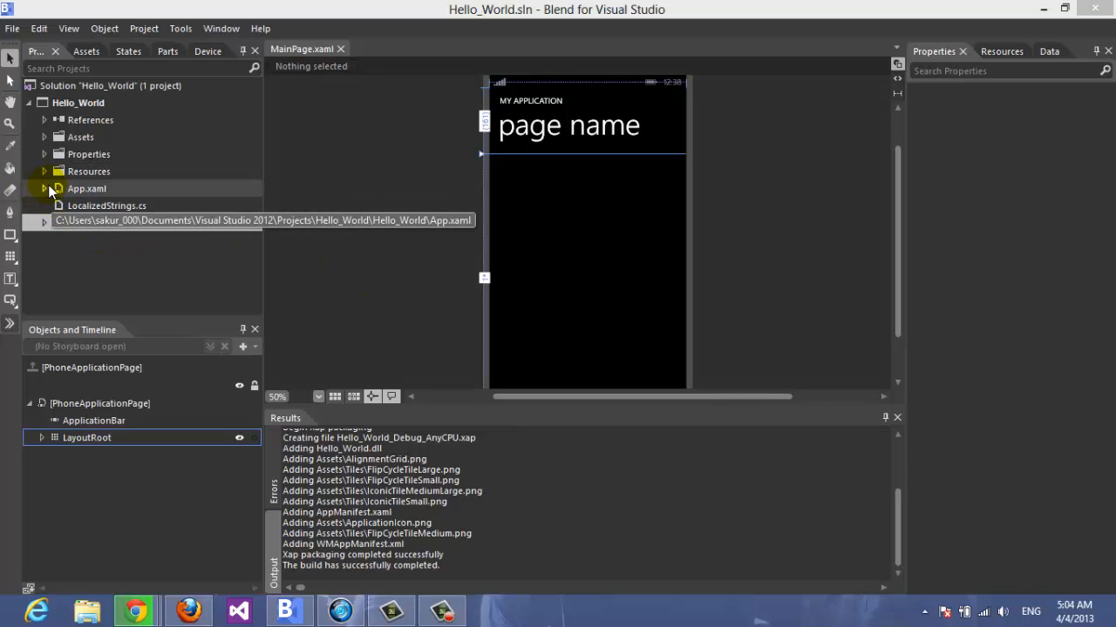
pyautogui.click(45, 188)
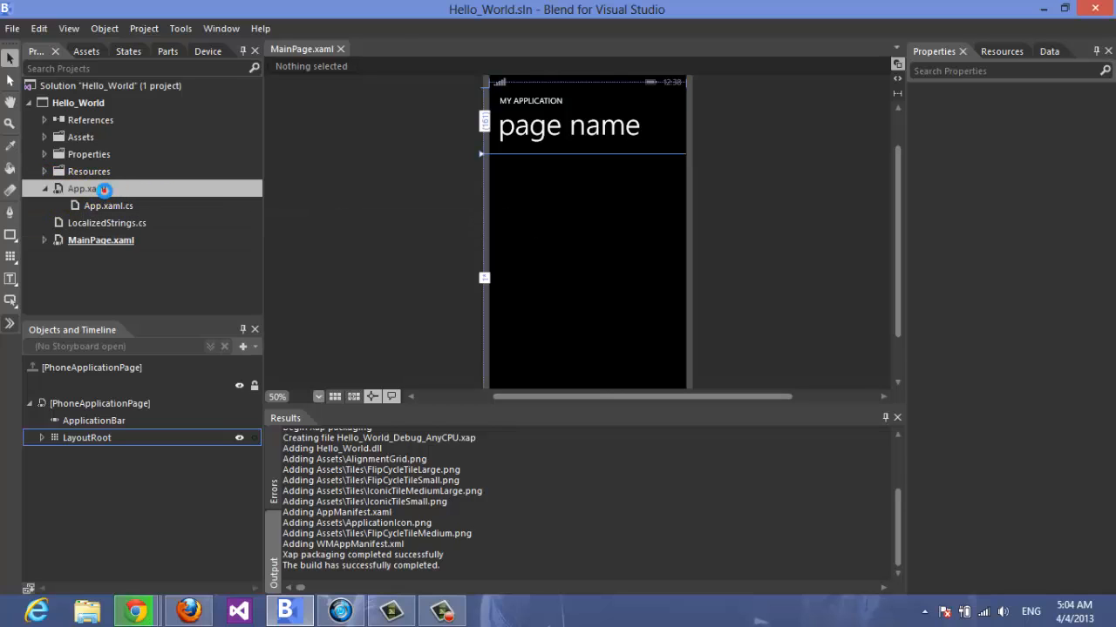
pyautogui.doubleClick(84, 188)
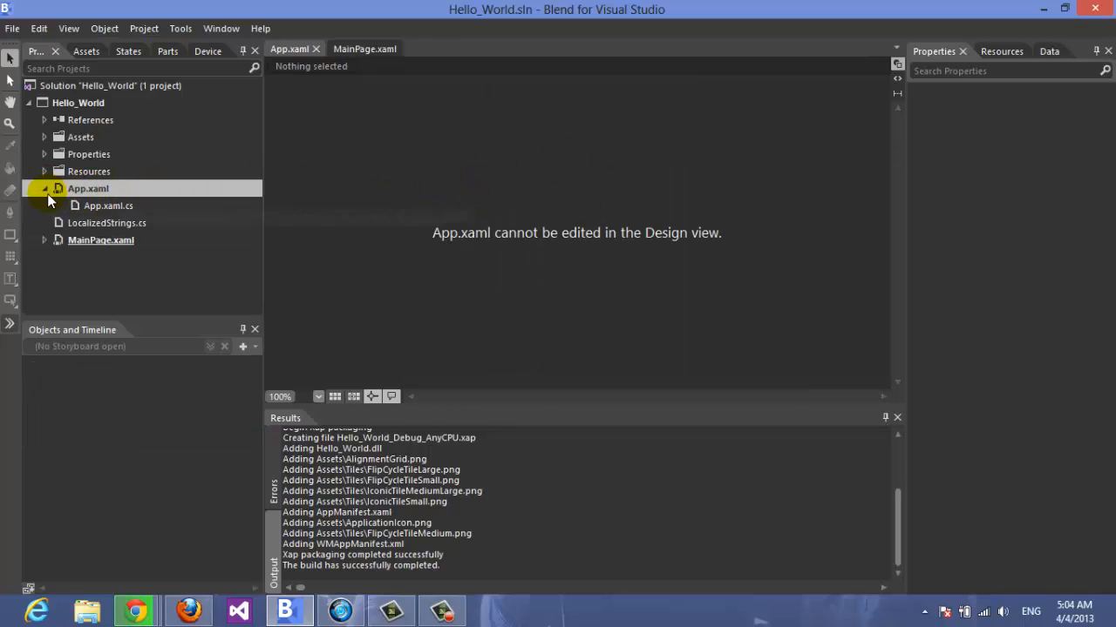
pyautogui.click(43, 188)
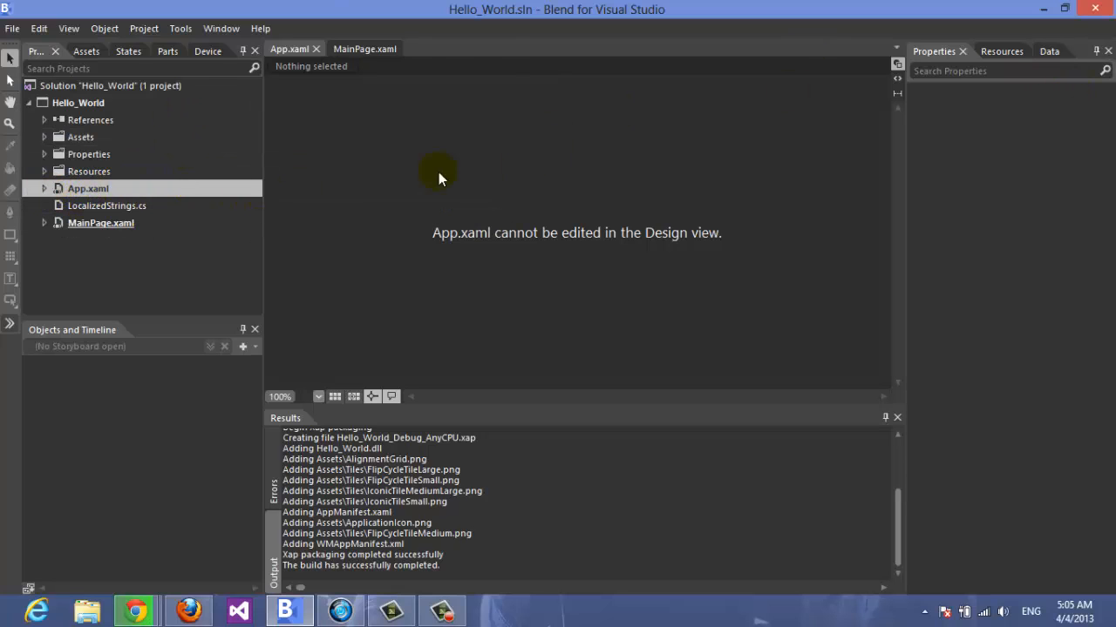
pyautogui.moveTo(136, 189)
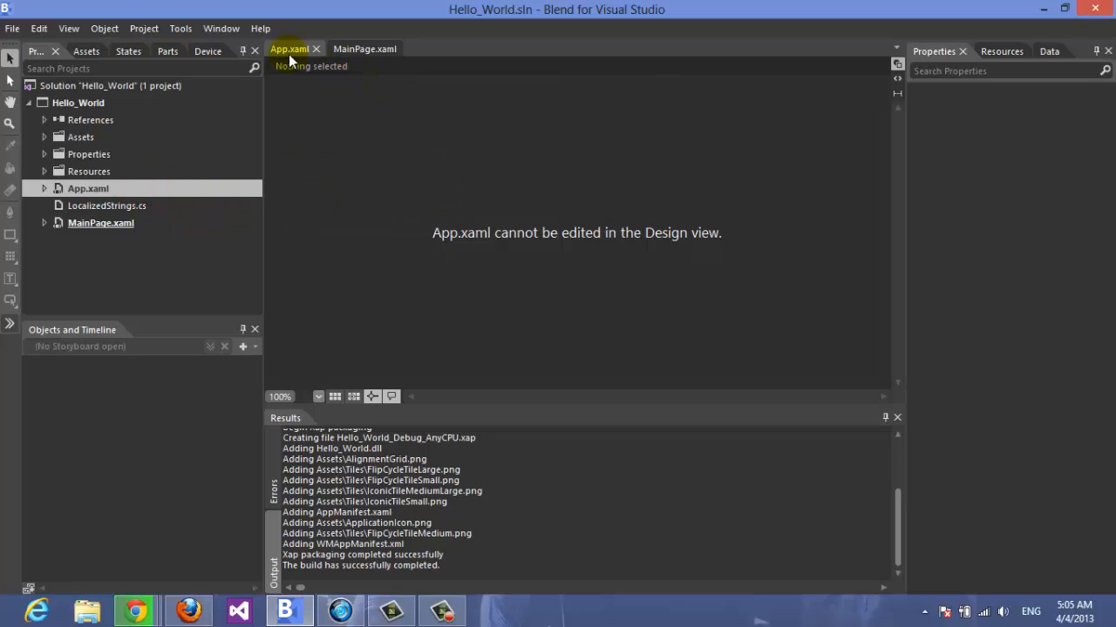
pyautogui.click(364, 49)
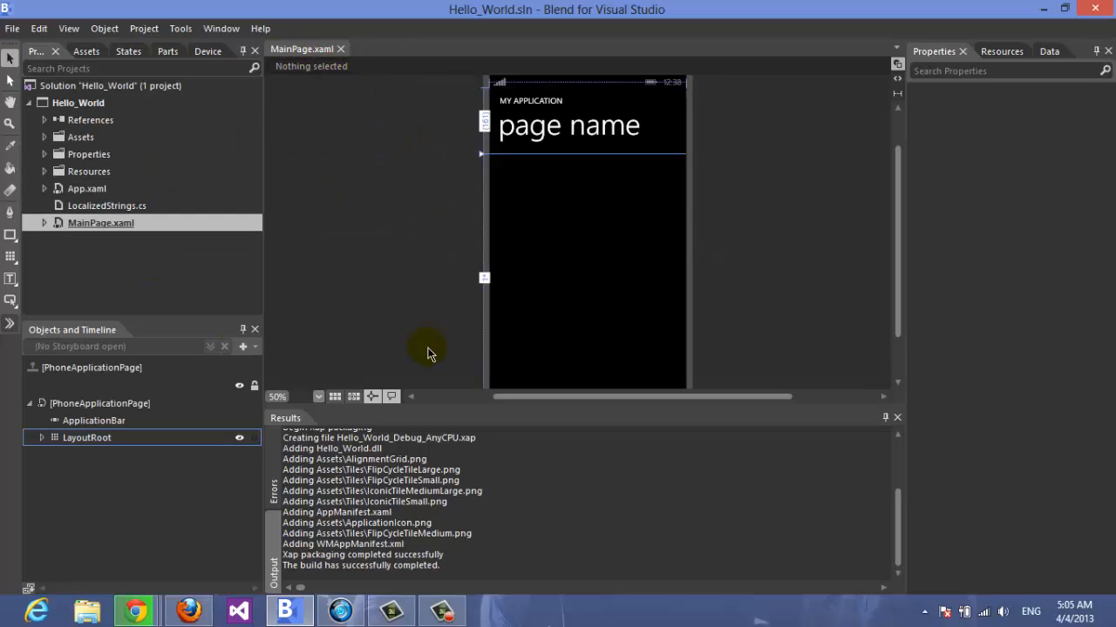
pyautogui.moveTo(620, 100)
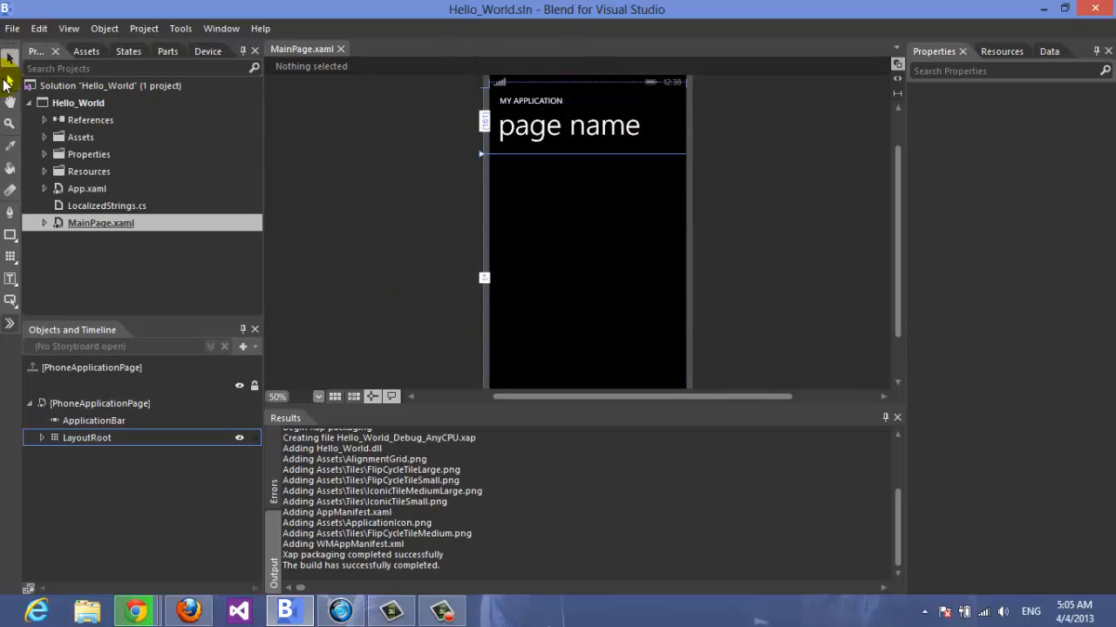
# - Show the Assets panel's full Controls > All list and browse it without adding anything
pyautogui.click(83, 51)
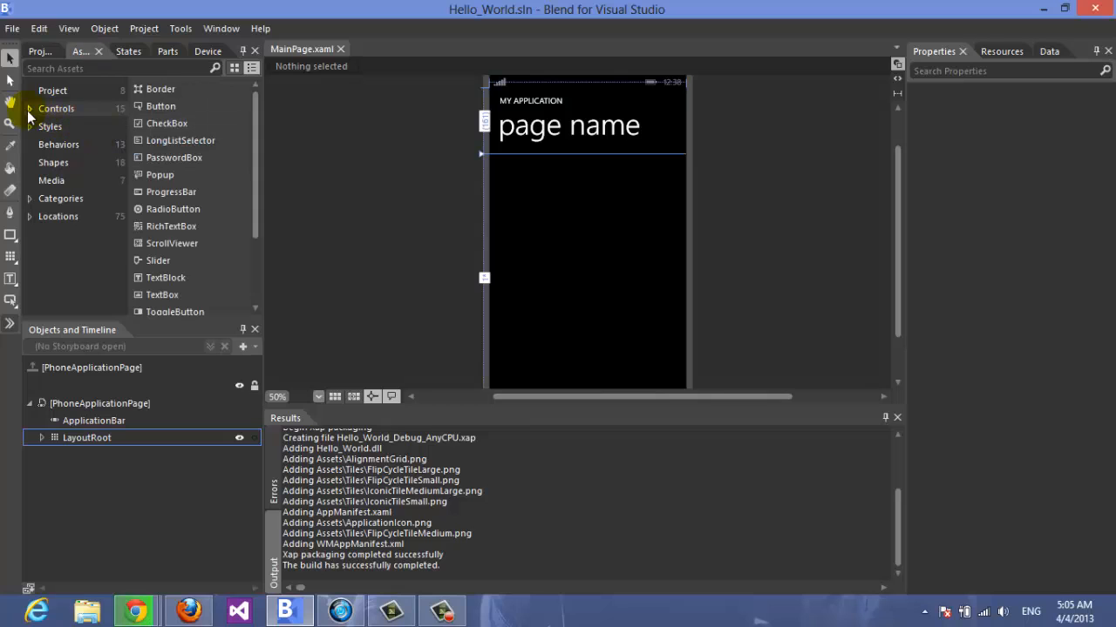
pyautogui.click(52, 108)
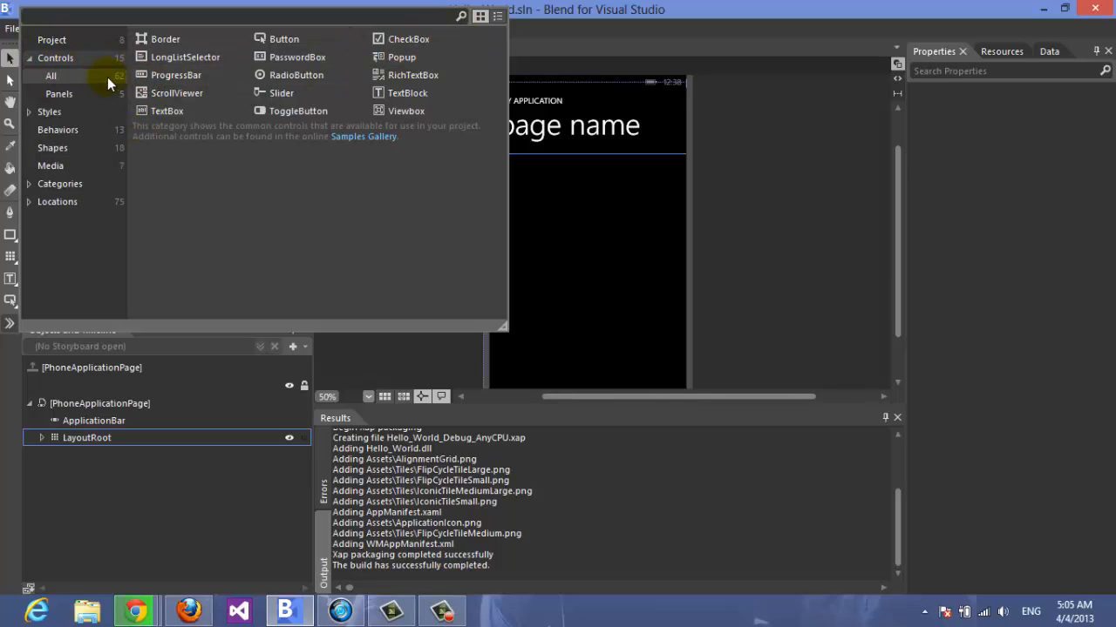
pyautogui.click(49, 77)
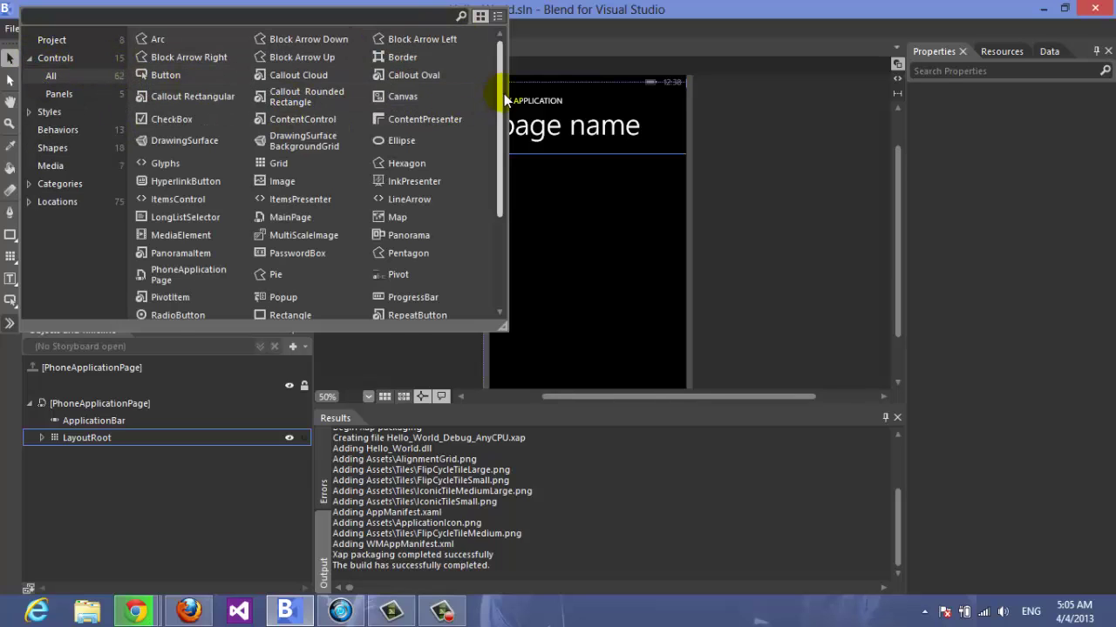
pyautogui.scroll(-3)
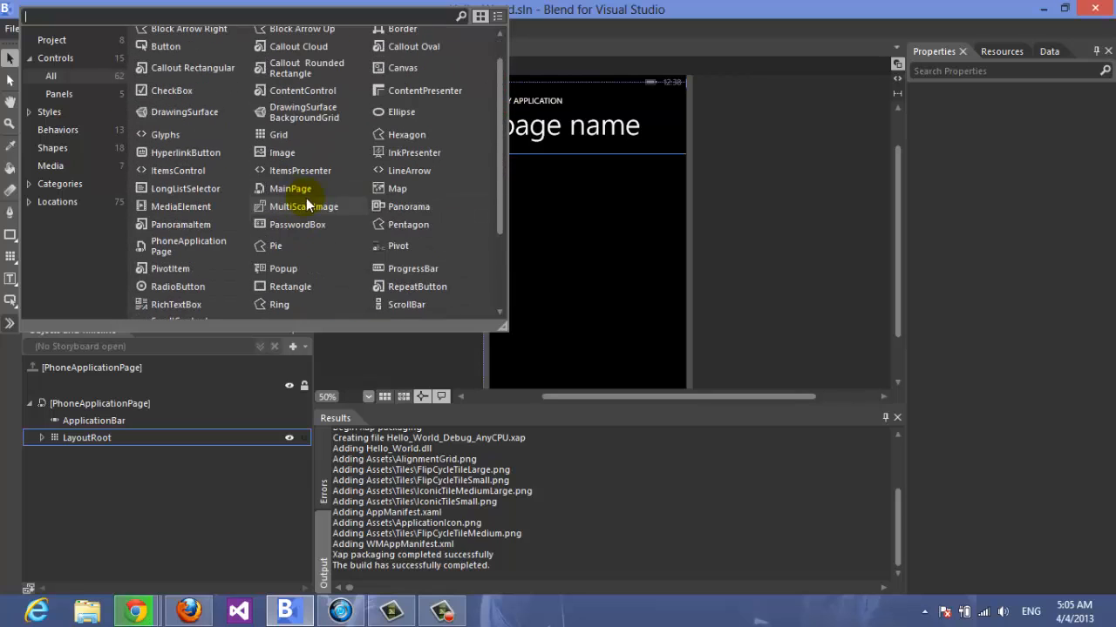
pyautogui.moveTo(275, 180)
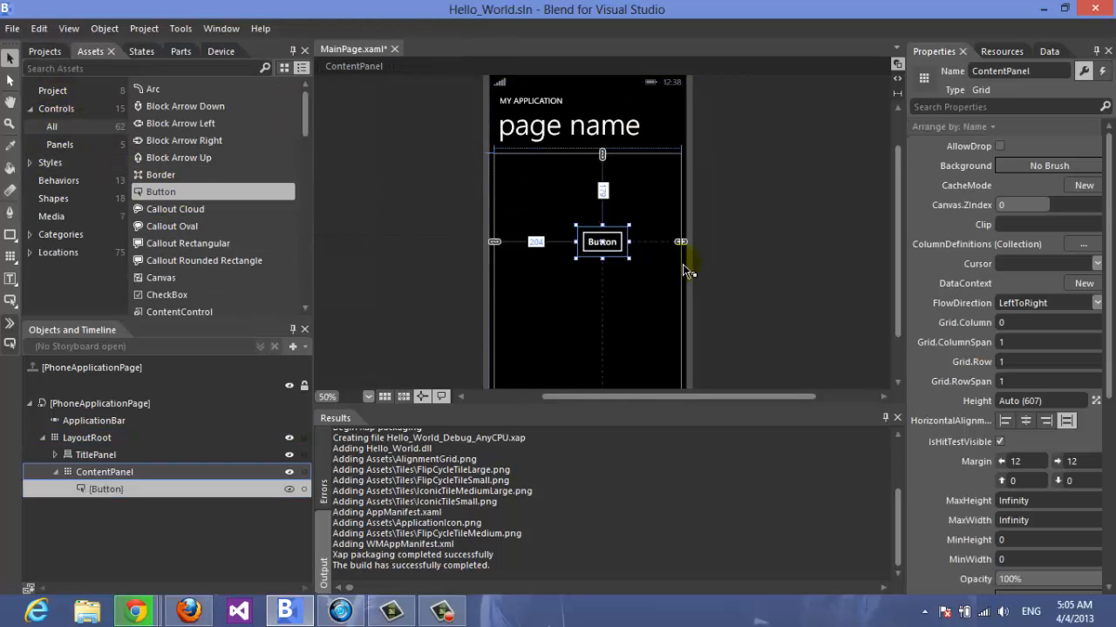
pyautogui.click(601, 240)
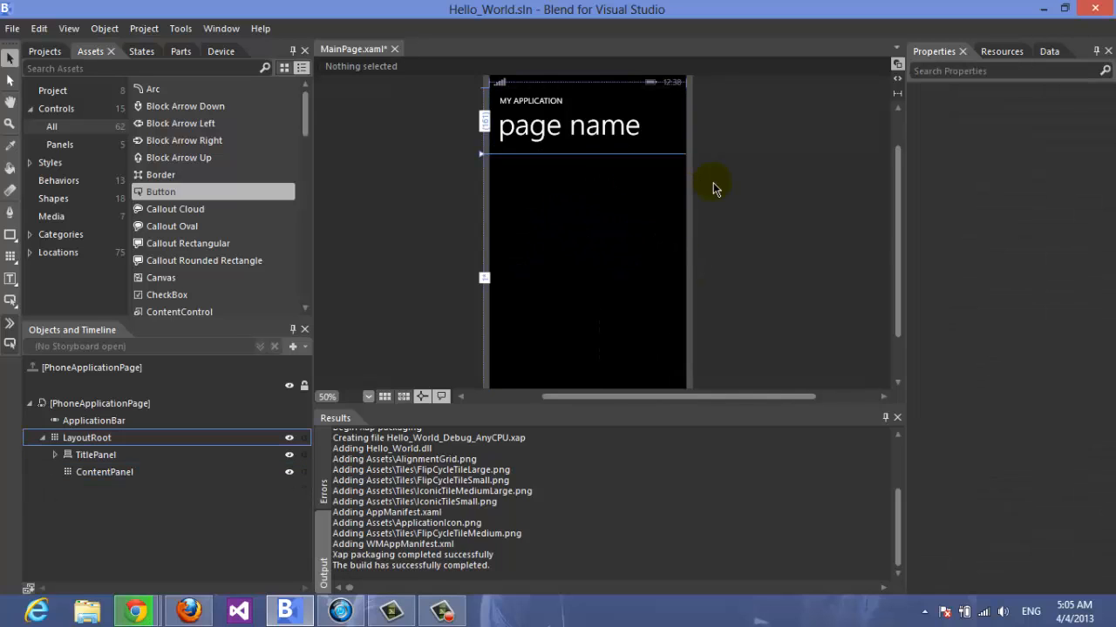
pyautogui.moveTo(11, 323)
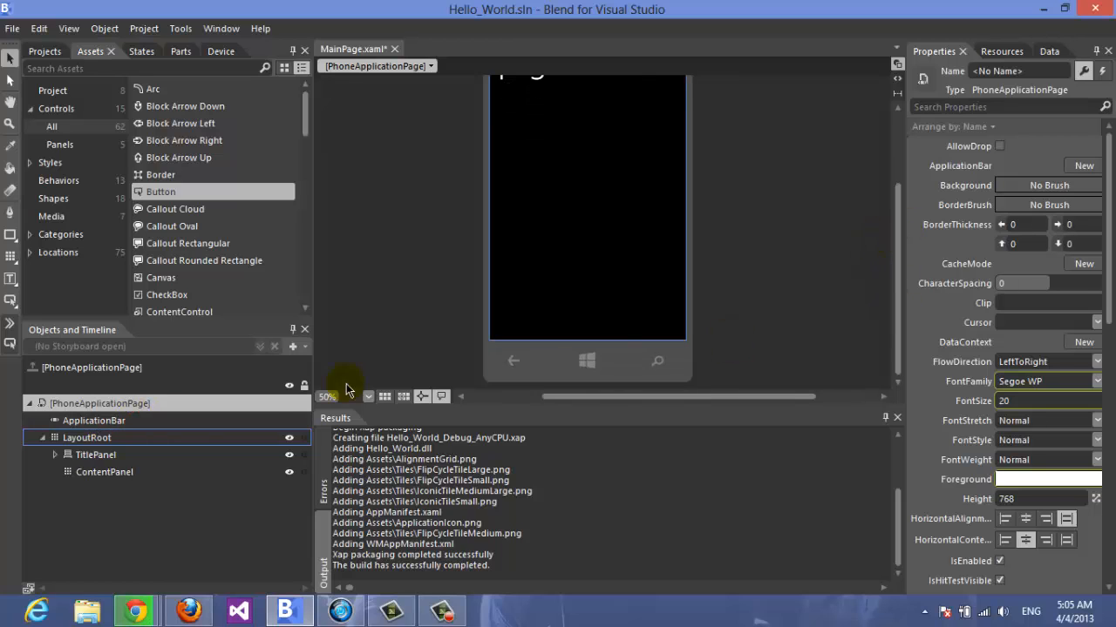
# - Inspect LayoutRoot, TitlePanel and ContentPanel in Objects and Timeline, zooming on the title area
pyautogui.click(87, 437)
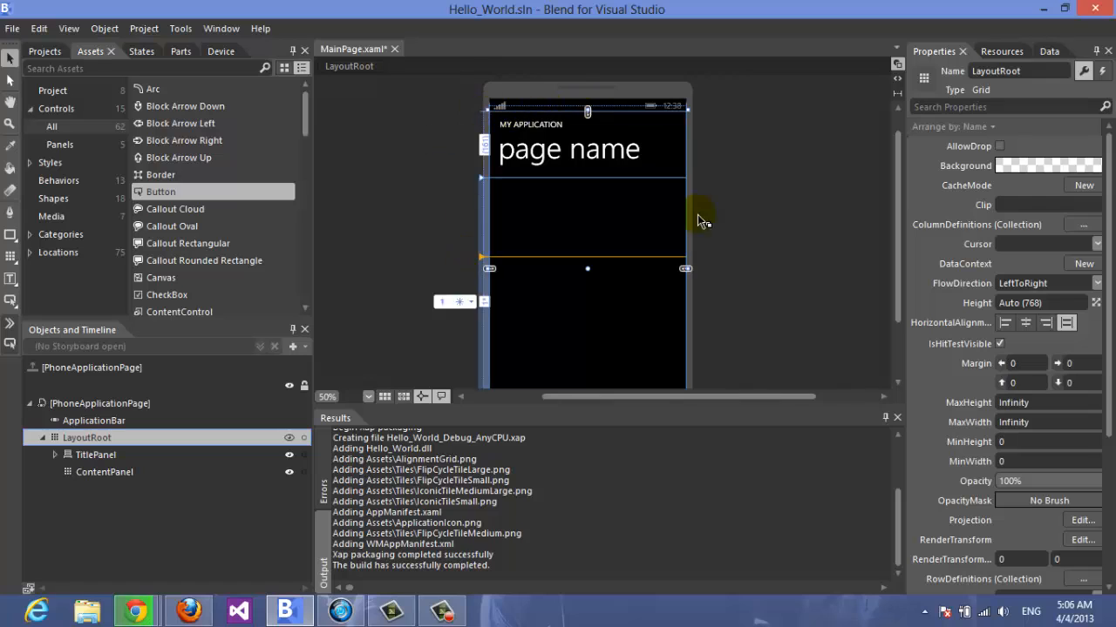
pyautogui.scroll(-3)
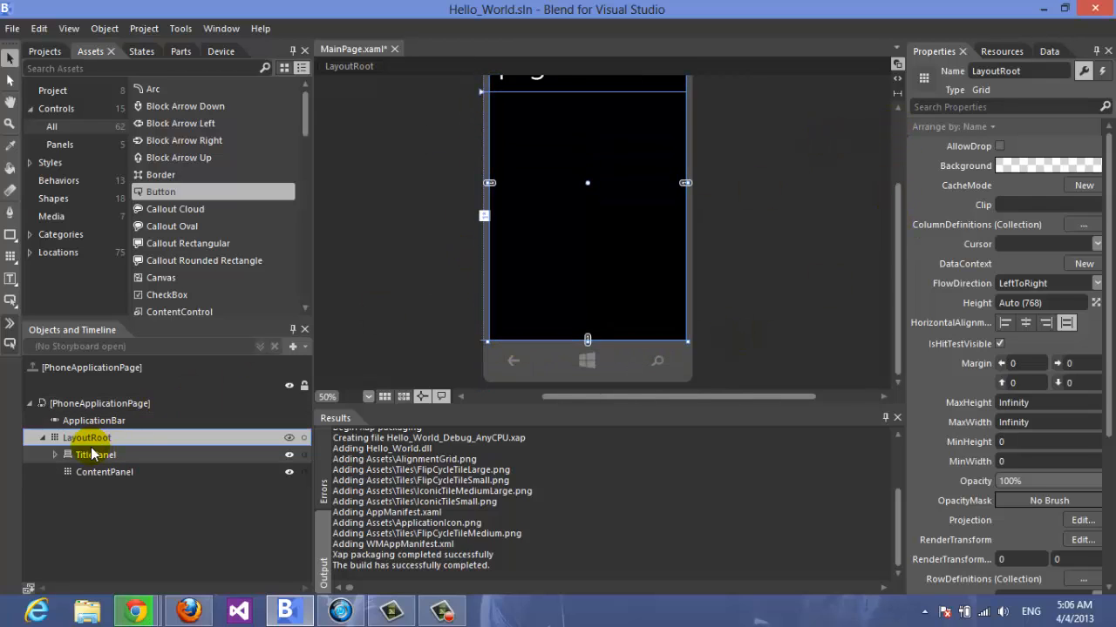
pyautogui.click(96, 453)
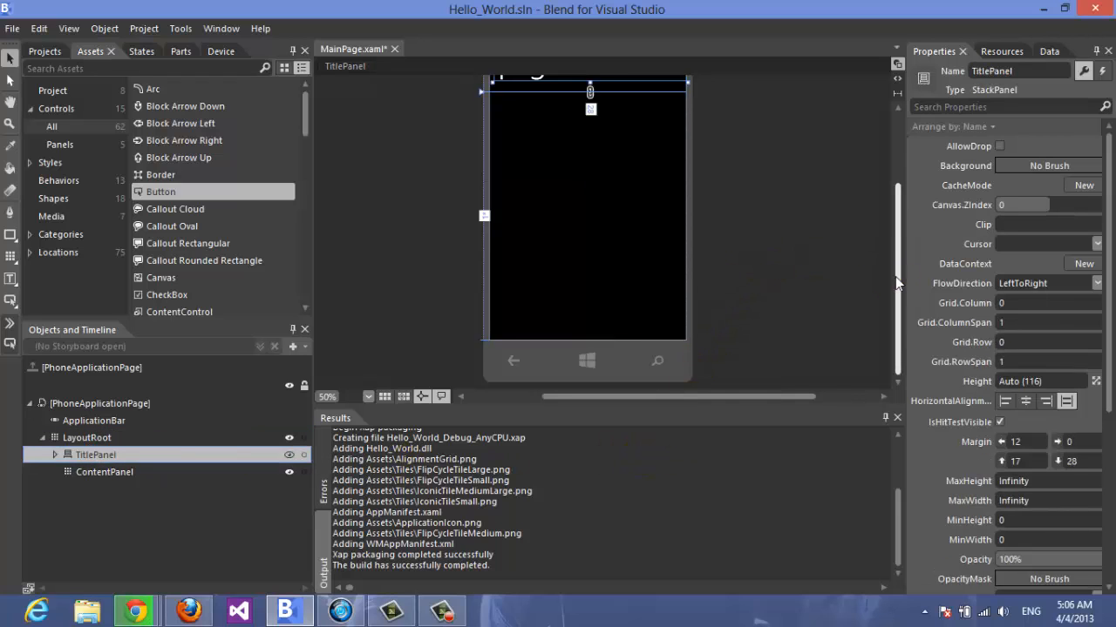
pyautogui.click(327, 397)
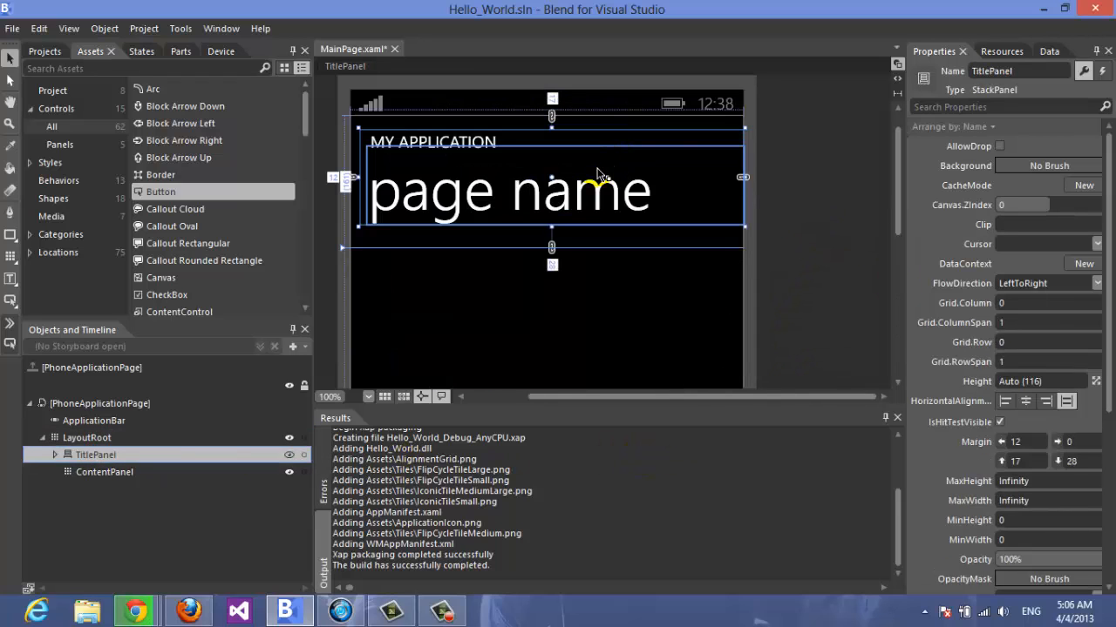
pyautogui.click(104, 470)
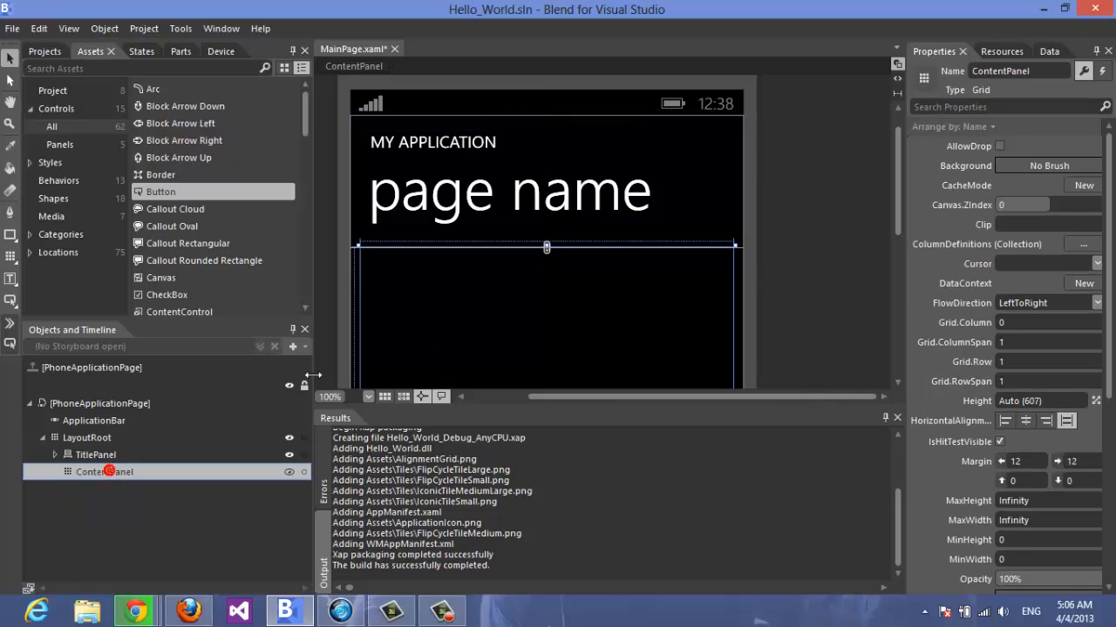
pyautogui.moveTo(105, 484)
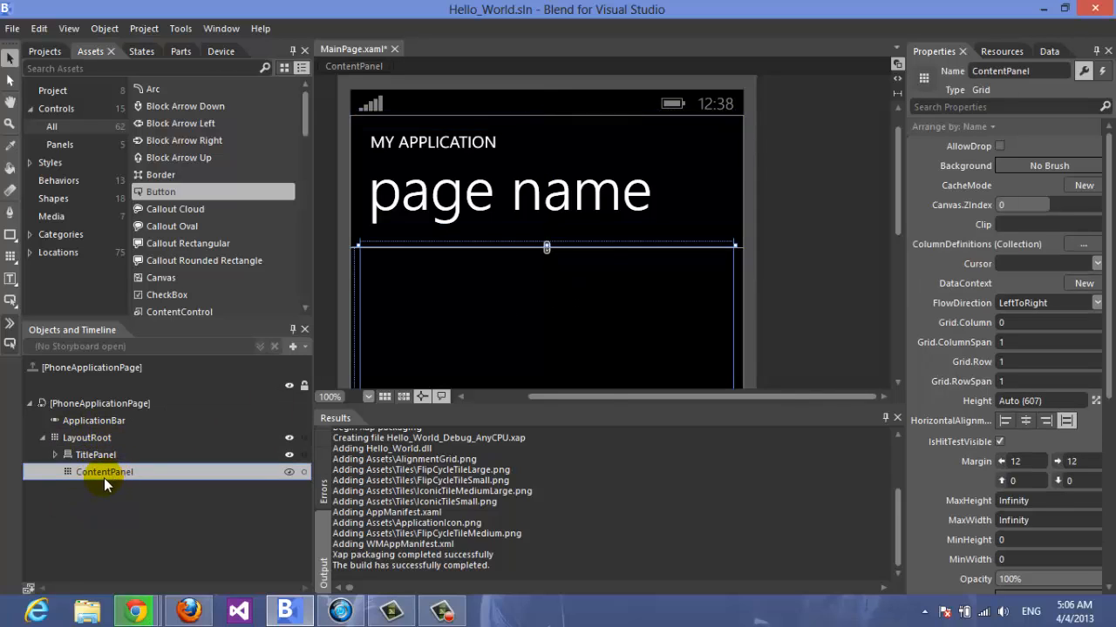
# - Expand TitlePanel and select its page name TextBlock for removal
pyautogui.click(95, 453)
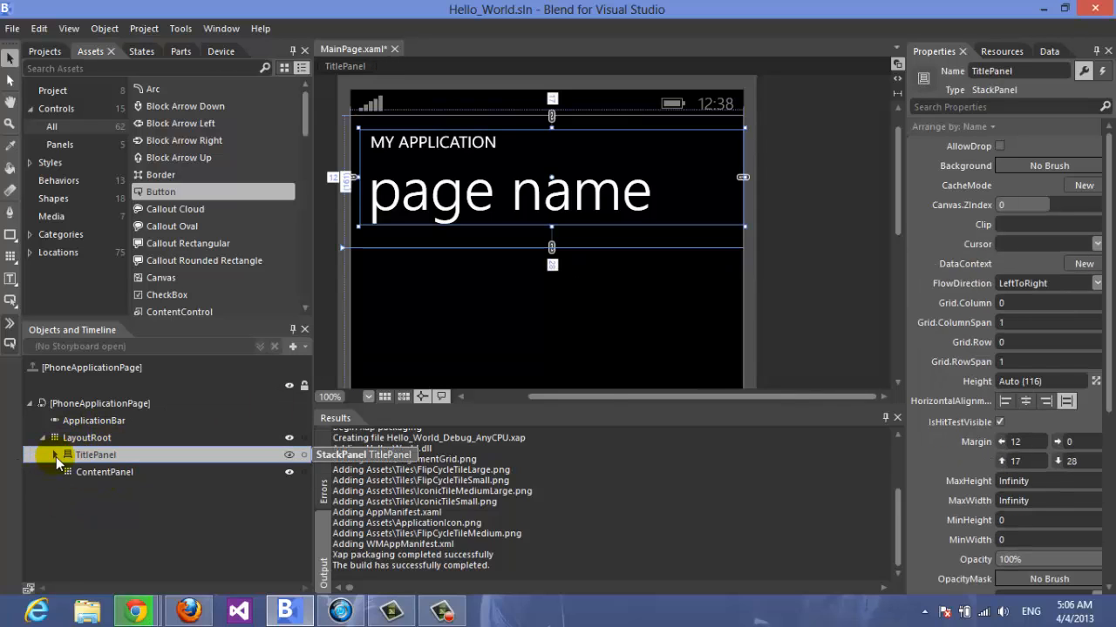
pyautogui.click(108, 488)
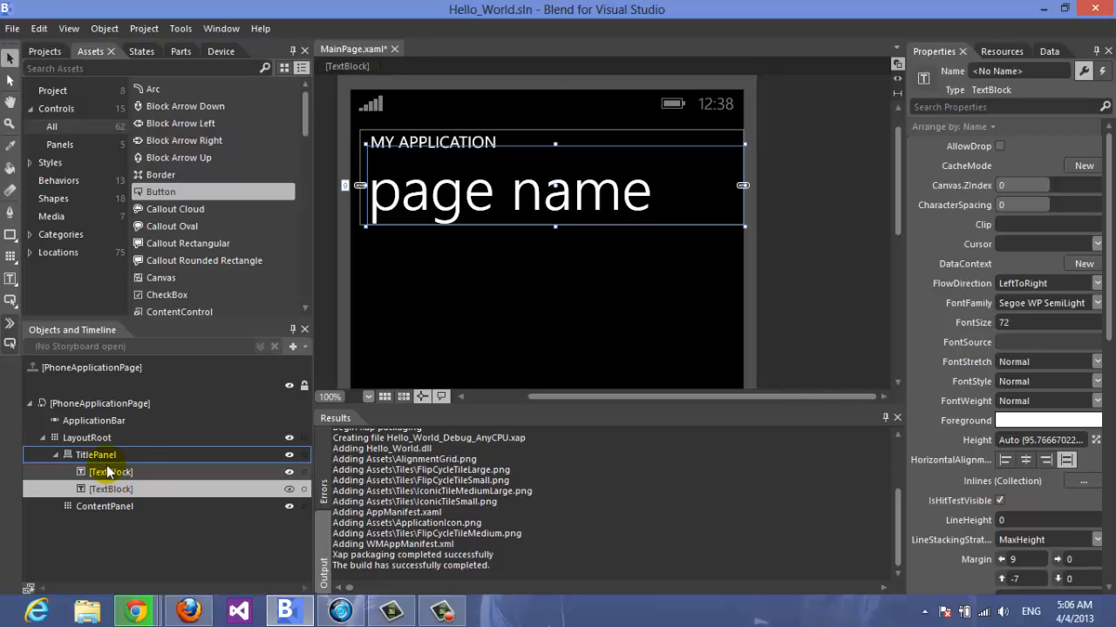
pyautogui.click(94, 453)
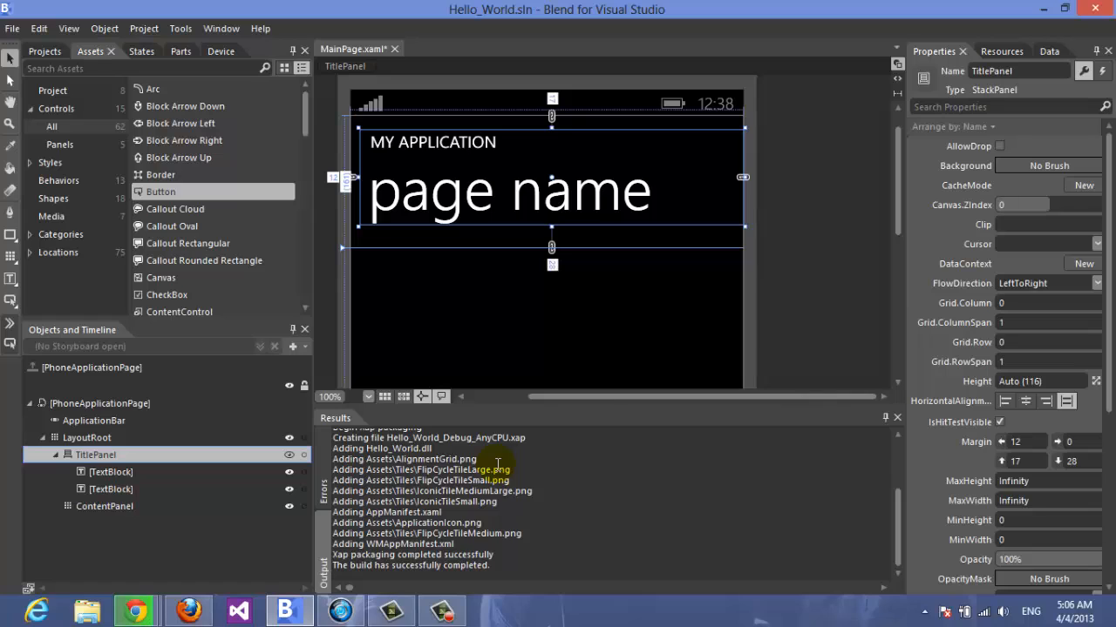
pyautogui.click(105, 506)
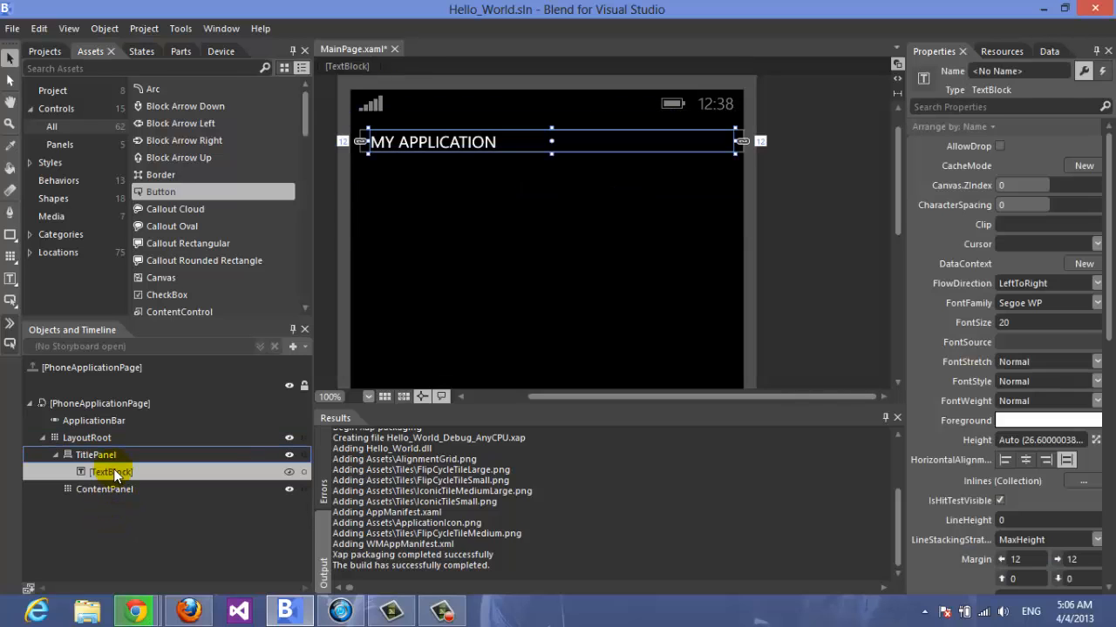
# - Delete TitlePanel and ContentPanel, leaving an empty LayoutRoot on the page
pyautogui.click(94, 453)
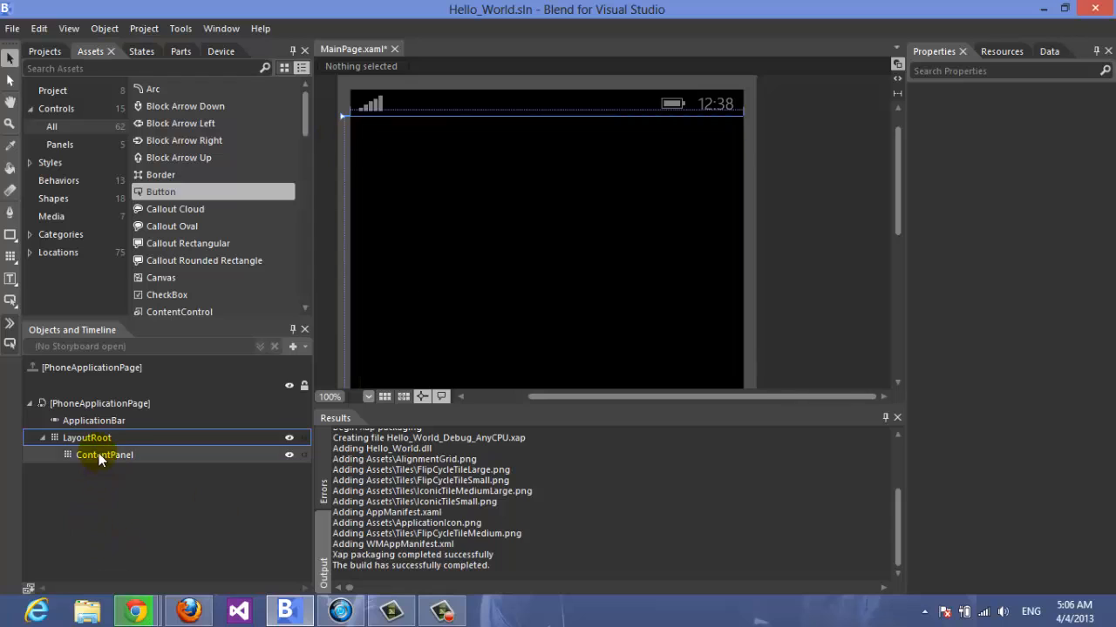
pyautogui.click(87, 438)
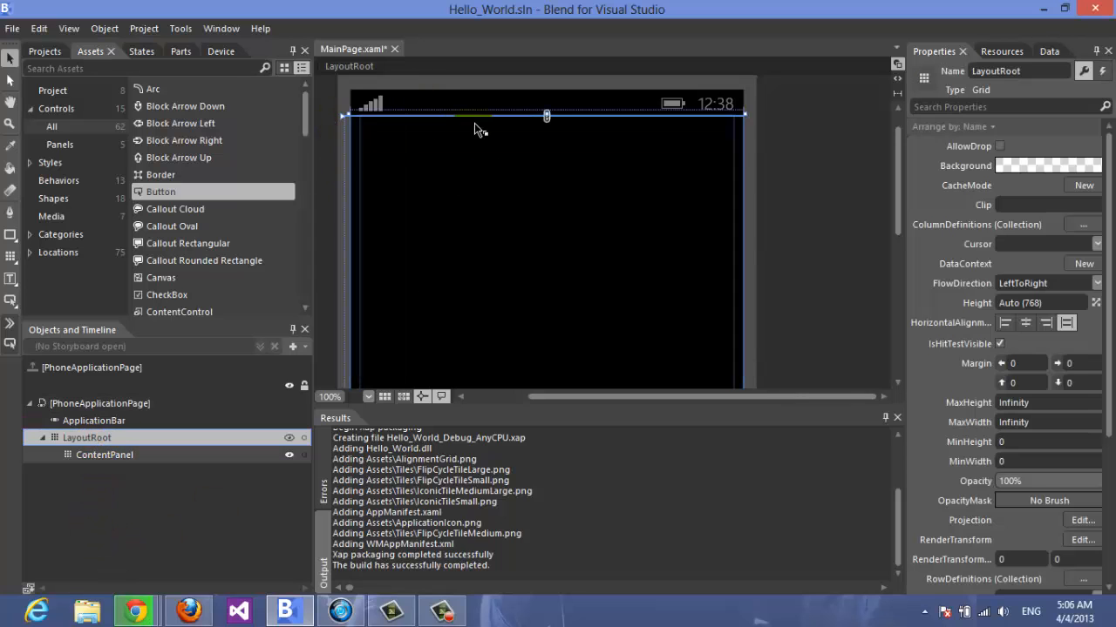
pyautogui.click(104, 453)
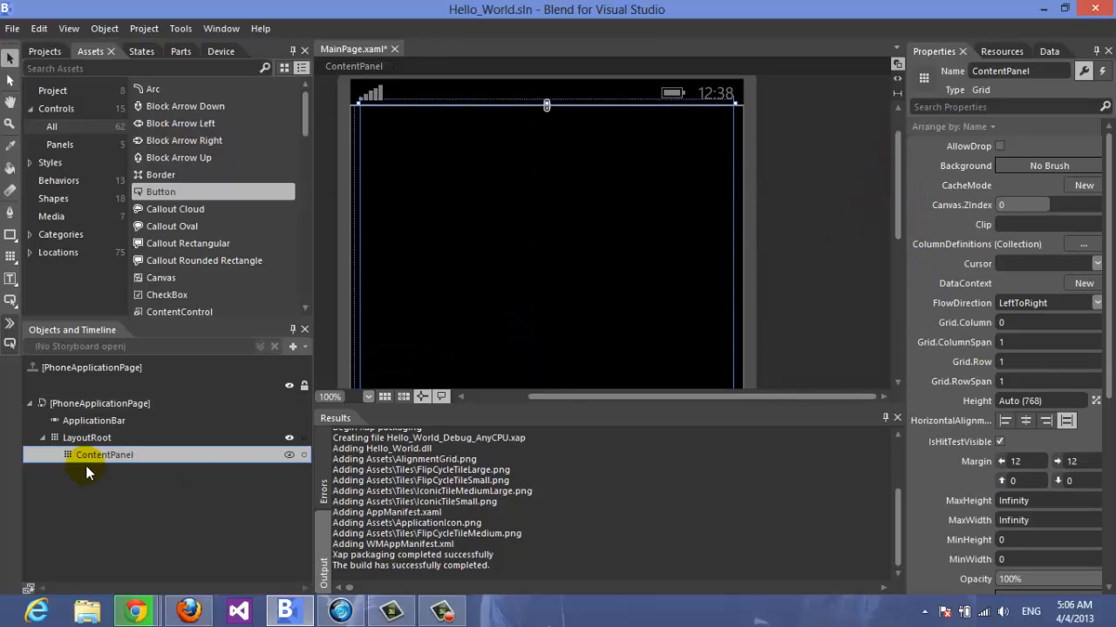
pyautogui.click(87, 438)
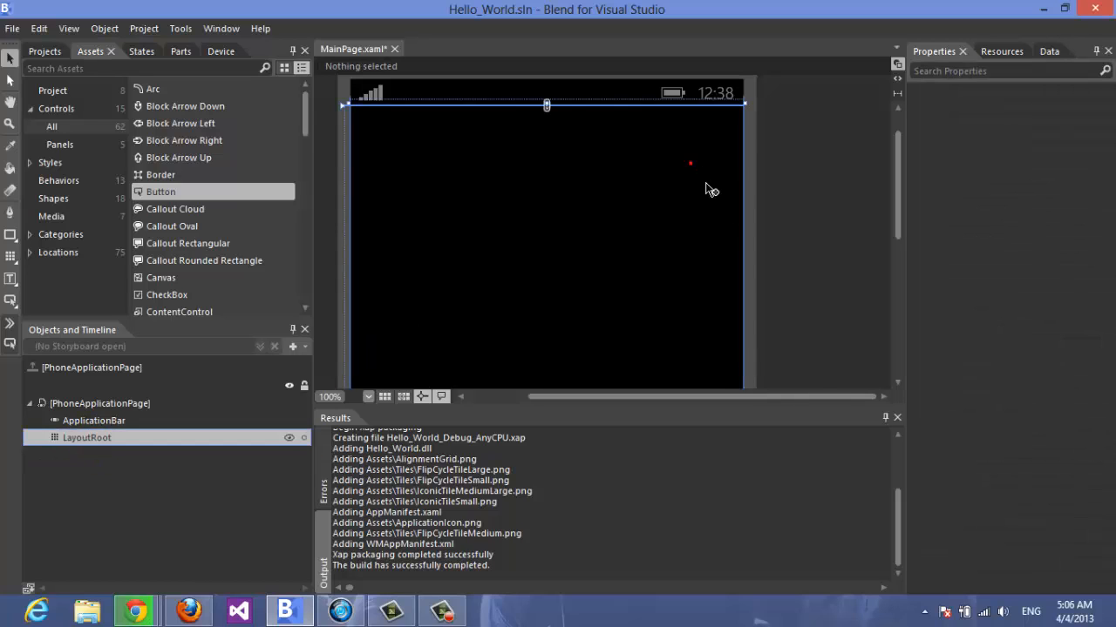
pyautogui.click(87, 437)
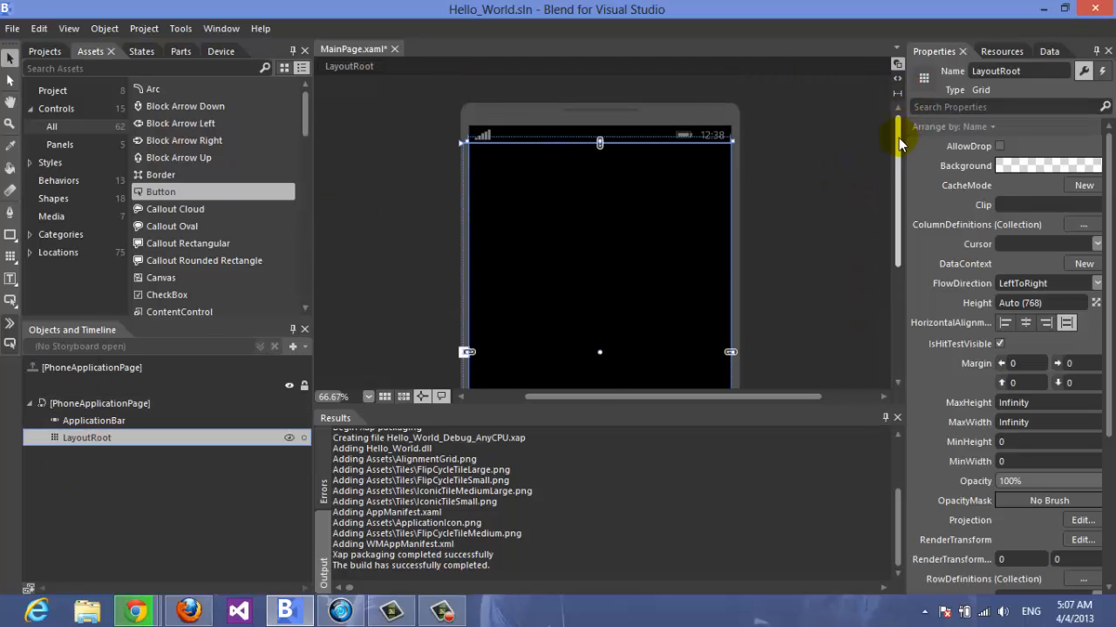
pyautogui.moveTo(890, 119)
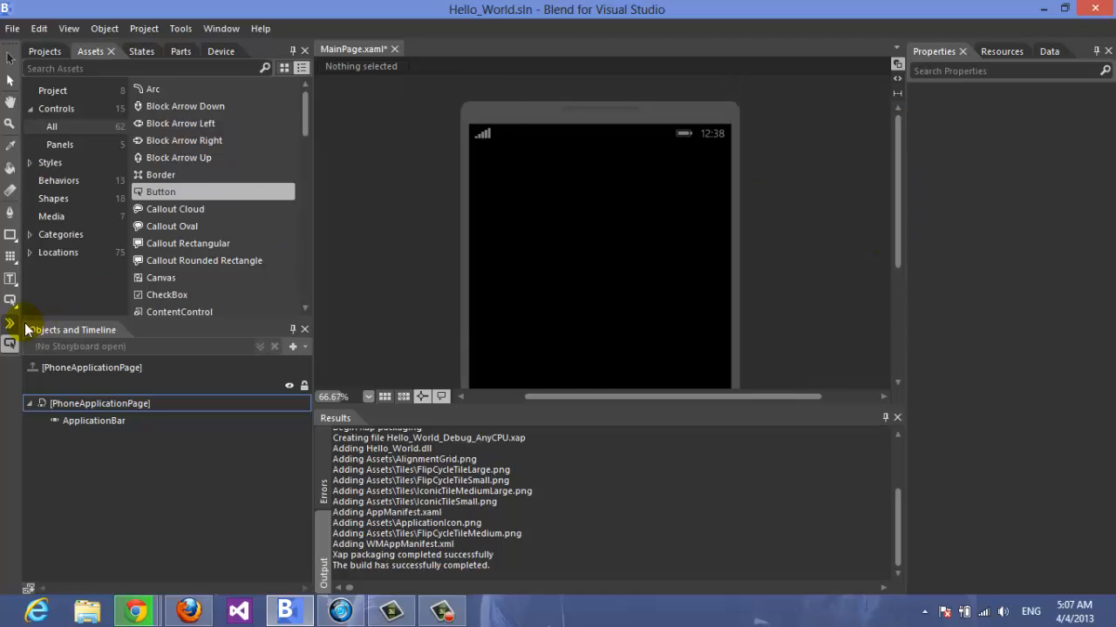
pyautogui.moveTo(641, 42)
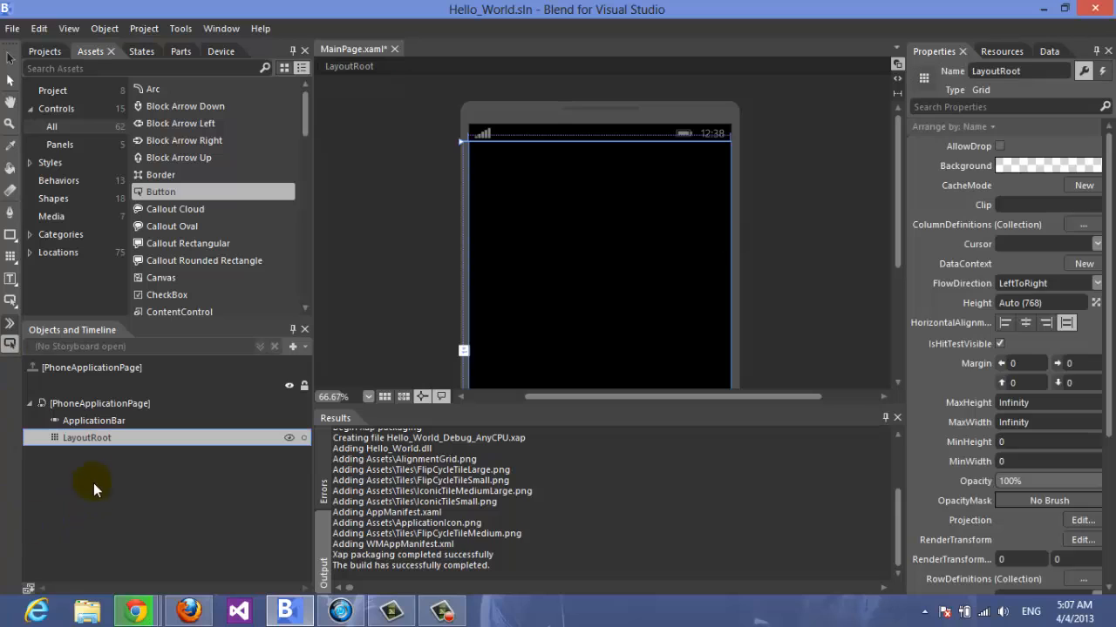
pyautogui.moveTo(903, 175)
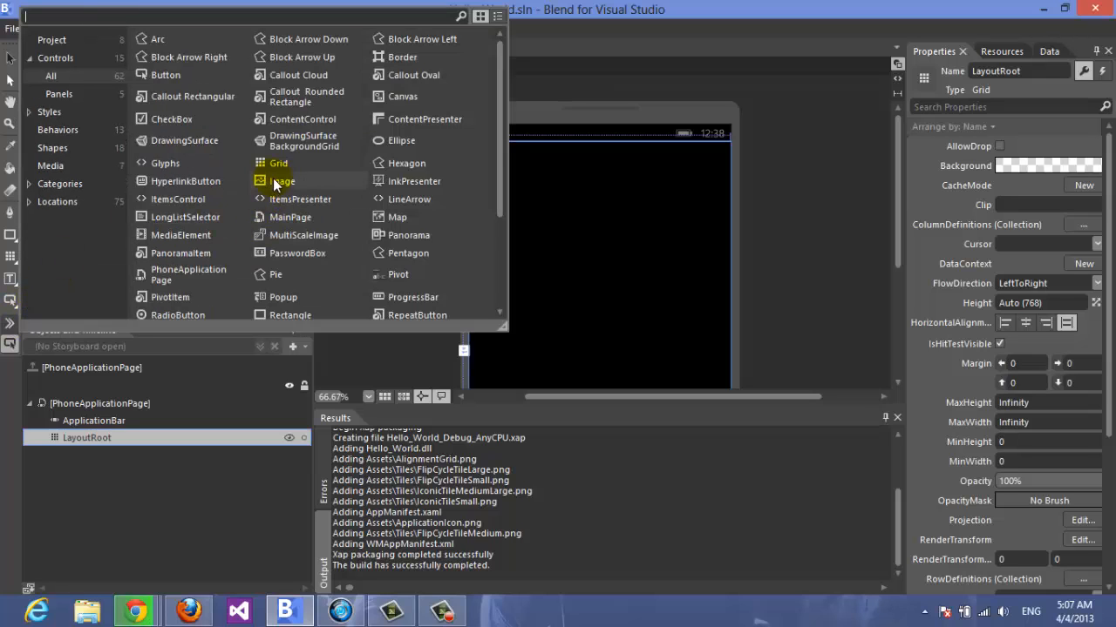
# - Browse the controls library from Grid downward to locate the TextBlock control
pyautogui.click(86, 439)
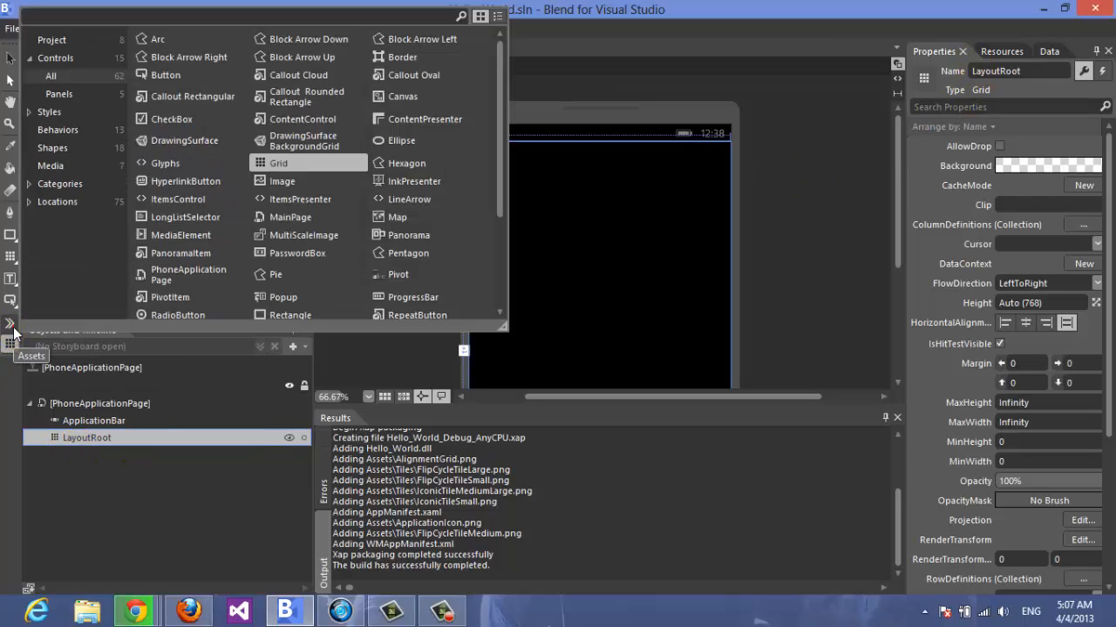
pyautogui.scroll(-3)
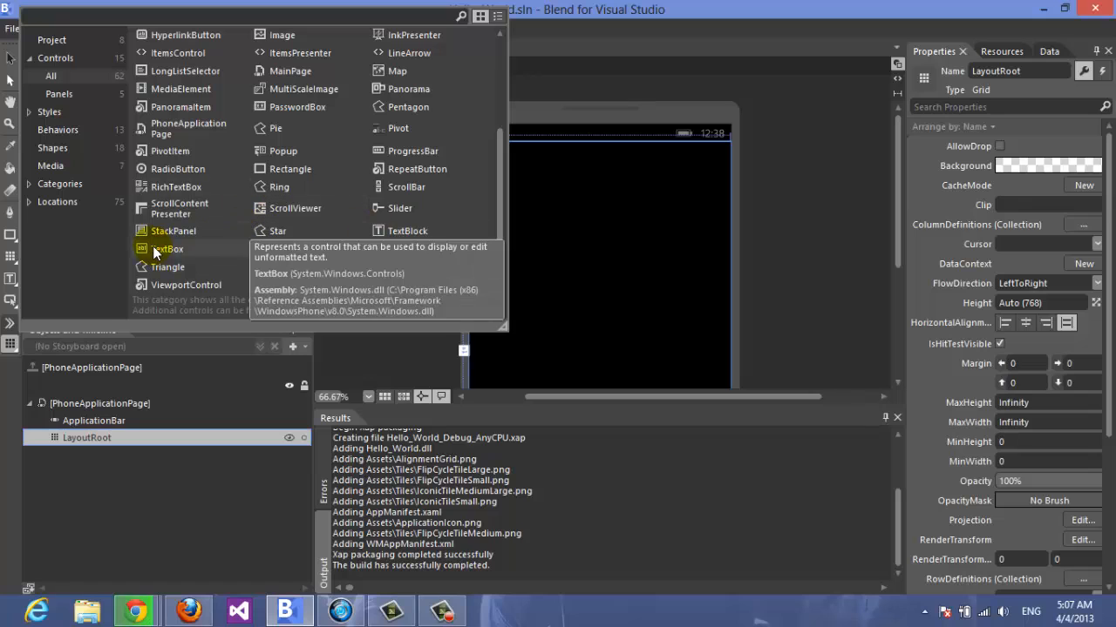
pyautogui.moveTo(404, 230)
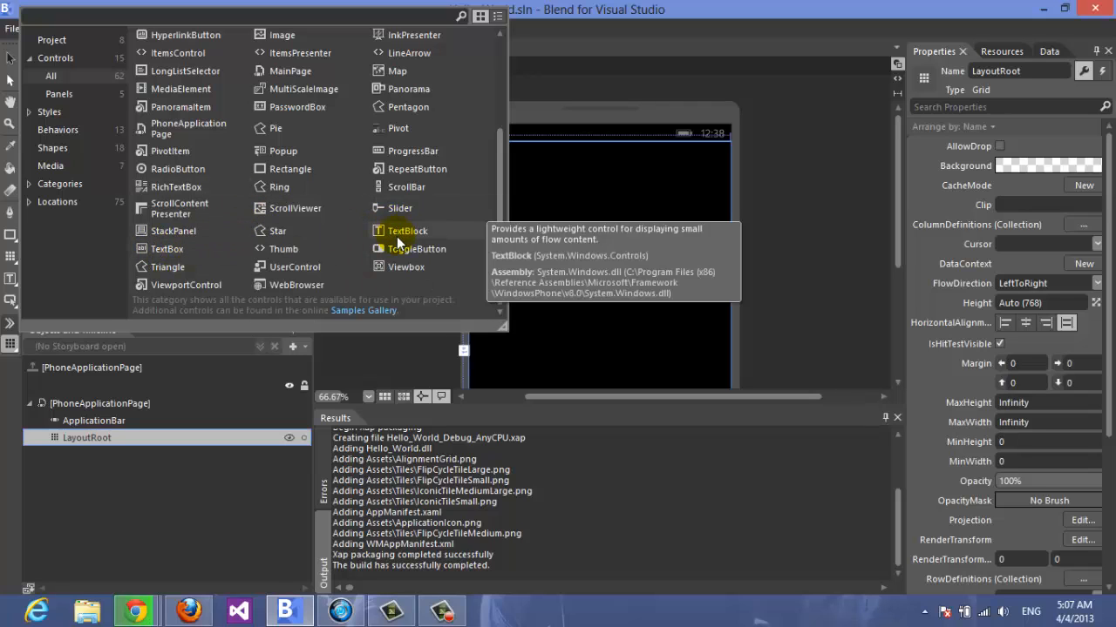
pyautogui.moveTo(167, 248)
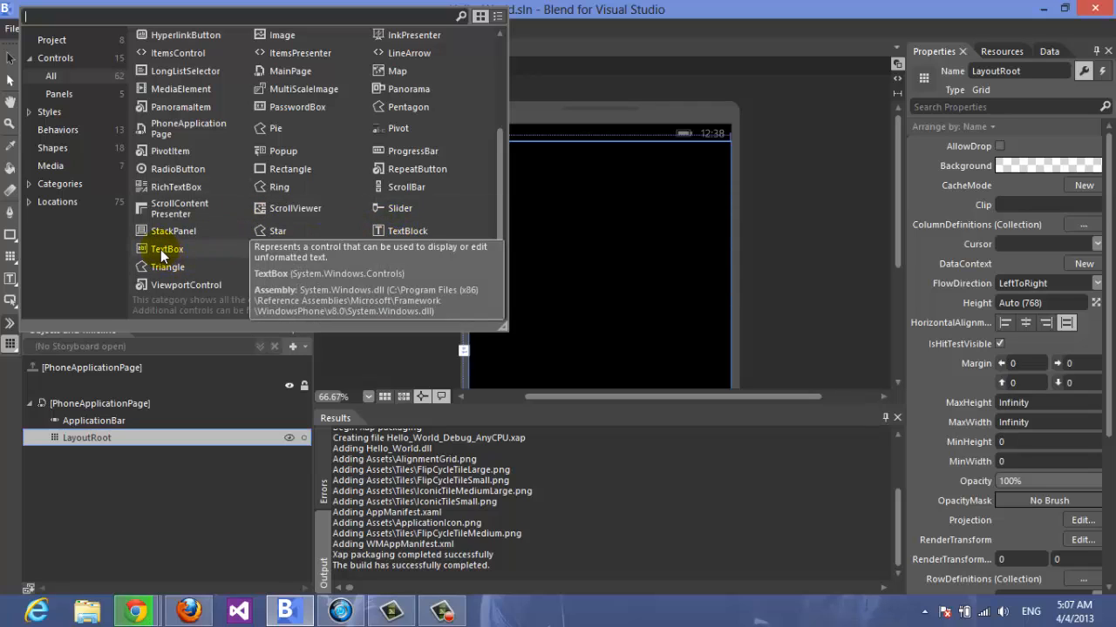
pyautogui.moveTo(251, 254)
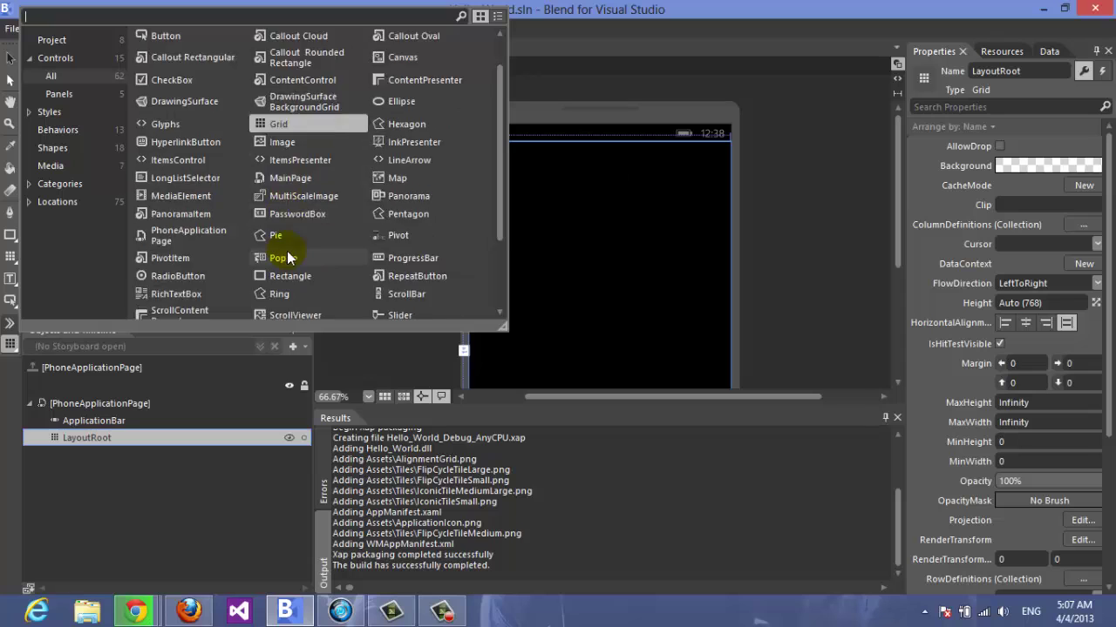
pyautogui.scroll(-3)
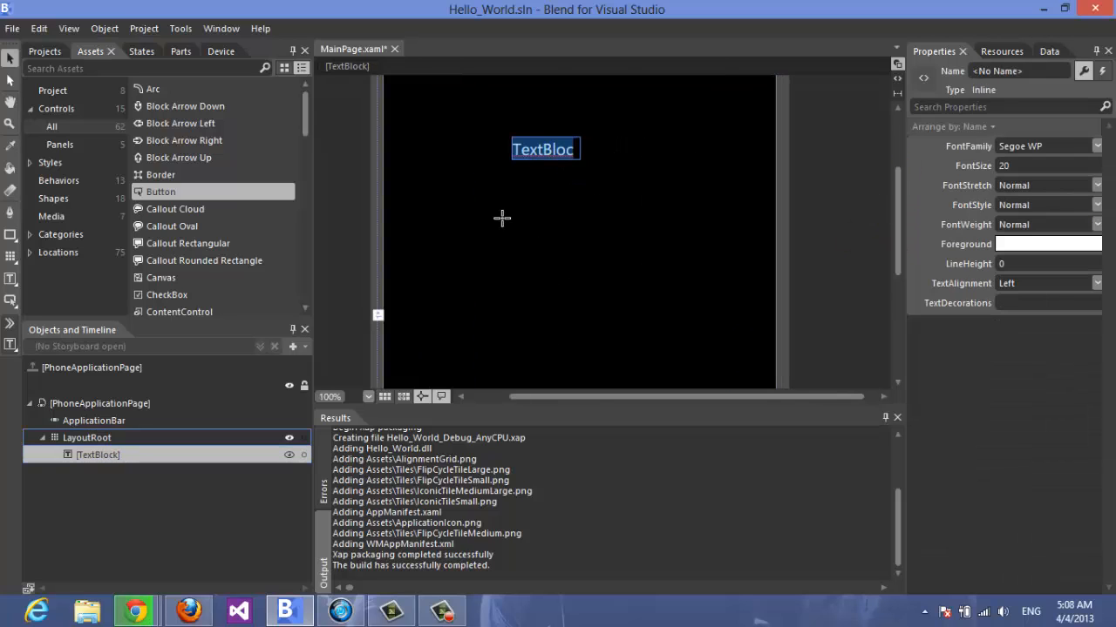
pyautogui.moveTo(671, 178)
pyautogui.write('Hello W')
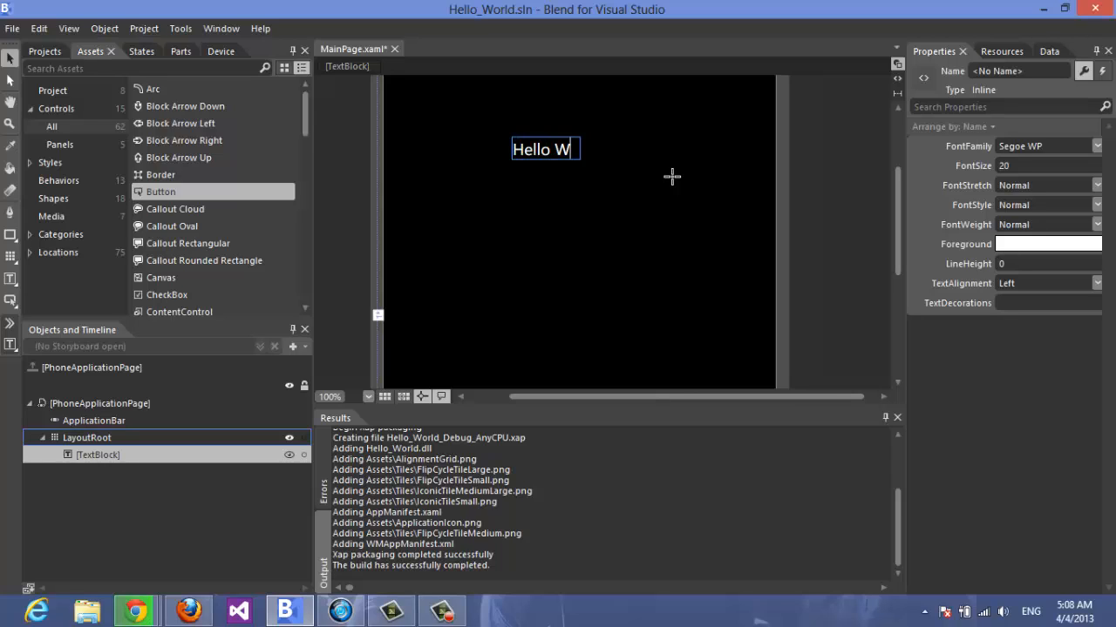
# - Correct the TextBlock's typing with Backspace while entering Hello World
pyautogui.press('BackSpace')
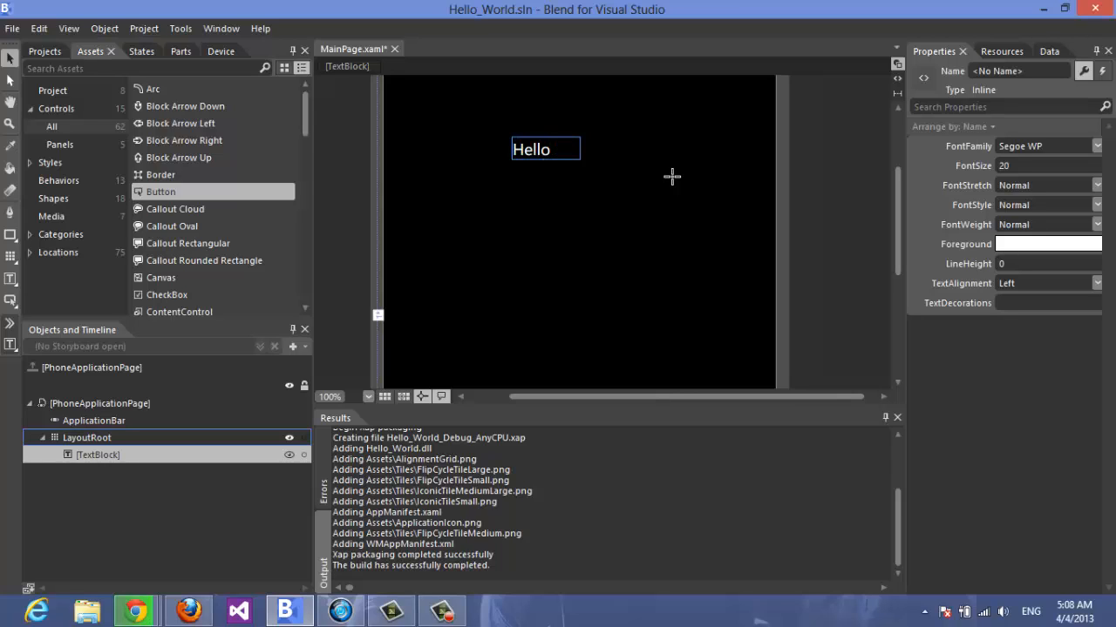
pyautogui.write('W')
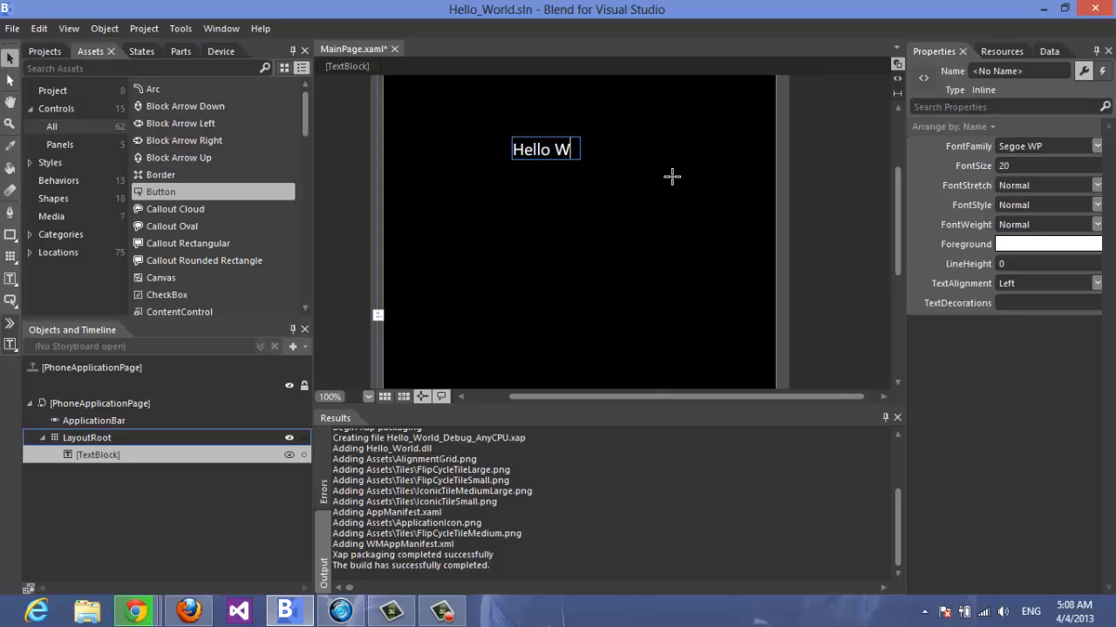
pyautogui.press('BackSpace')
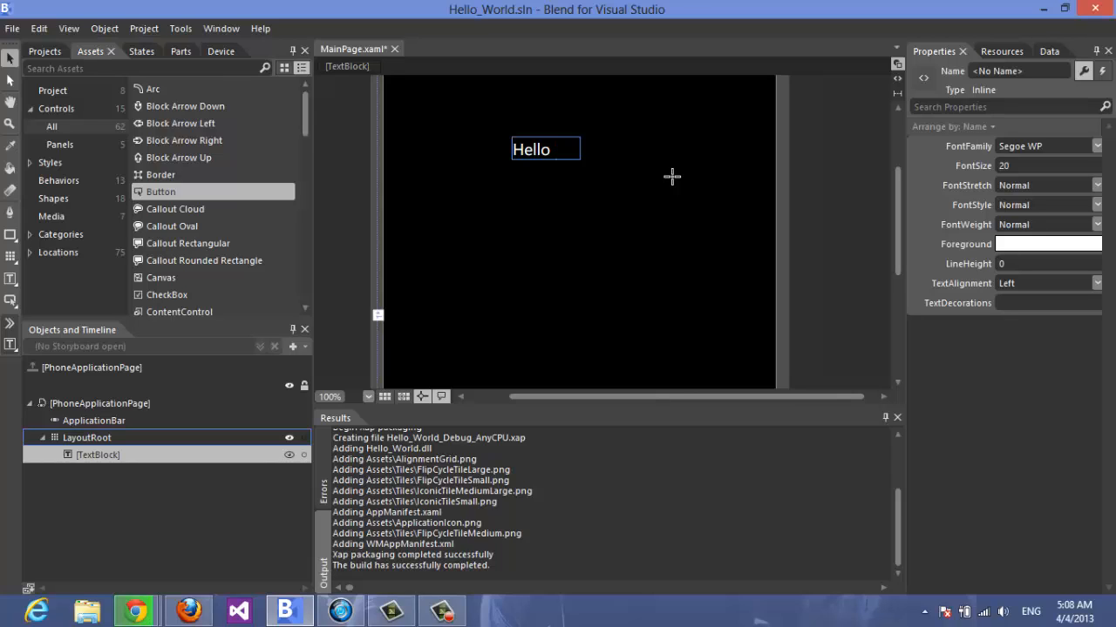
pyautogui.moveTo(401, 119)
pyautogui.write(' World')
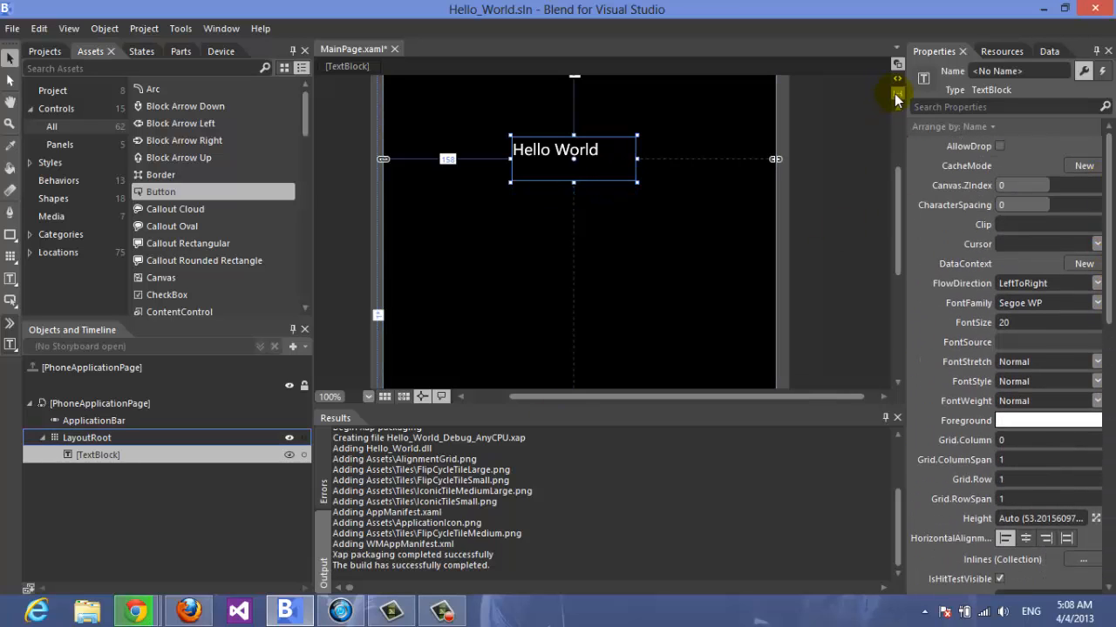
# - Show the XAML split view and add FontSize="40" to the TextBlock markup
pyautogui.click(896, 94)
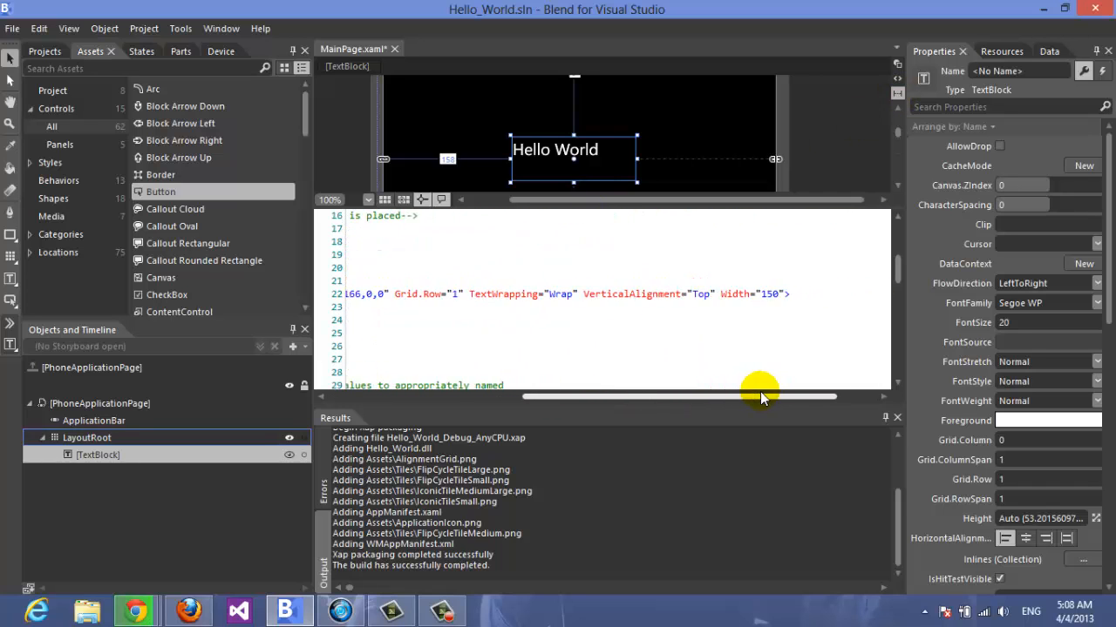
pyautogui.moveTo(759, 397); pyautogui.dragTo(558, 398)
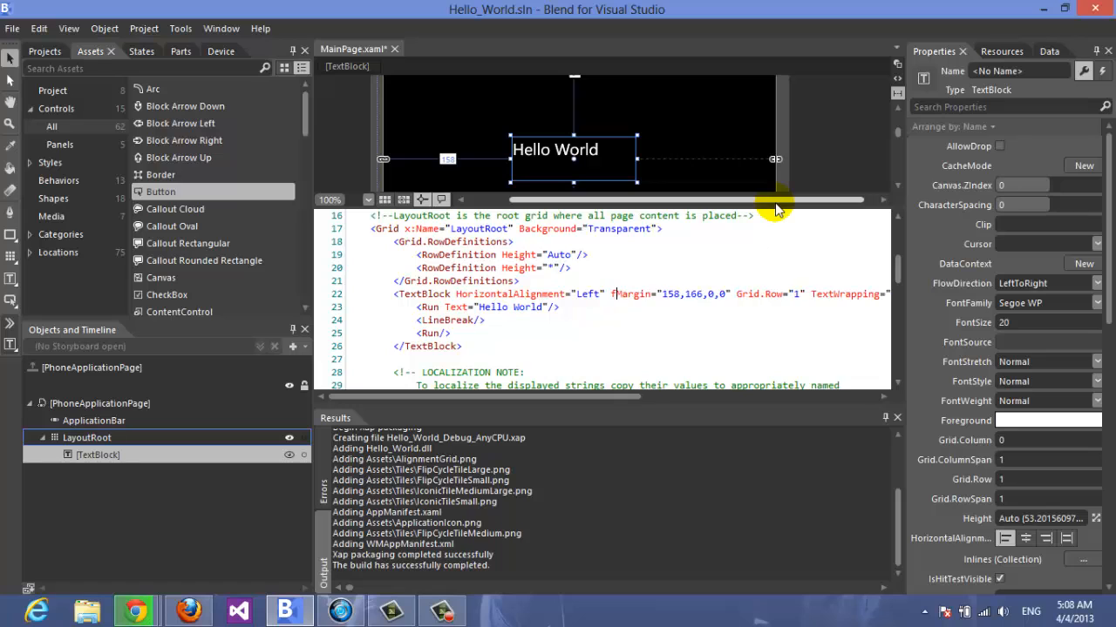
pyautogui.write('fonts')
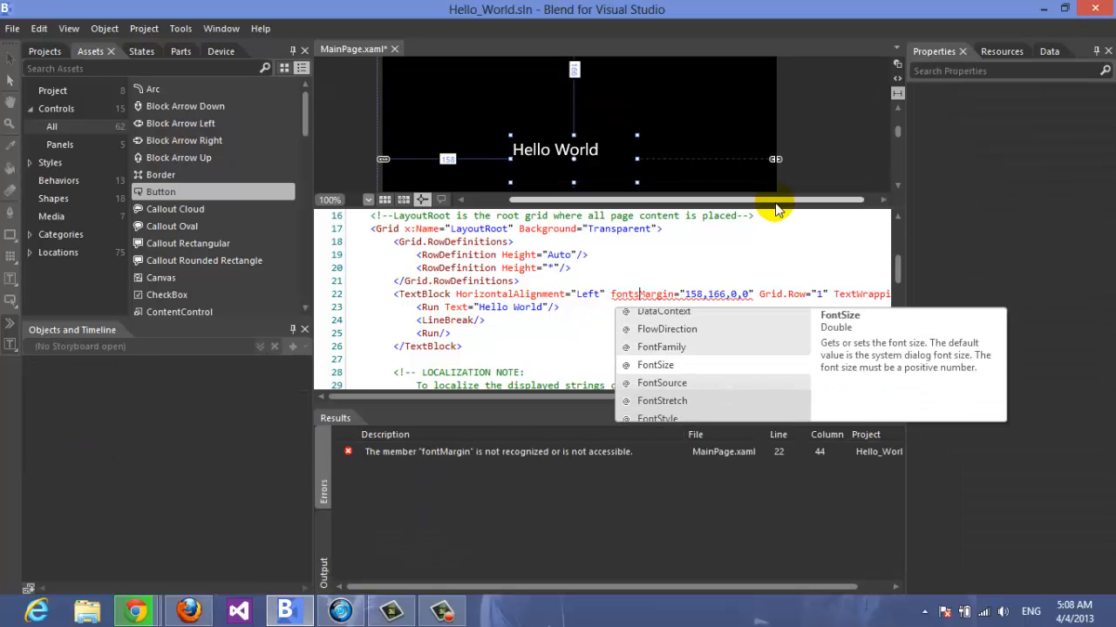
pyautogui.write('iz')
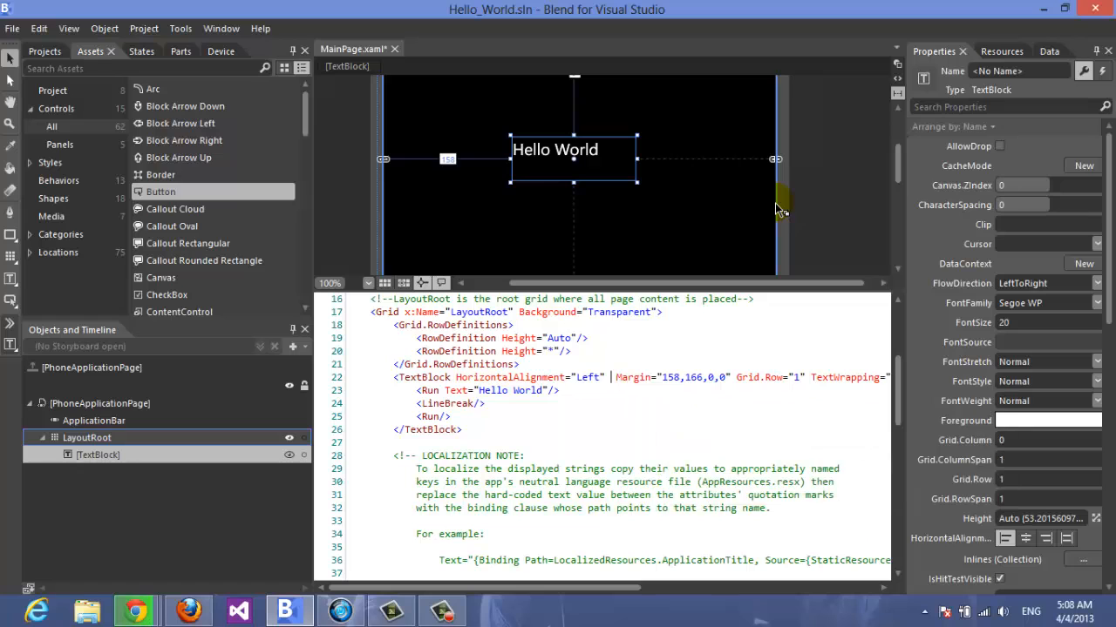
pyautogui.write('font')
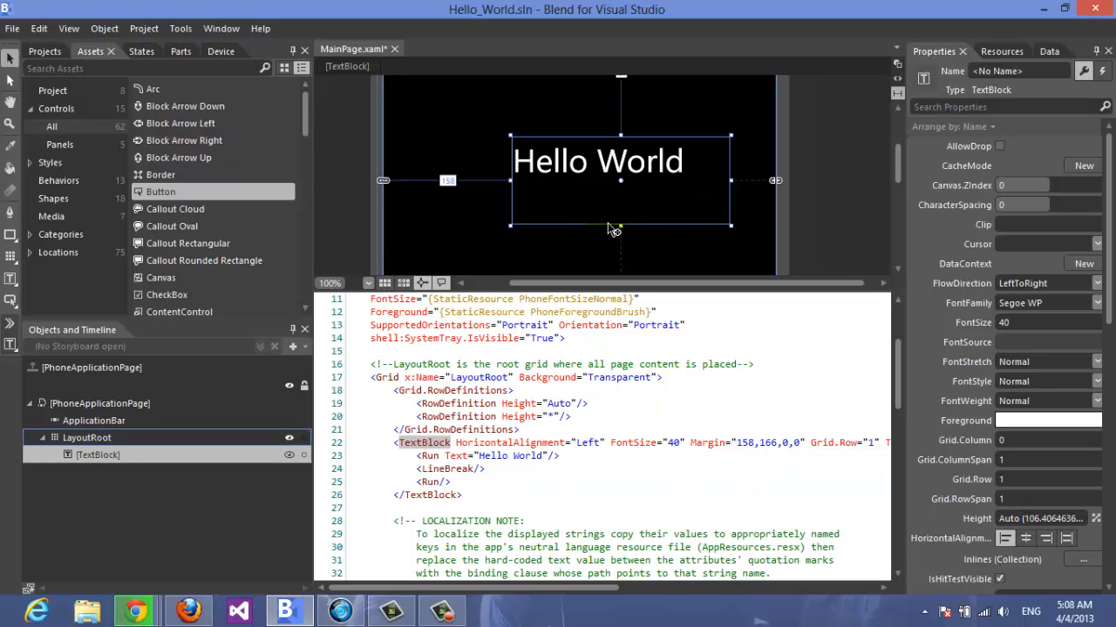
pyautogui.moveTo(684, 356)
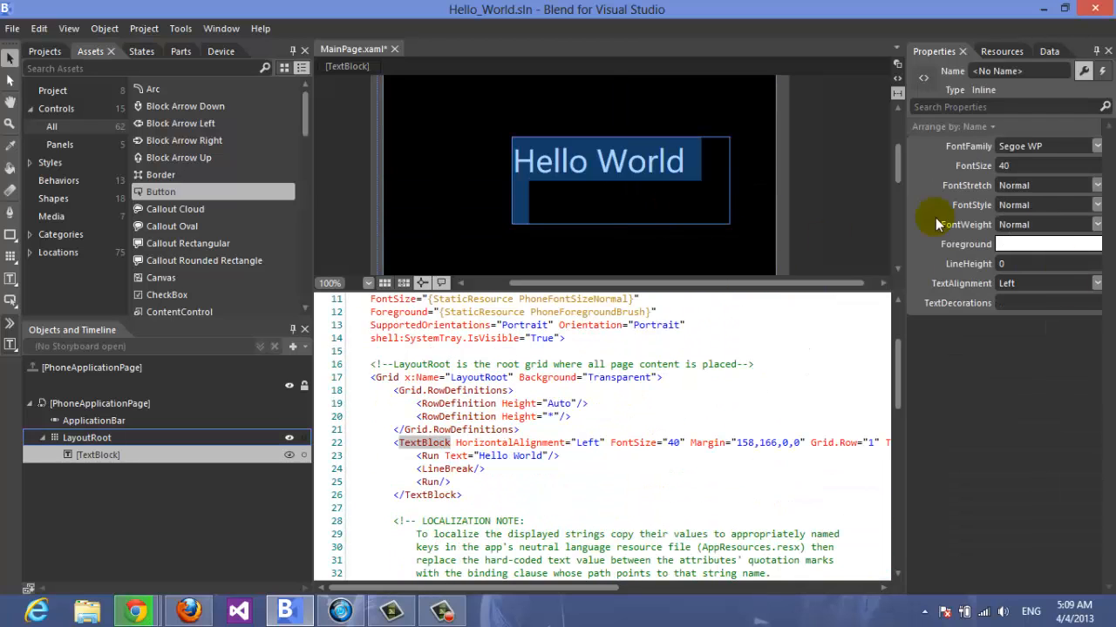
# - Edit the text on the page so it reads Hello World!
pyautogui.click(629, 209)
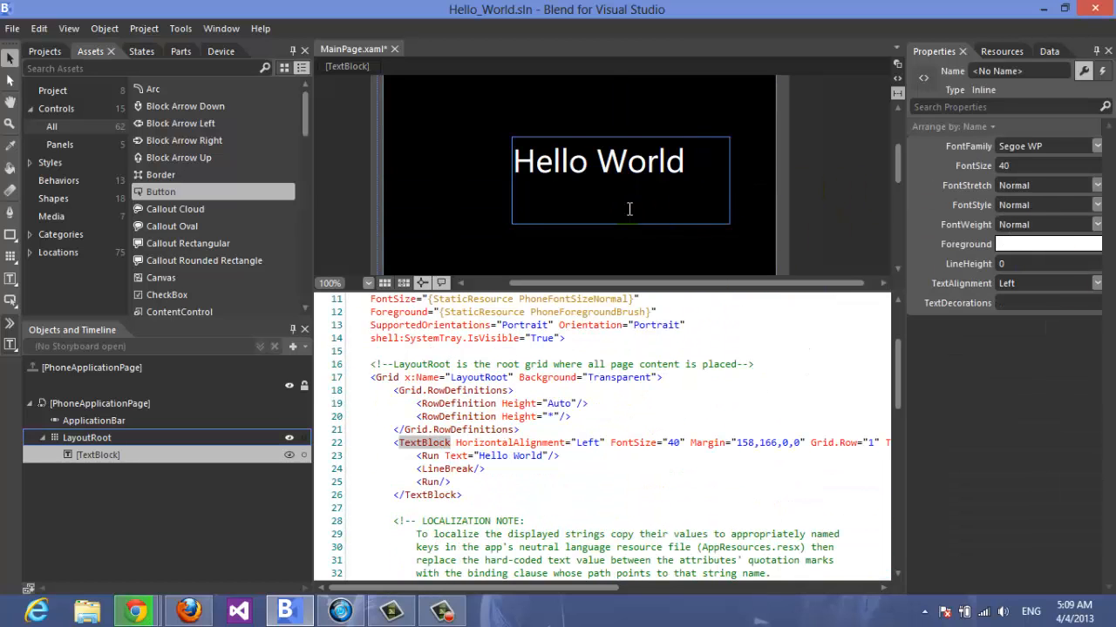
pyautogui.write('!')
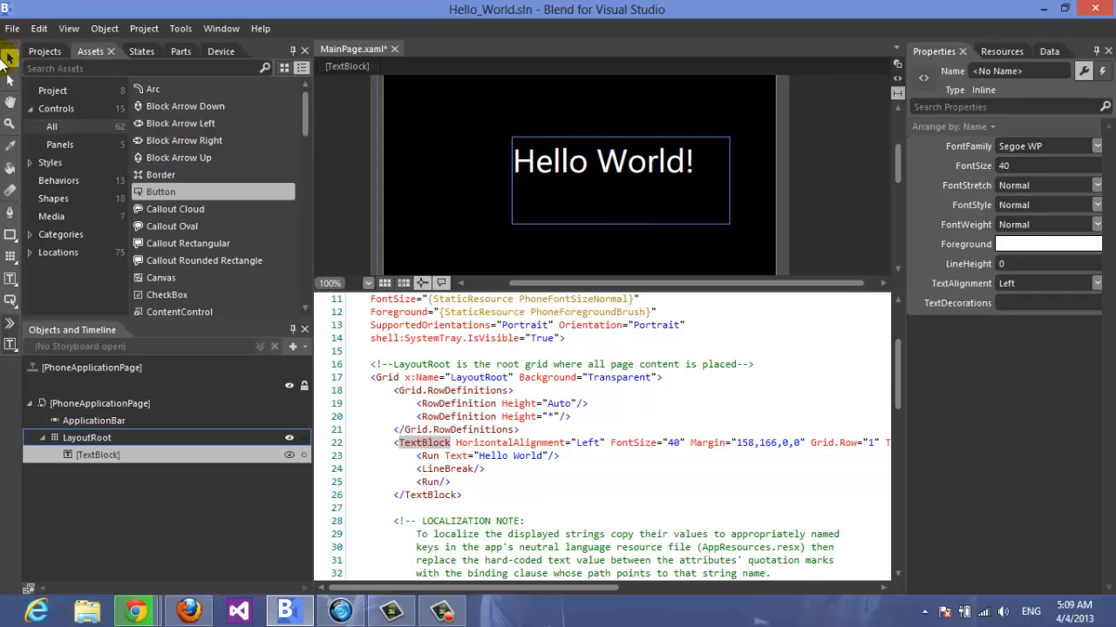
pyautogui.click(603, 160)
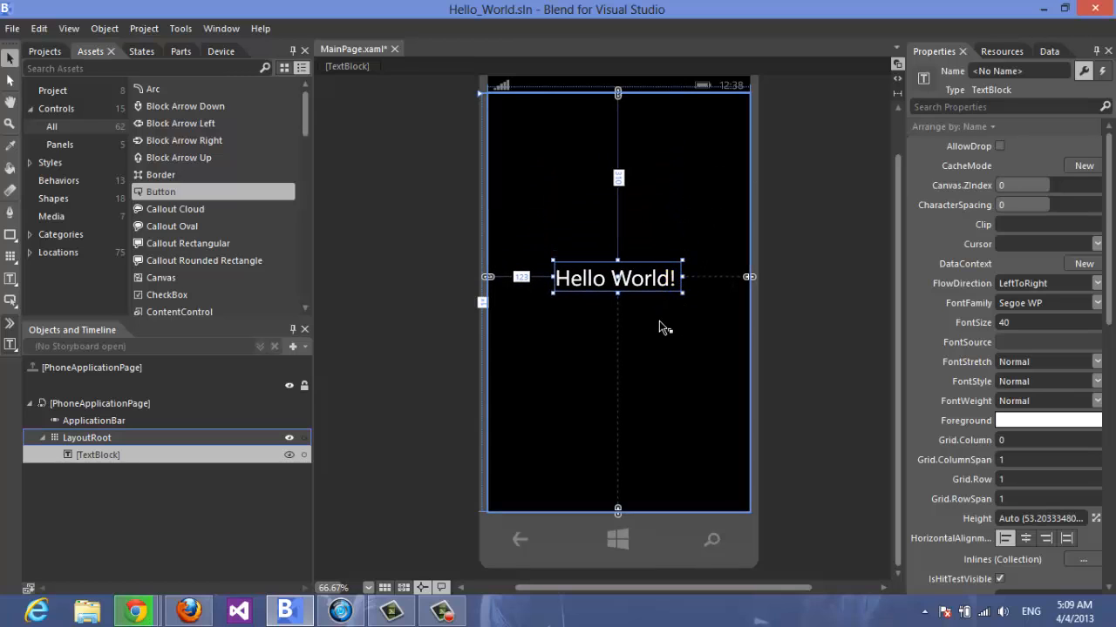
pyautogui.moveTo(684, 261)
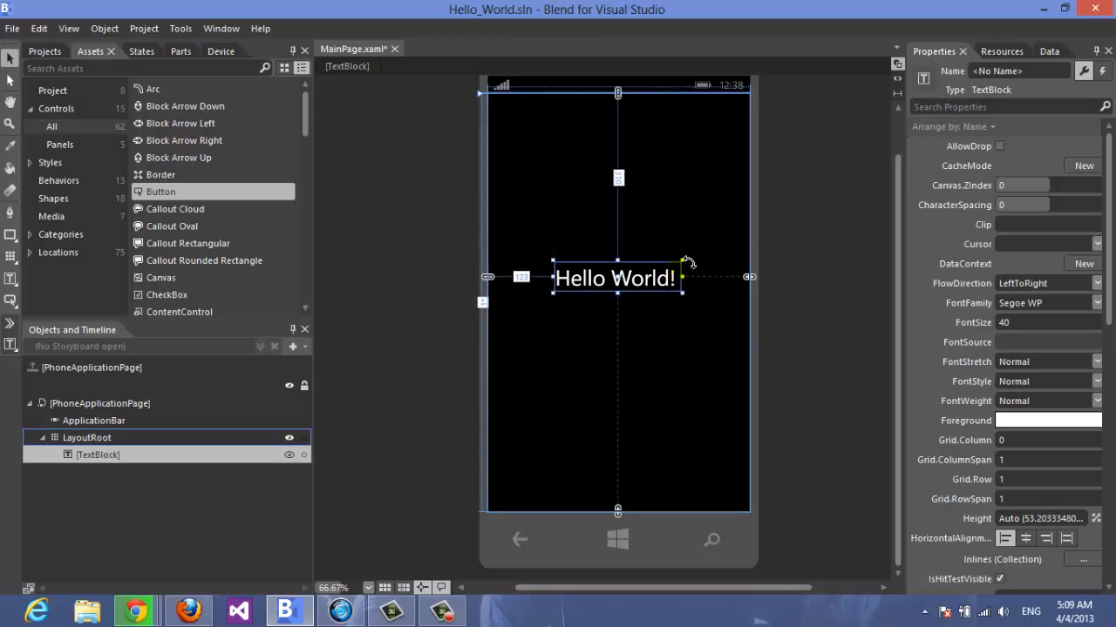
# - Move the Hello World! TextBlock higher up on the phone page
pyautogui.moveTo(614, 277); pyautogui.dragTo(614, 180)
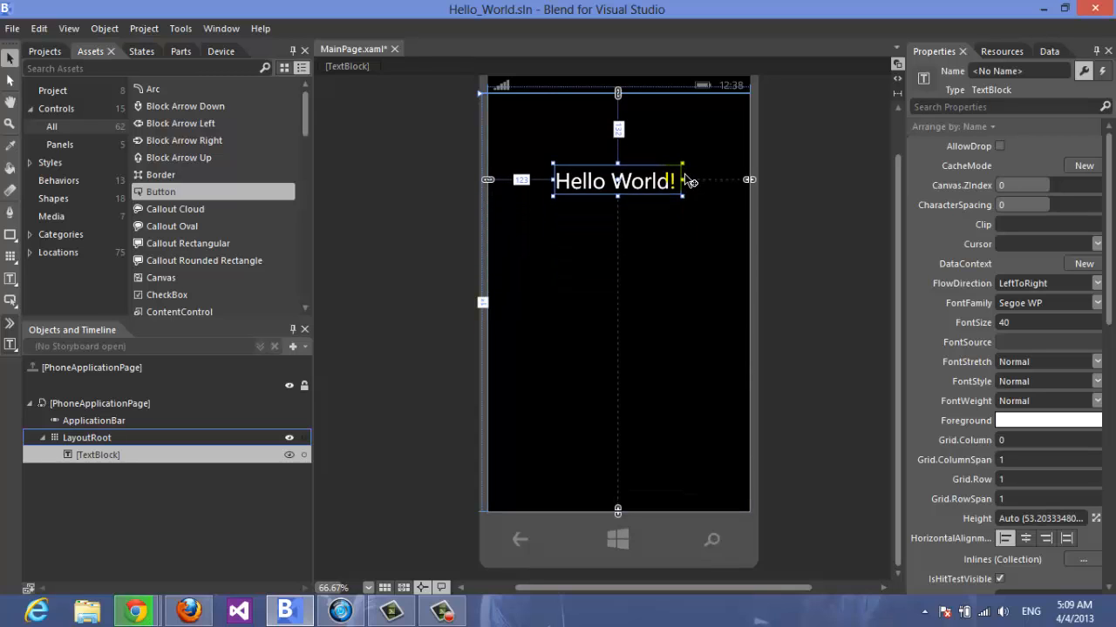
pyautogui.click(213, 51)
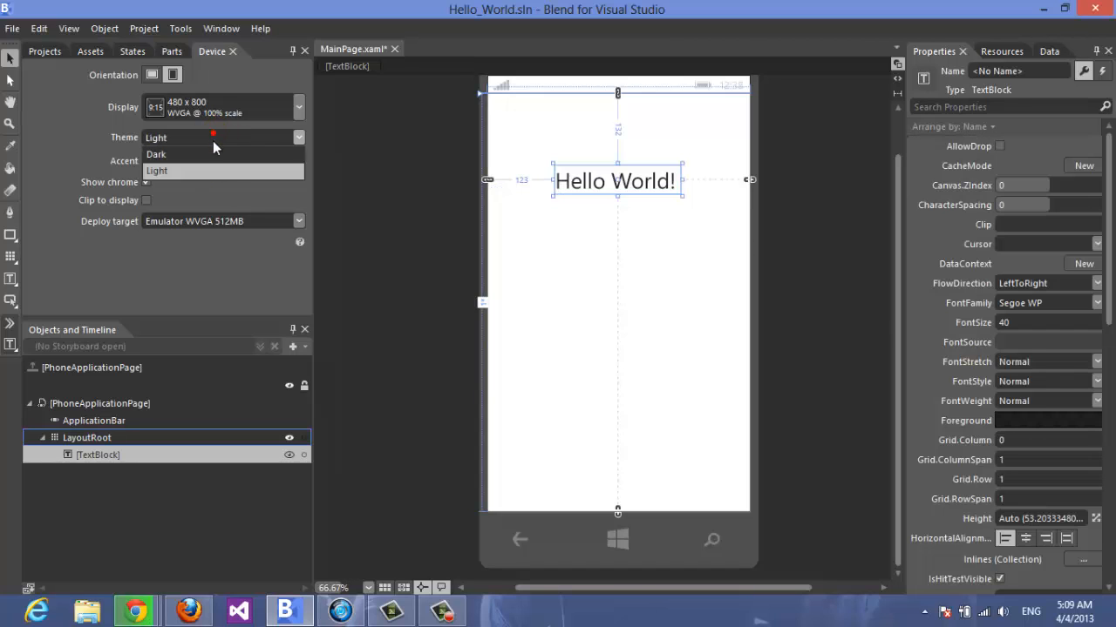
pyautogui.moveTo(209, 160)
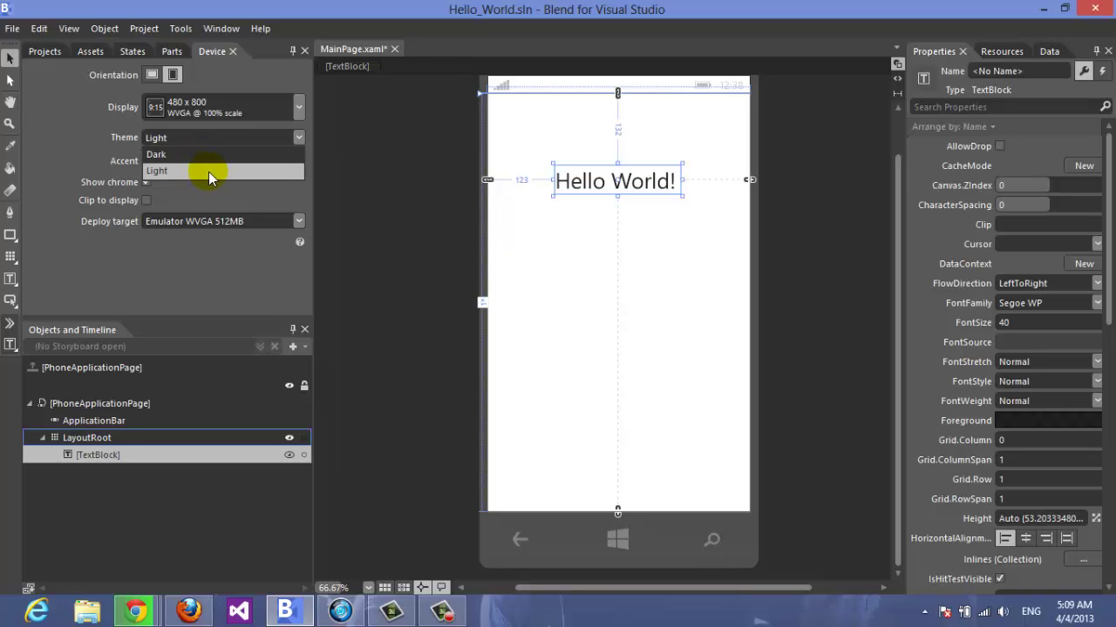
# - Try the Light theme, return to Dark with Red accent, and target Emulator WVGA 512MB
pyautogui.click(209, 171)
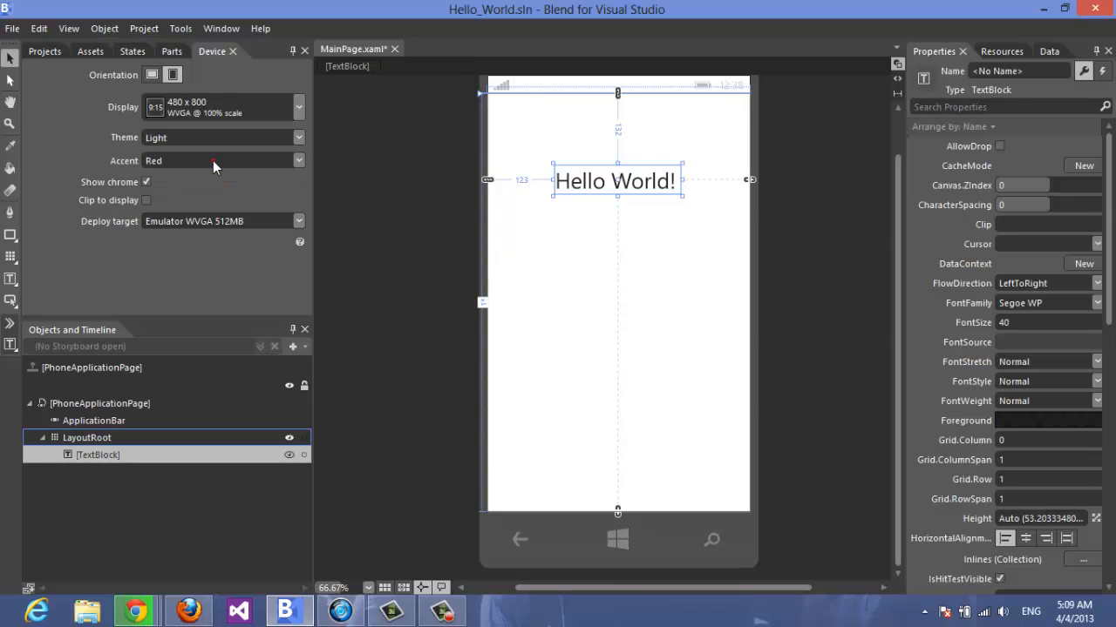
pyautogui.click(223, 136)
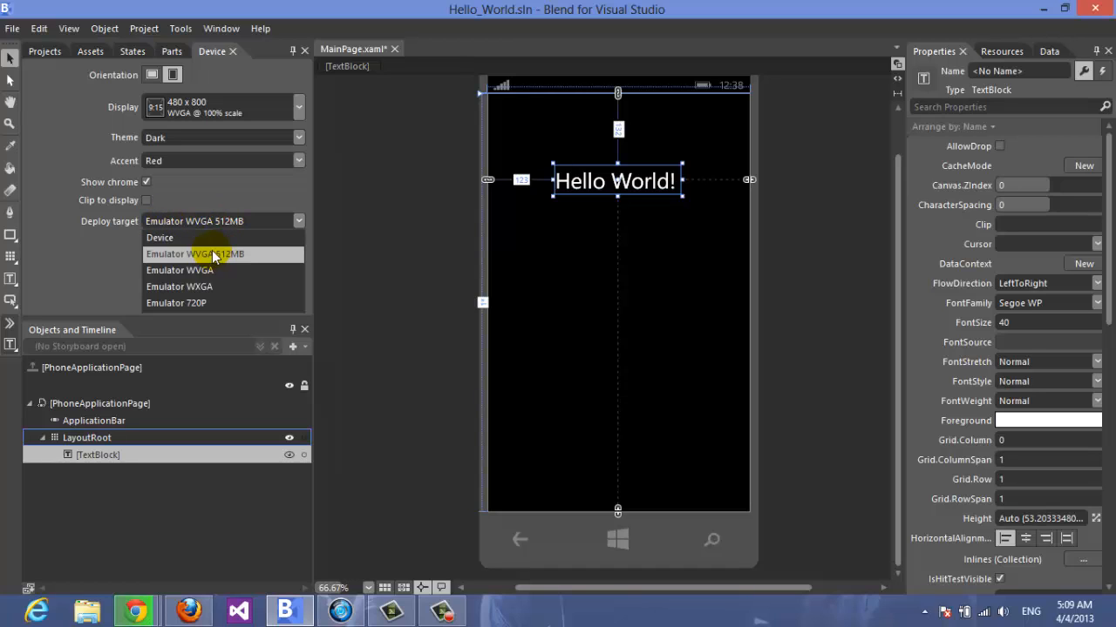
pyautogui.moveTo(206, 268)
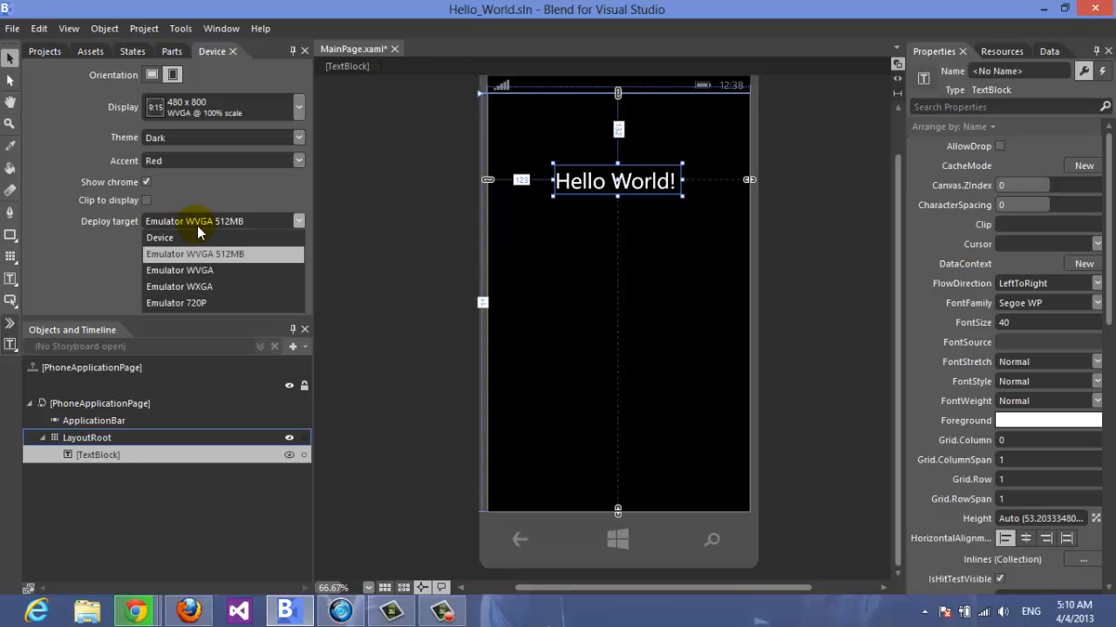
pyautogui.moveTo(178, 240)
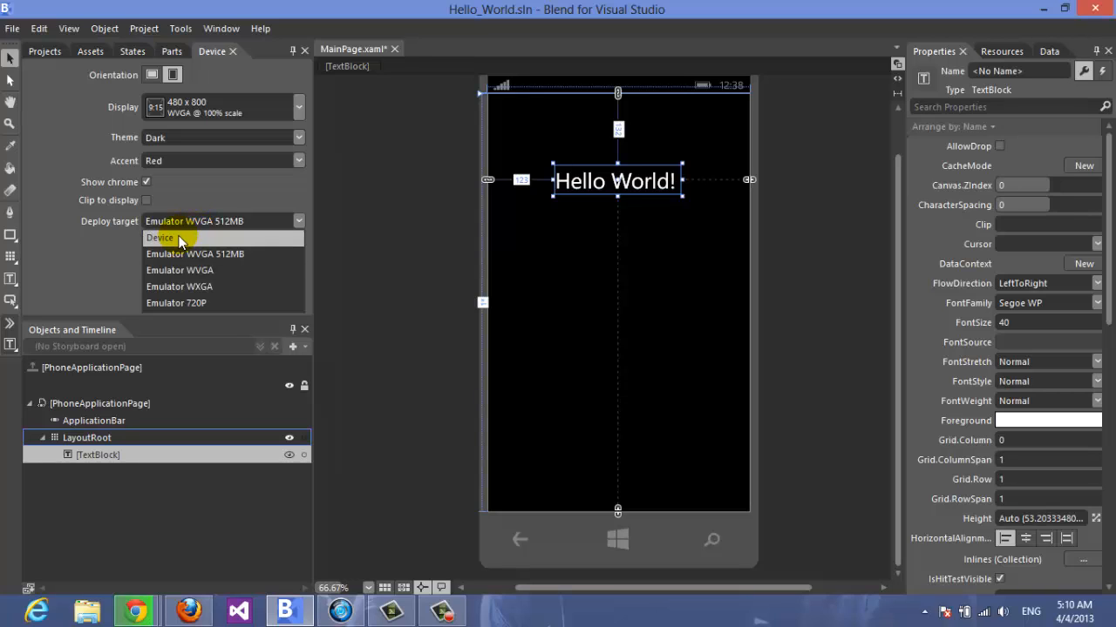
pyautogui.moveTo(206, 254)
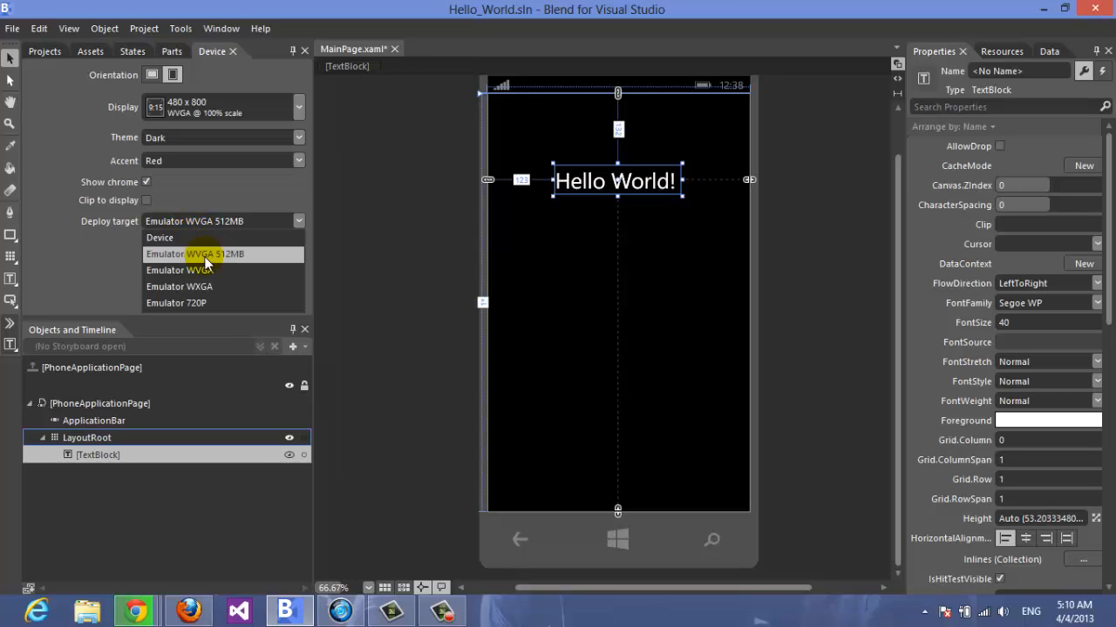
pyautogui.click(205, 255)
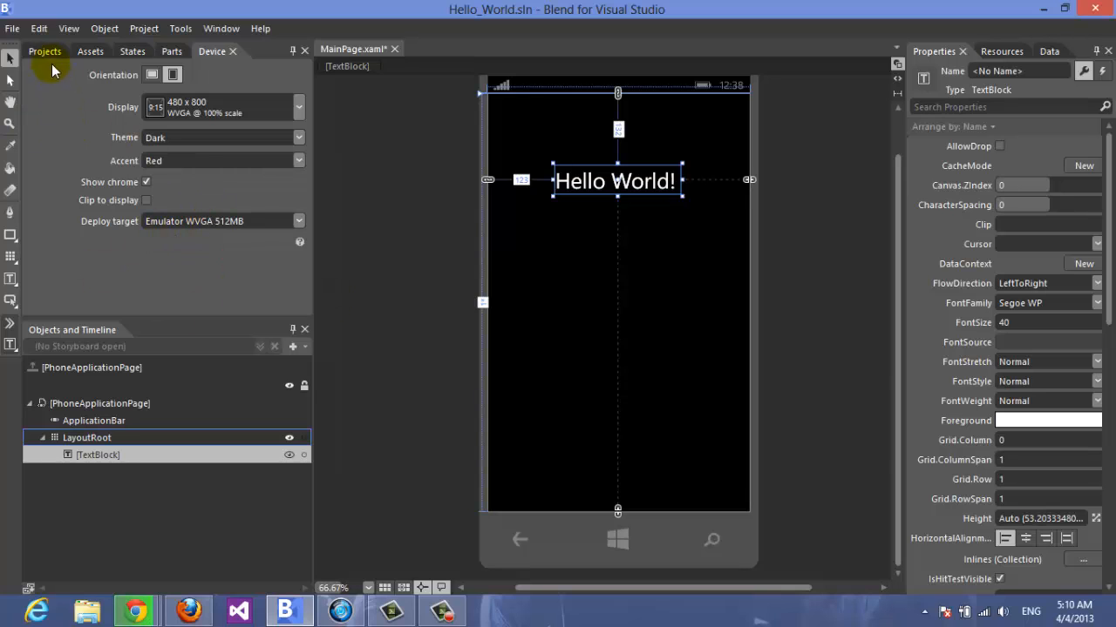
# - Run Hello_World in the emulator and use Back to return from the Start screen to the app
pyautogui.click(145, 28)
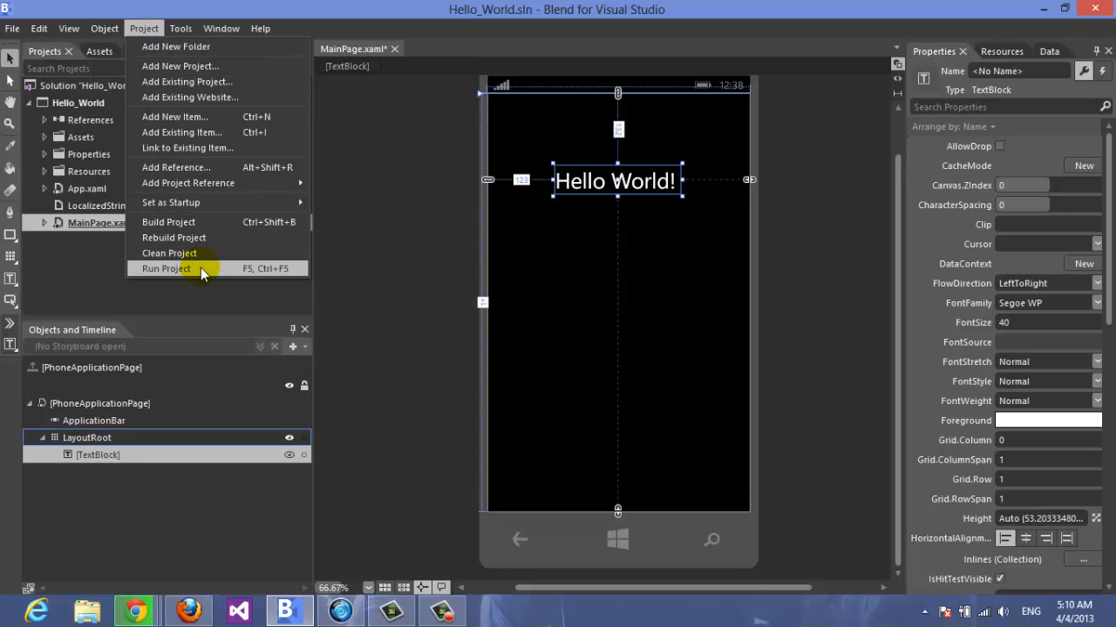
pyautogui.click(164, 268)
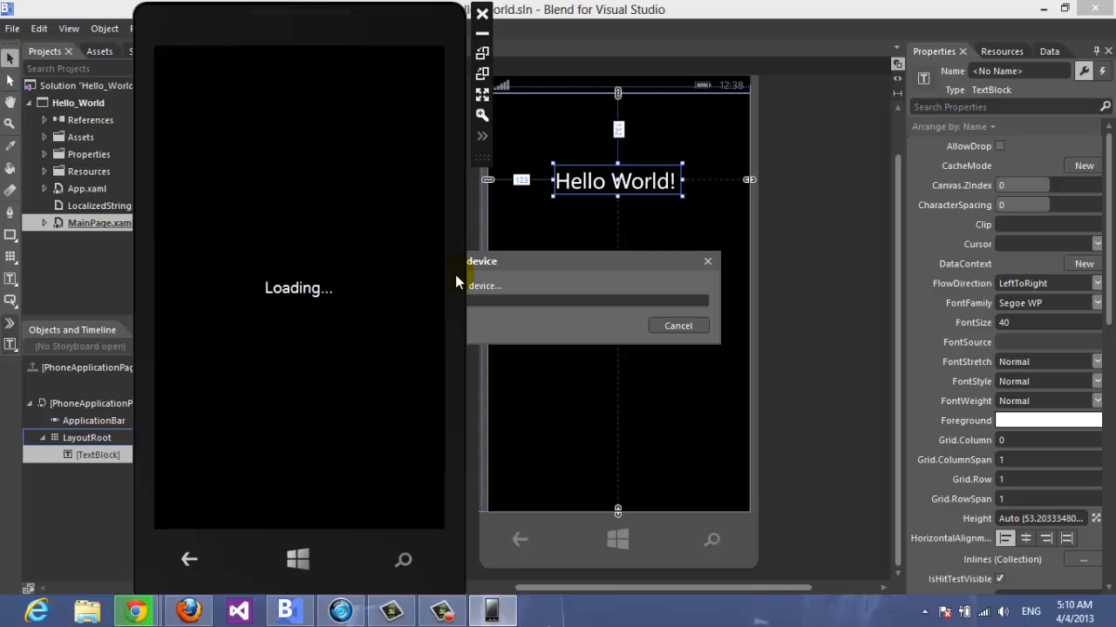
pyautogui.moveTo(427, 68)
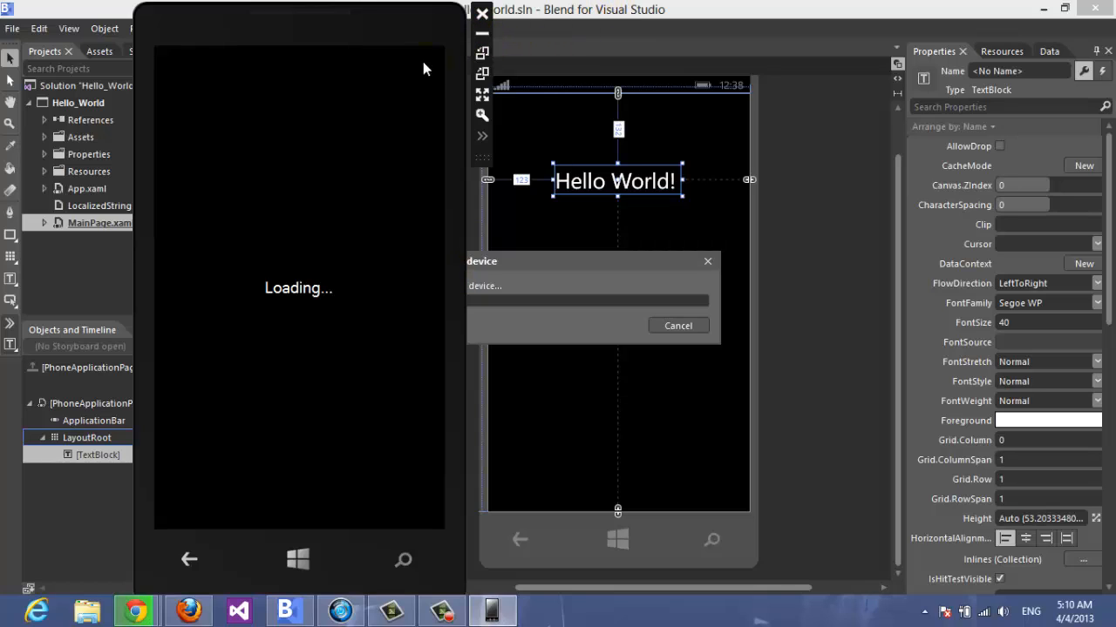
pyautogui.moveTo(265, 595)
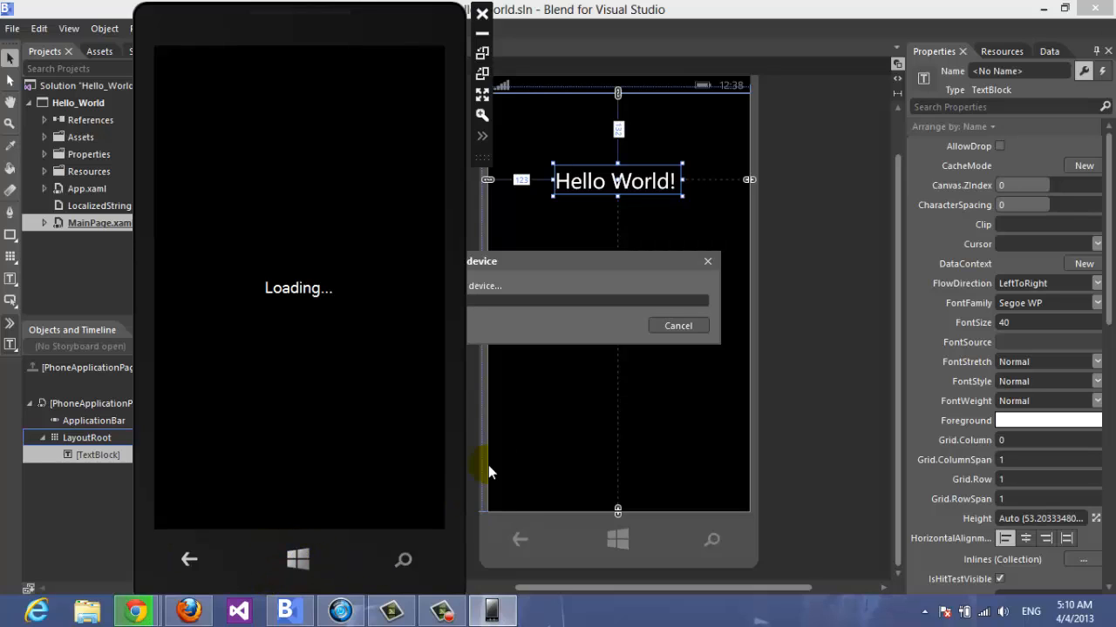
pyautogui.moveTo(455, 73)
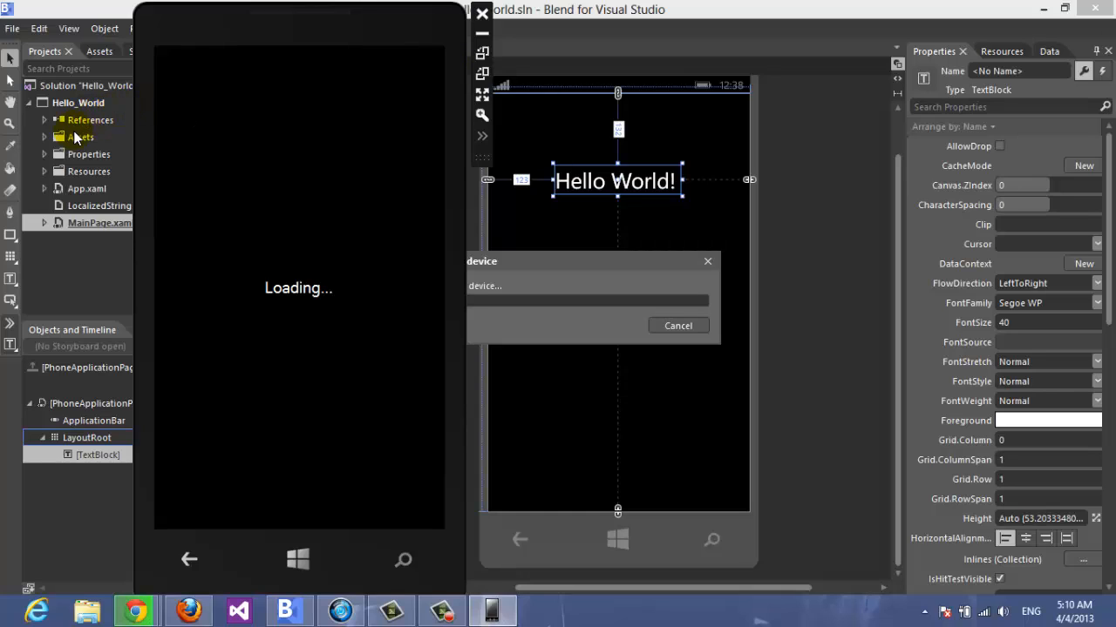
pyautogui.moveTo(474, 179)
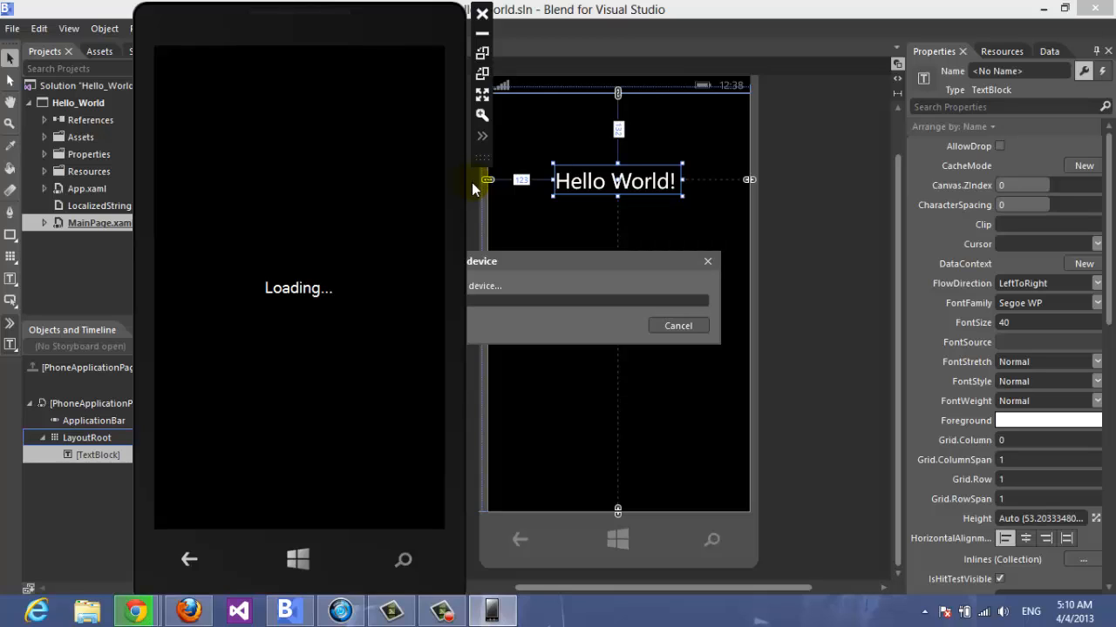
pyautogui.moveTo(216, 303)
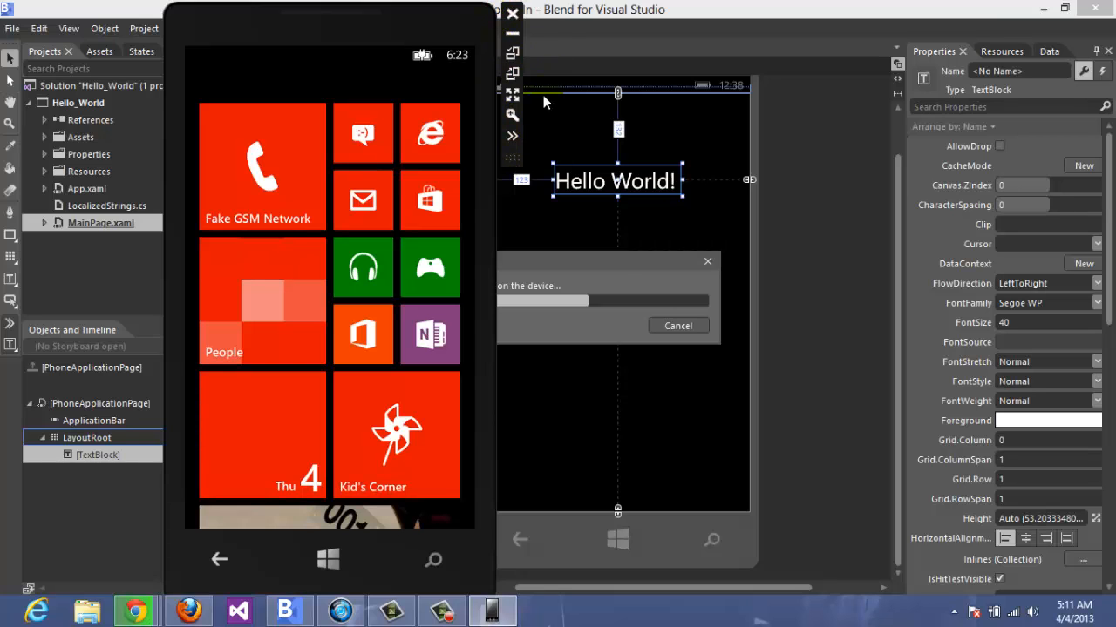
pyautogui.moveTo(504, 157)
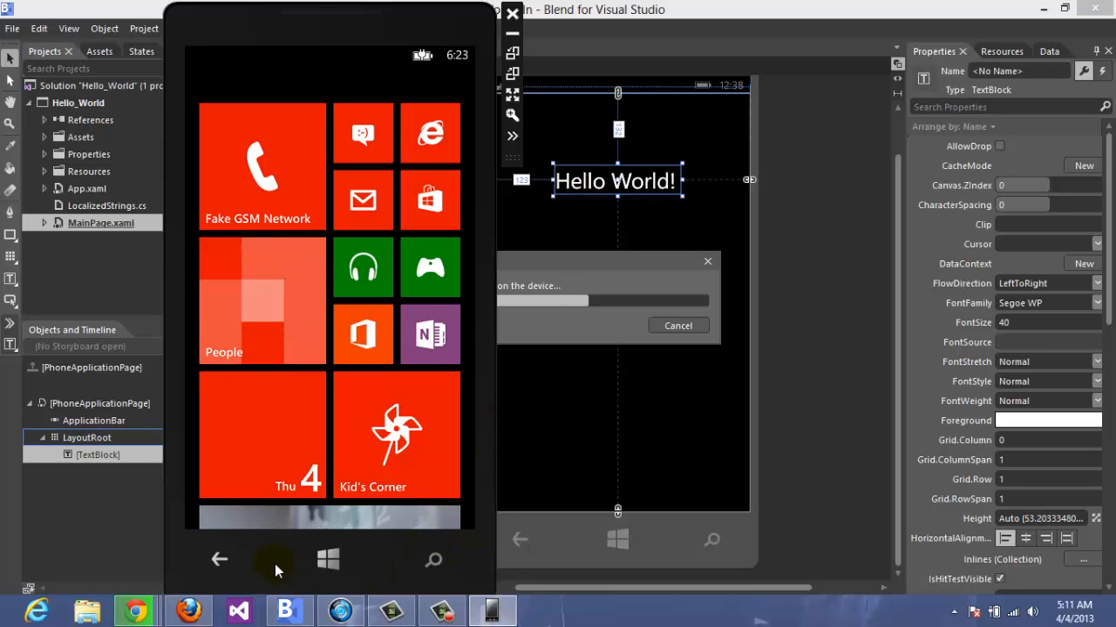
pyautogui.moveTo(219, 575)
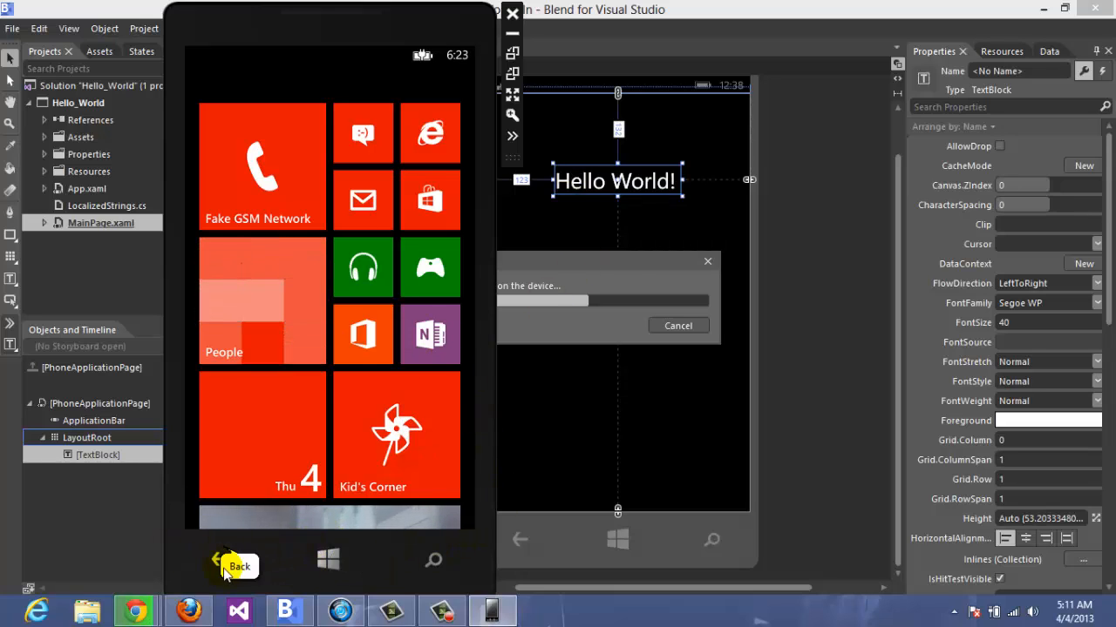
pyautogui.click(218, 561)
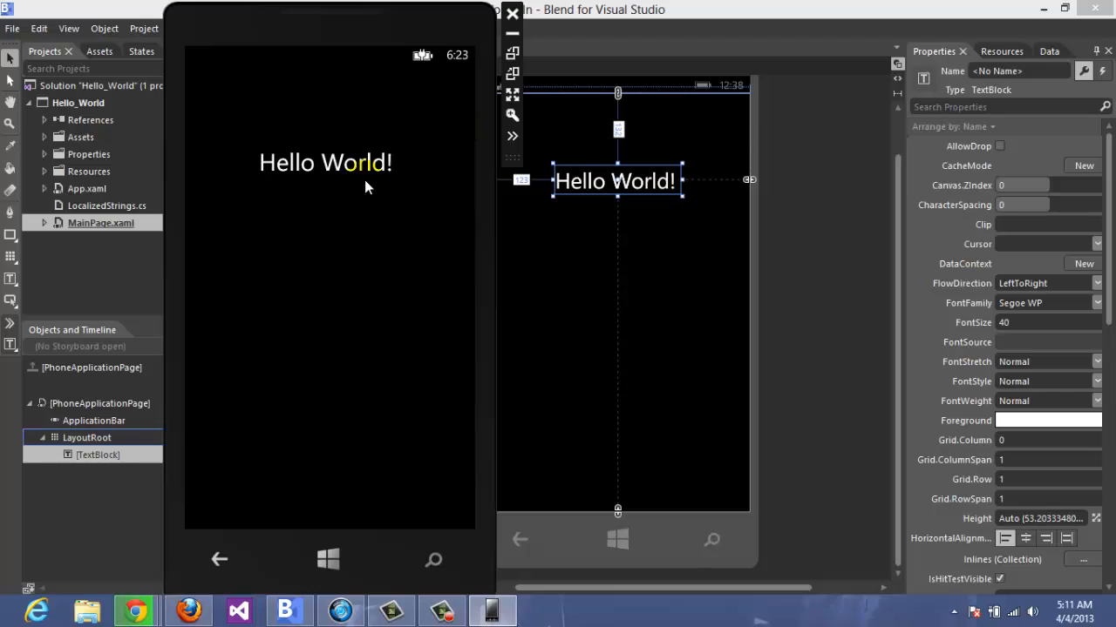
pyautogui.moveTo(694, 10)
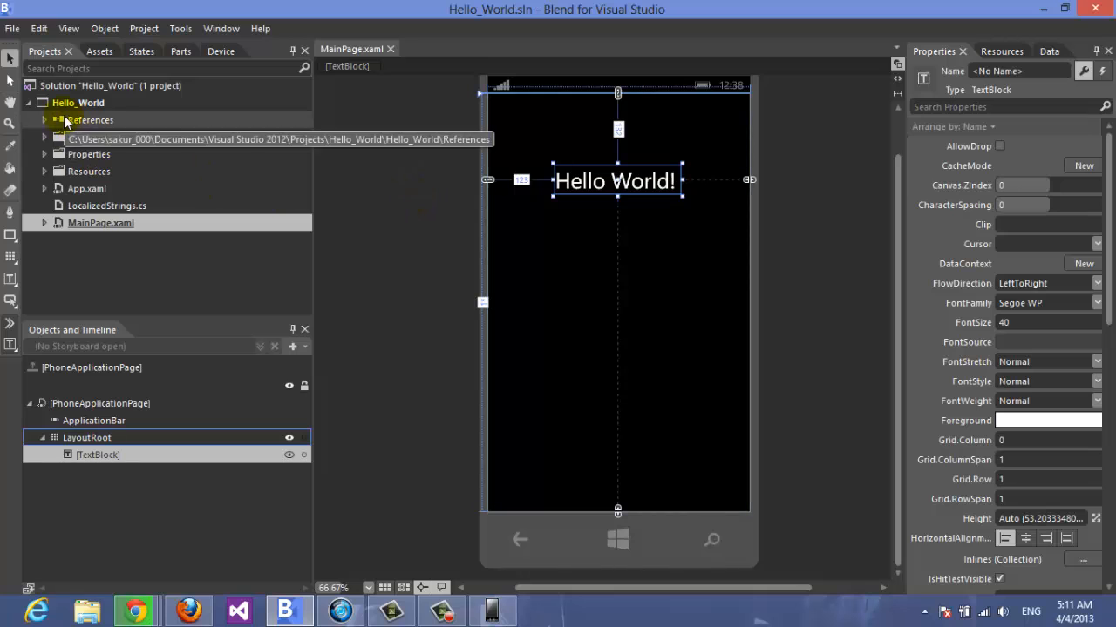
# - Hand the Hello_World project over to Visual Studio via Edit in Visual Studio
pyautogui.rightClick(79, 103)
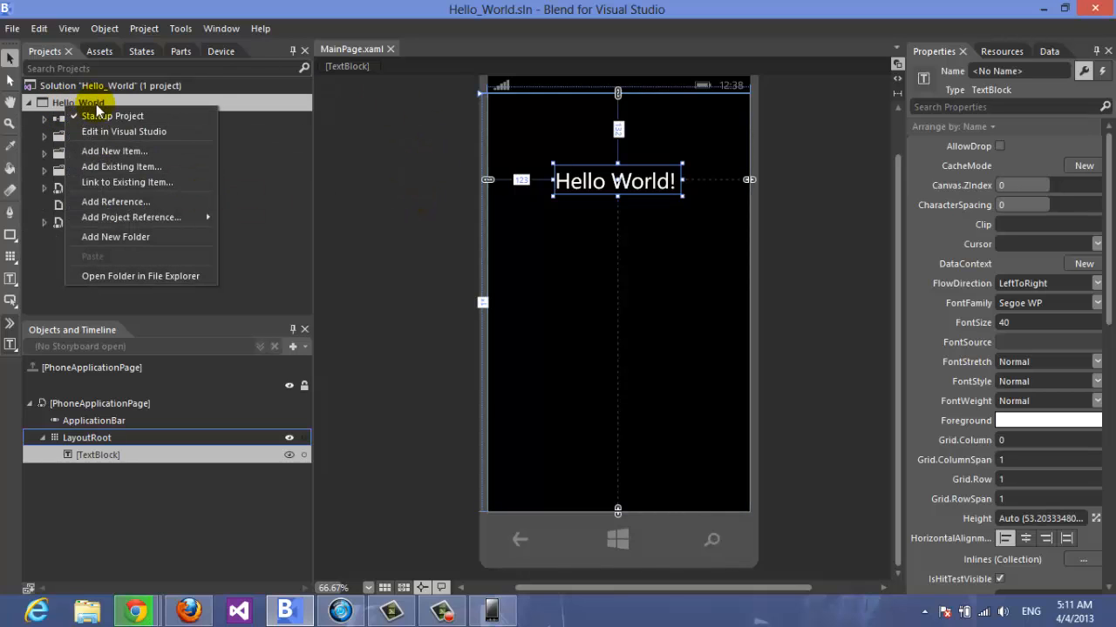
pyautogui.click(124, 130)
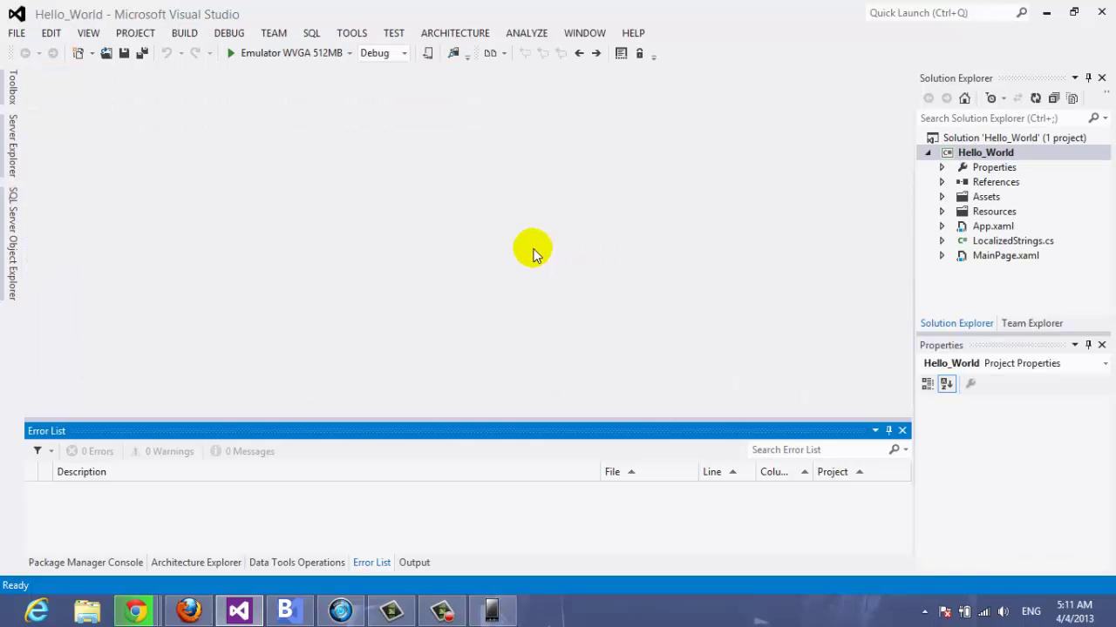
# - Open App.xaml in the editor and expand its node to show the App.xaml.cs code-behind
pyautogui.click(984, 152)
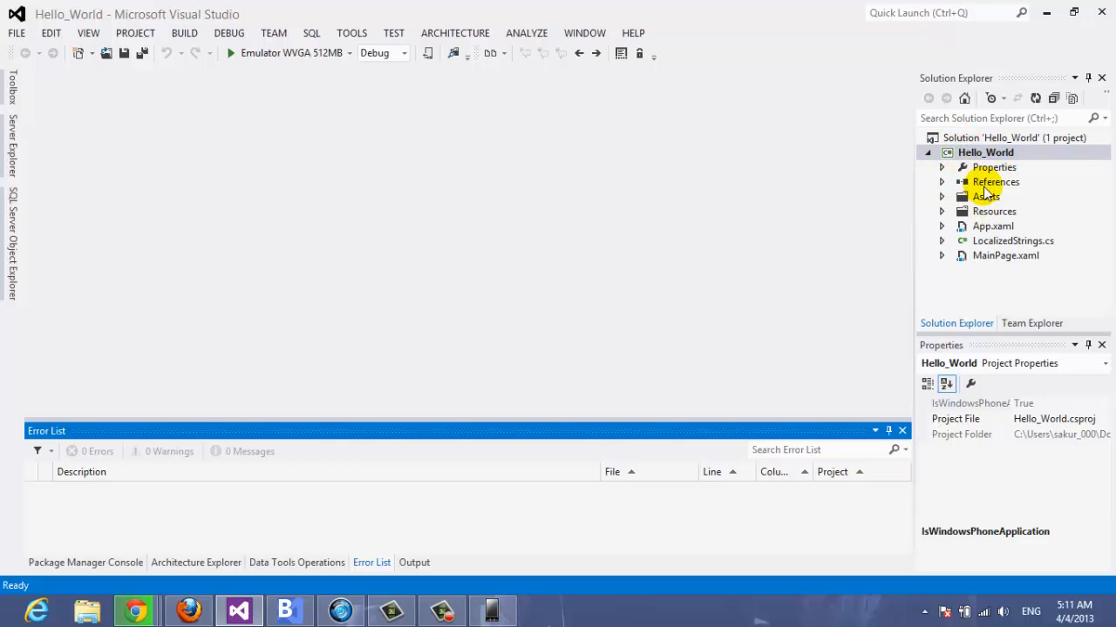
pyautogui.moveTo(966, 175)
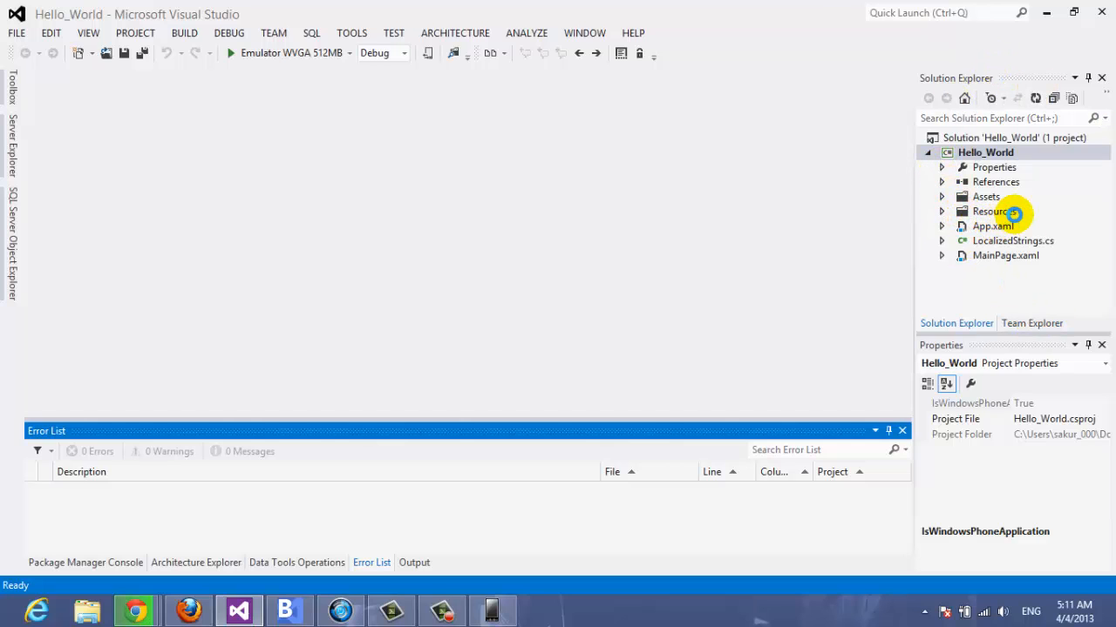
pyautogui.click(987, 227)
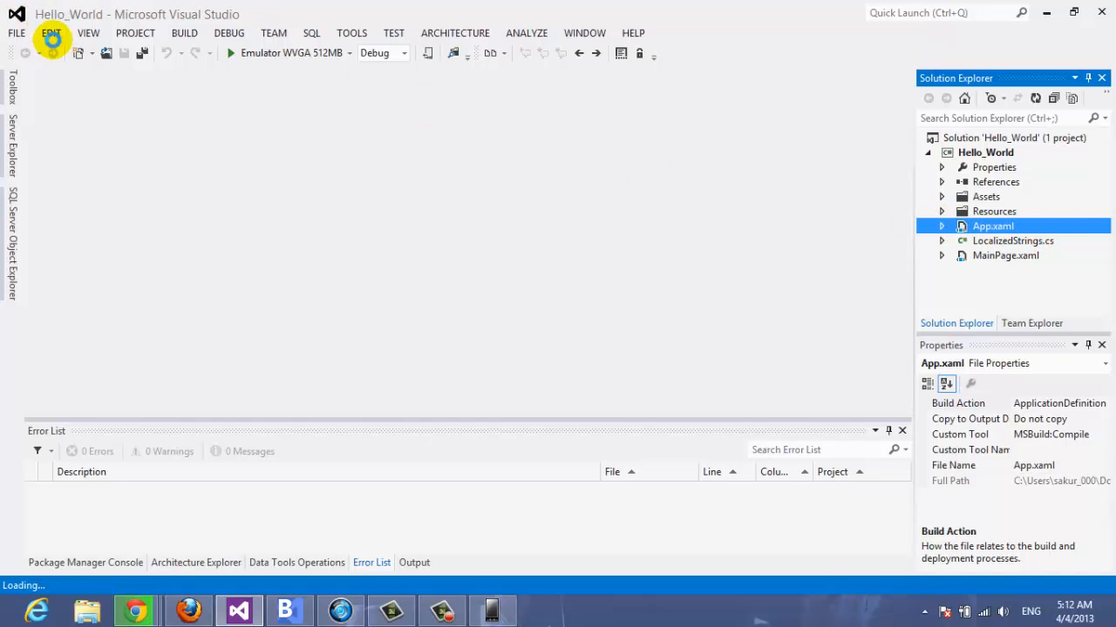
pyautogui.doubleClick(987, 226)
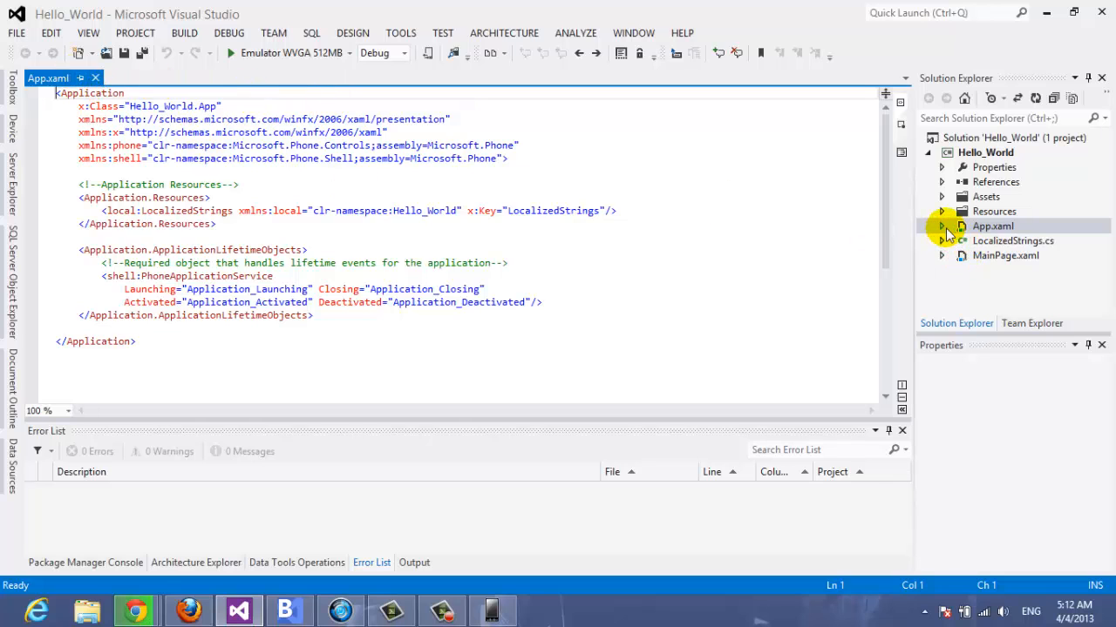
pyautogui.doubleClick(992, 227)
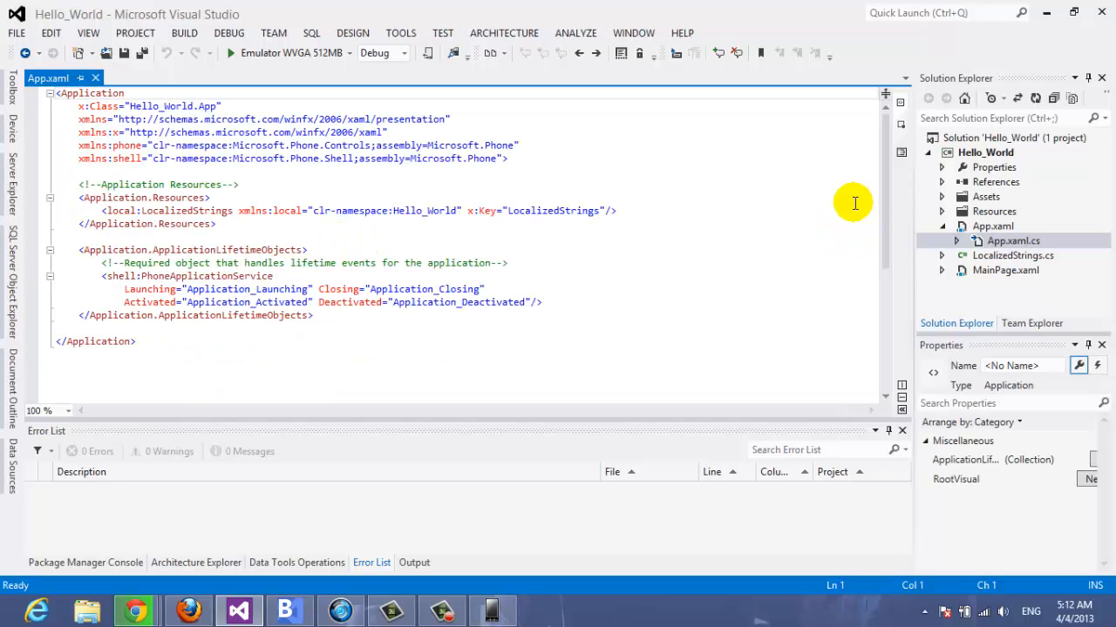
pyautogui.click(1011, 241)
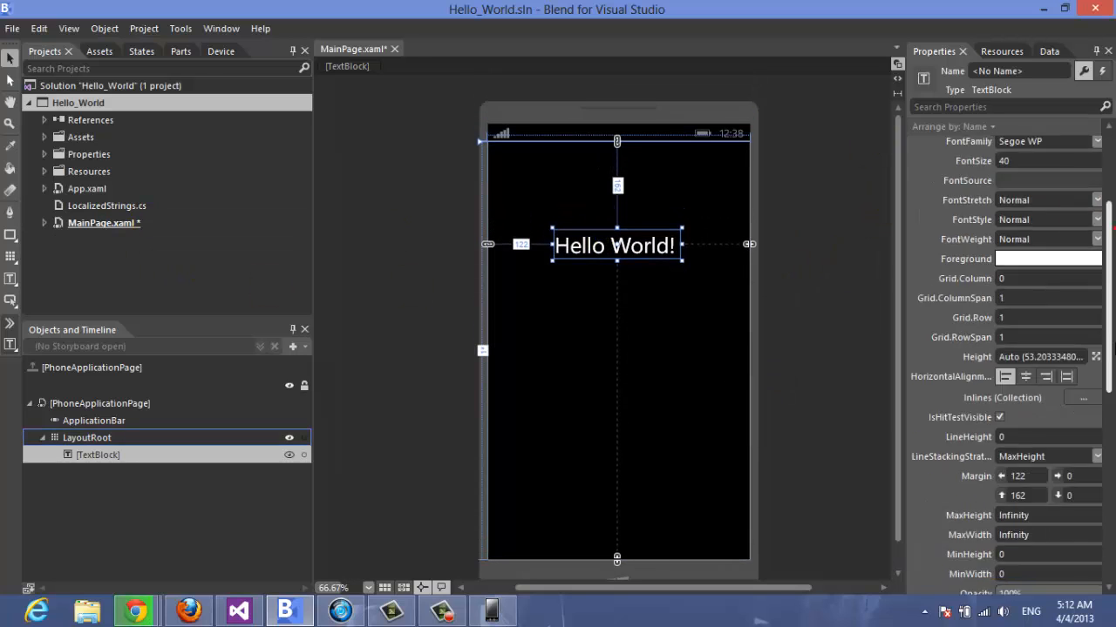
# - Set the Hello World! TextBlock's Visibility to Collapsed so the page appears blank
pyautogui.scroll(-3)
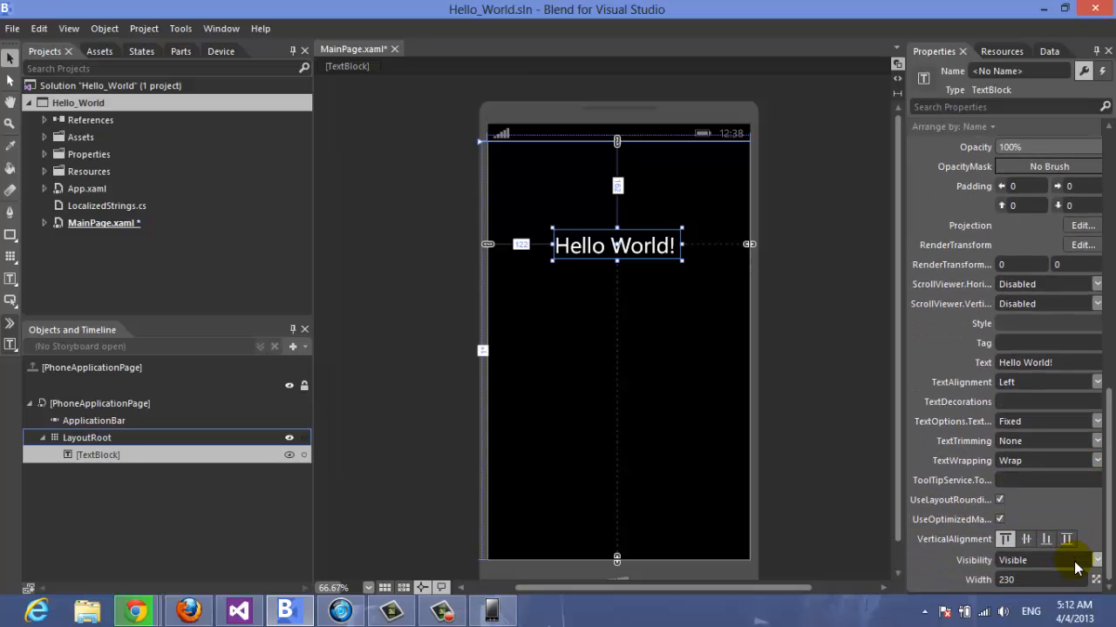
pyautogui.click(1095, 561)
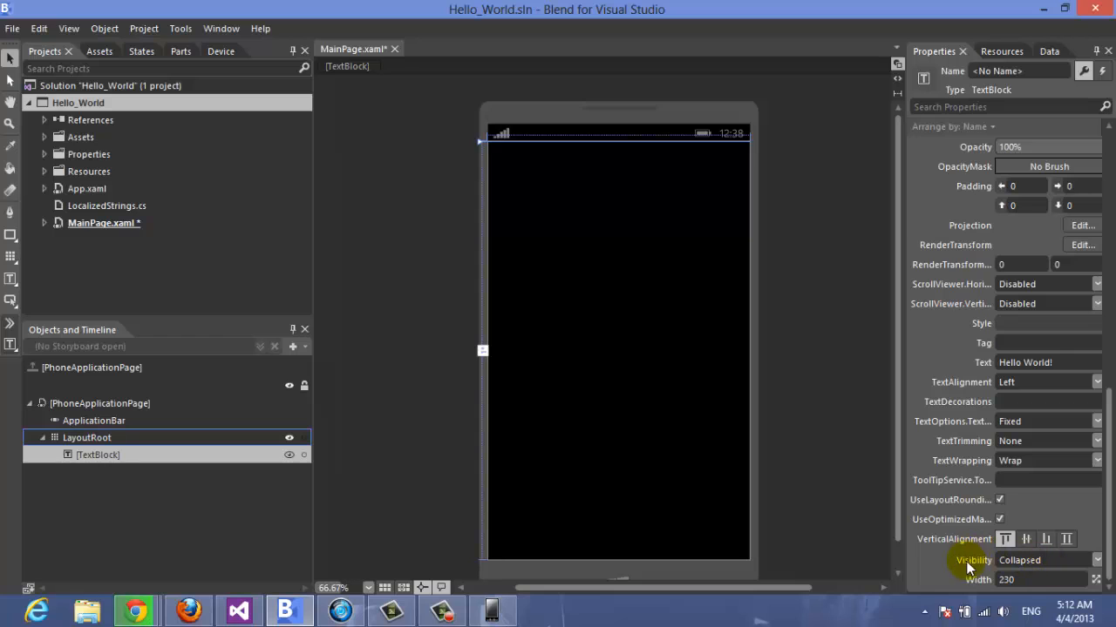
pyautogui.moveTo(10, 300)
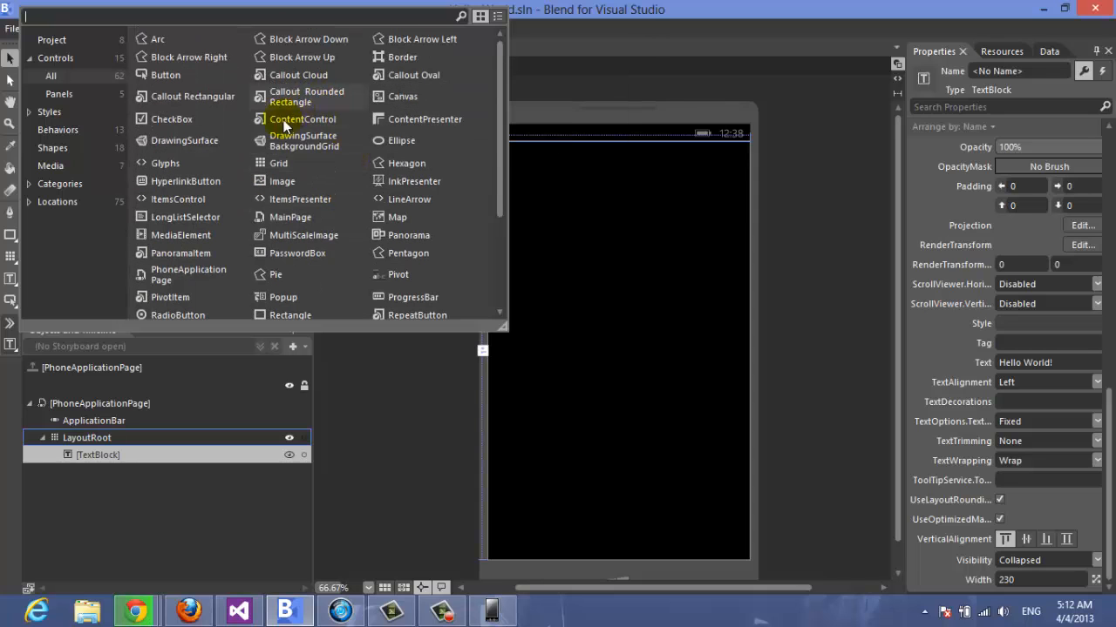
pyautogui.moveTo(164, 75)
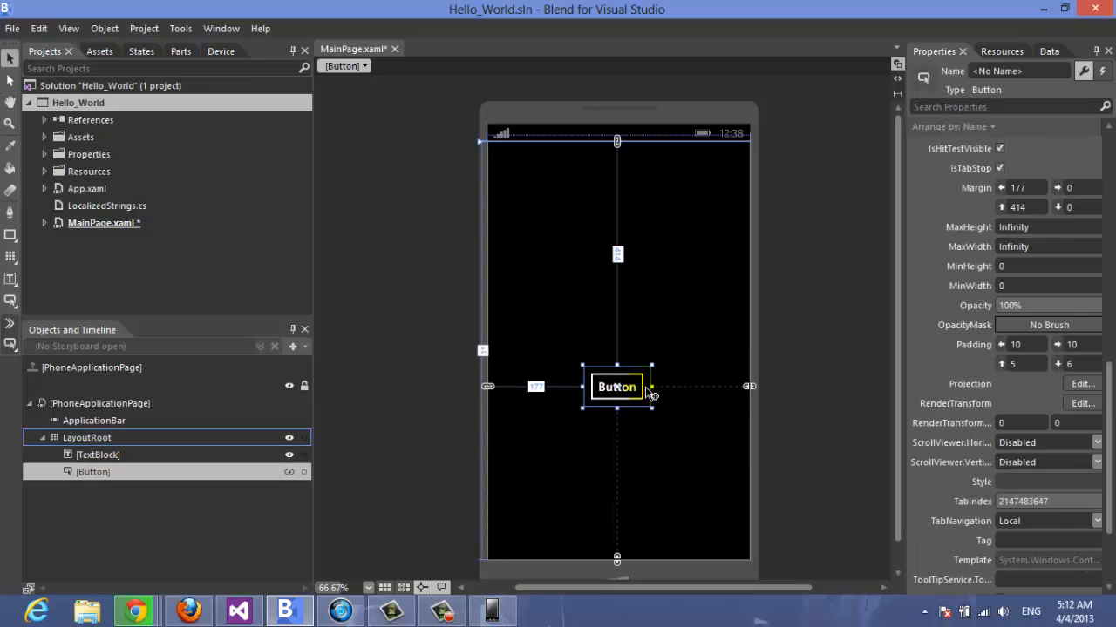
# - Add a Button to the page with Content reading Show "Hello World!"
pyautogui.scroll(-3)
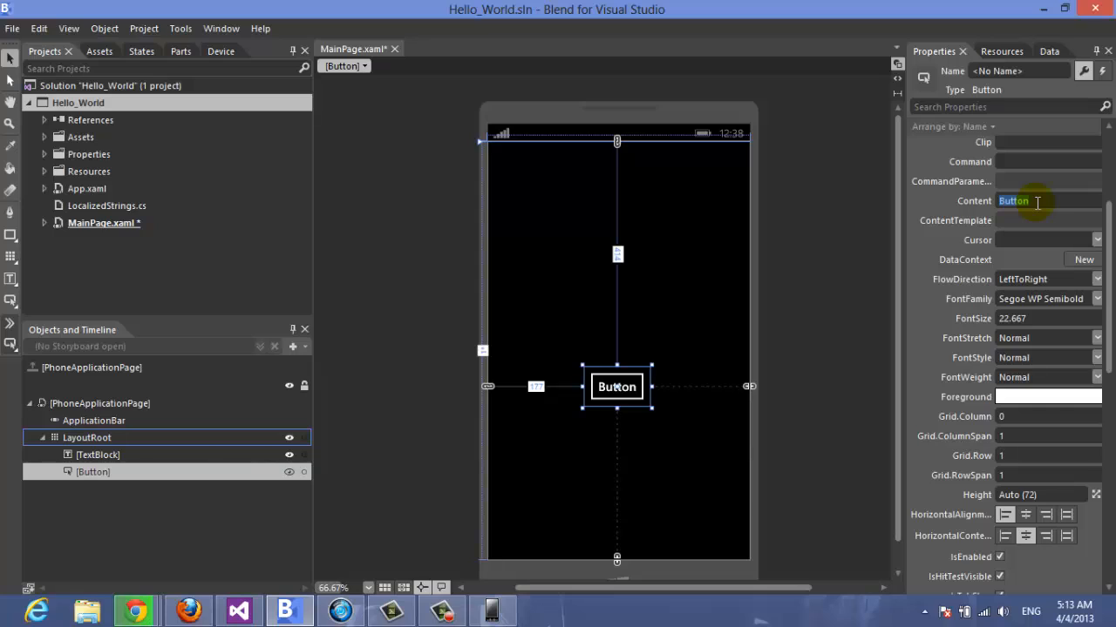
pyautogui.write('Show')
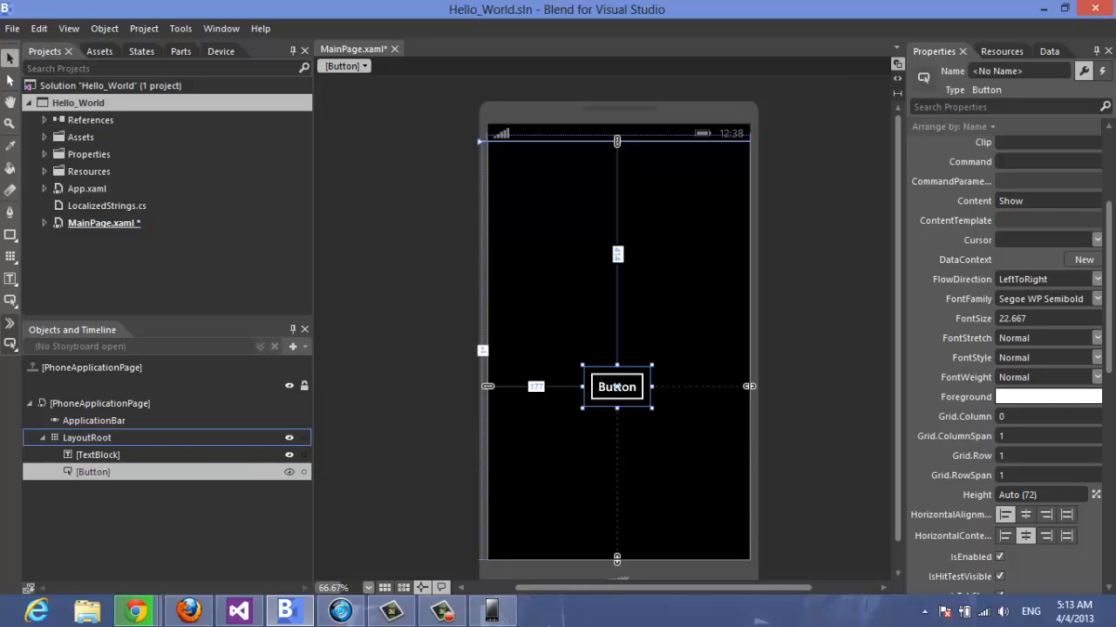
pyautogui.click(1046, 200)
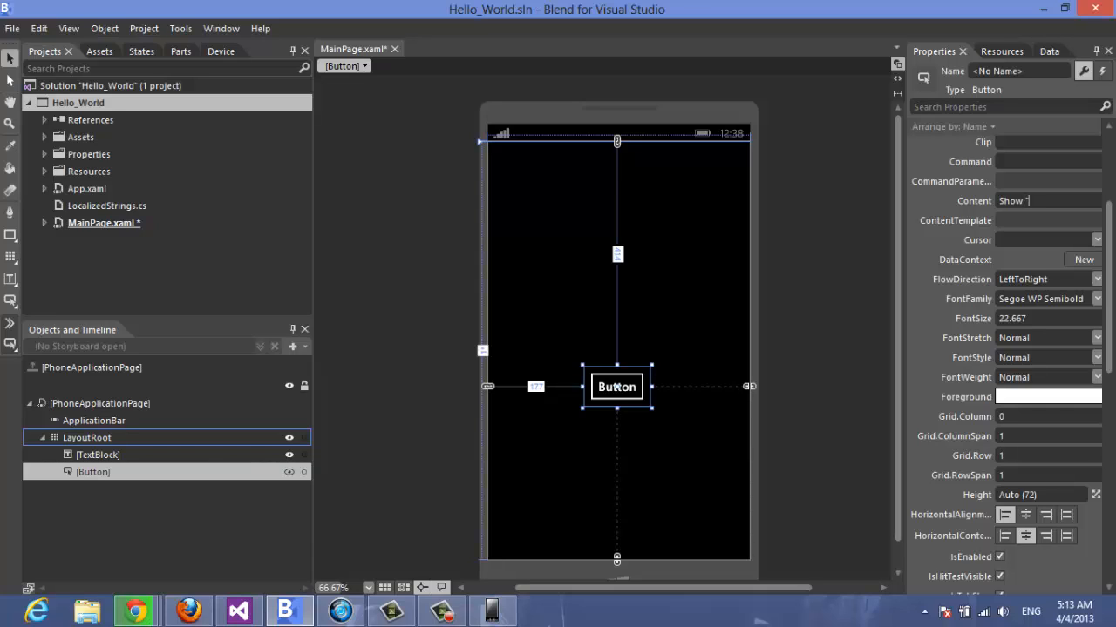
pyautogui.write('H')
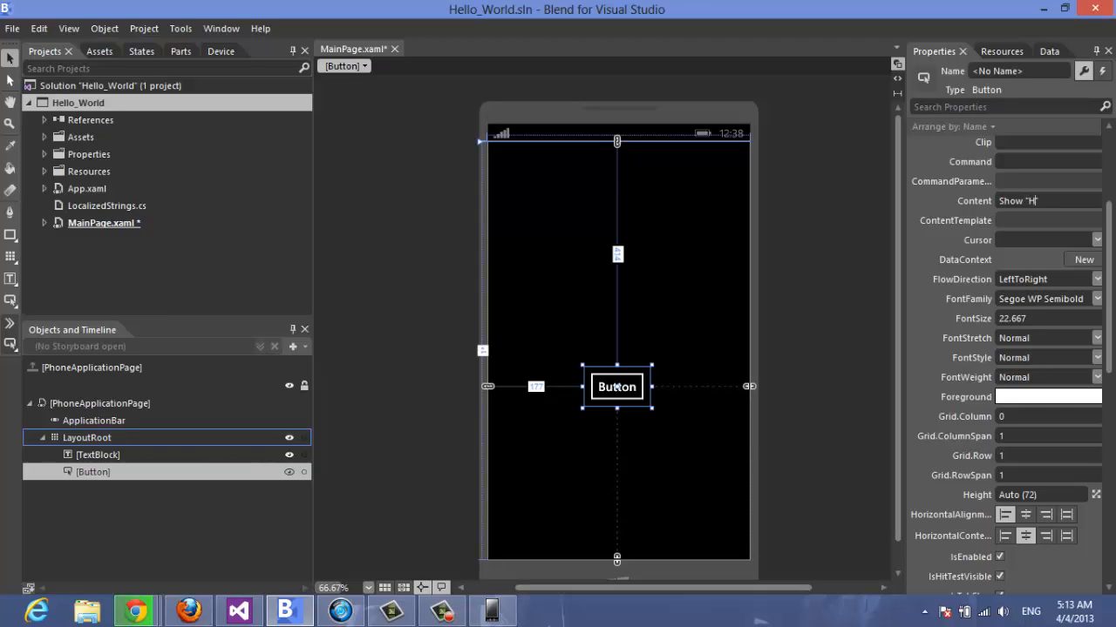
pyautogui.write('ello')
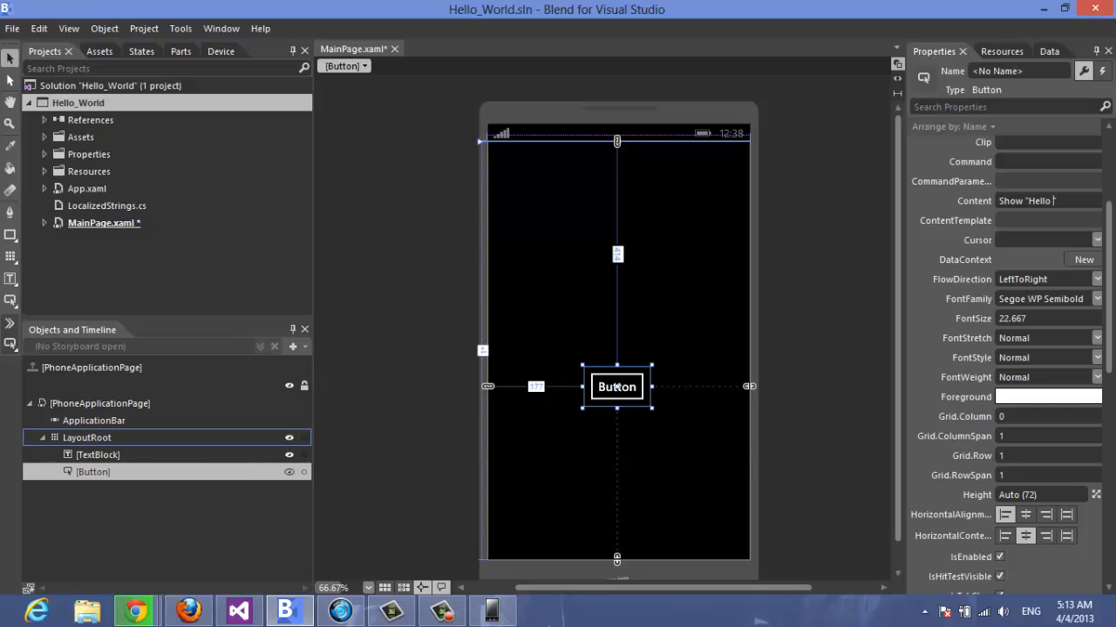
pyautogui.write('World"')
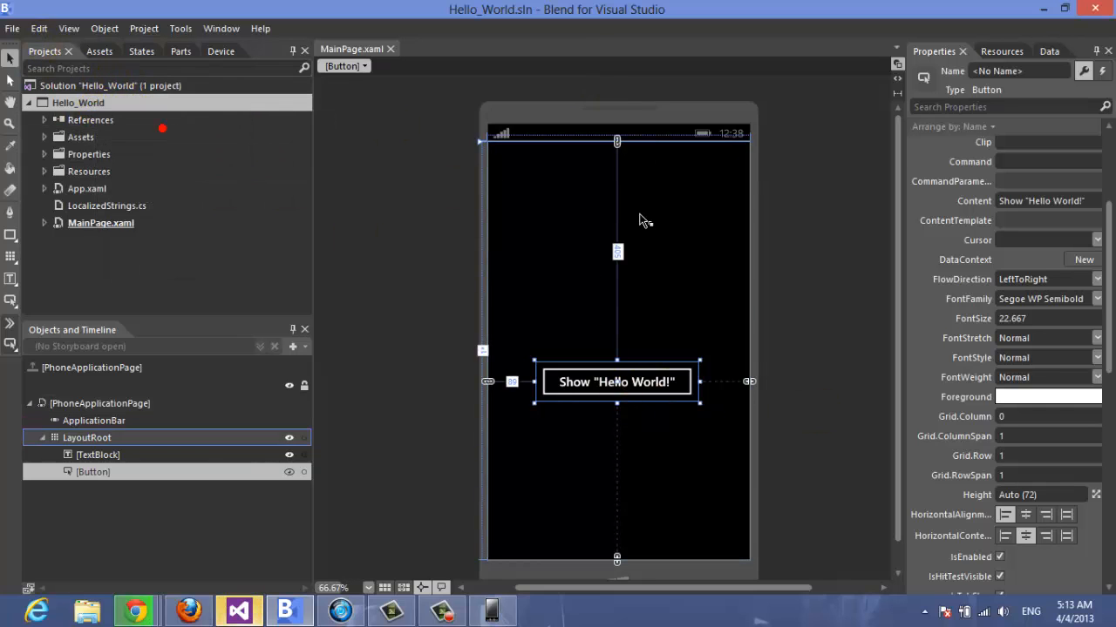
# - Switch back to Visual Studio and open MainPage.xaml in the designer
pyautogui.click(237, 607)
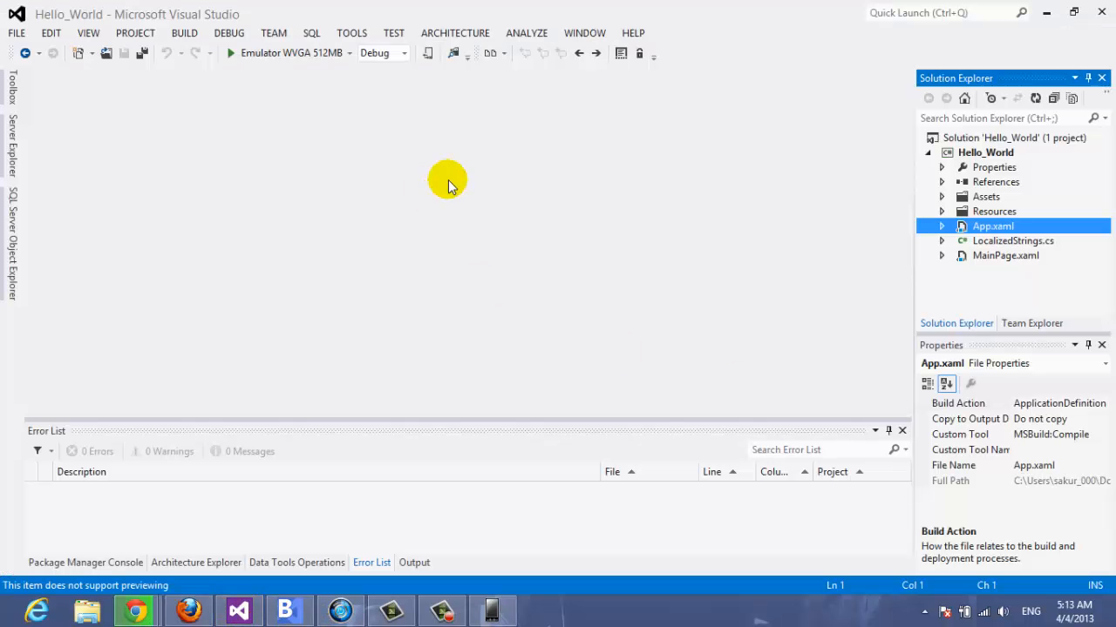
pyautogui.click(1004, 254)
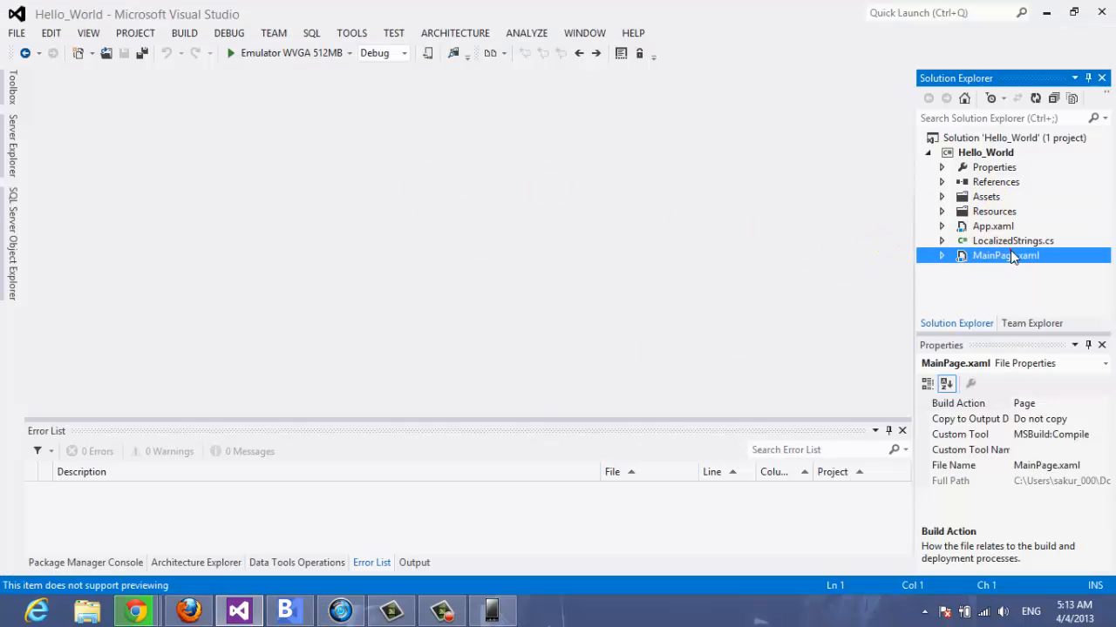
pyautogui.doubleClick(1004, 254)
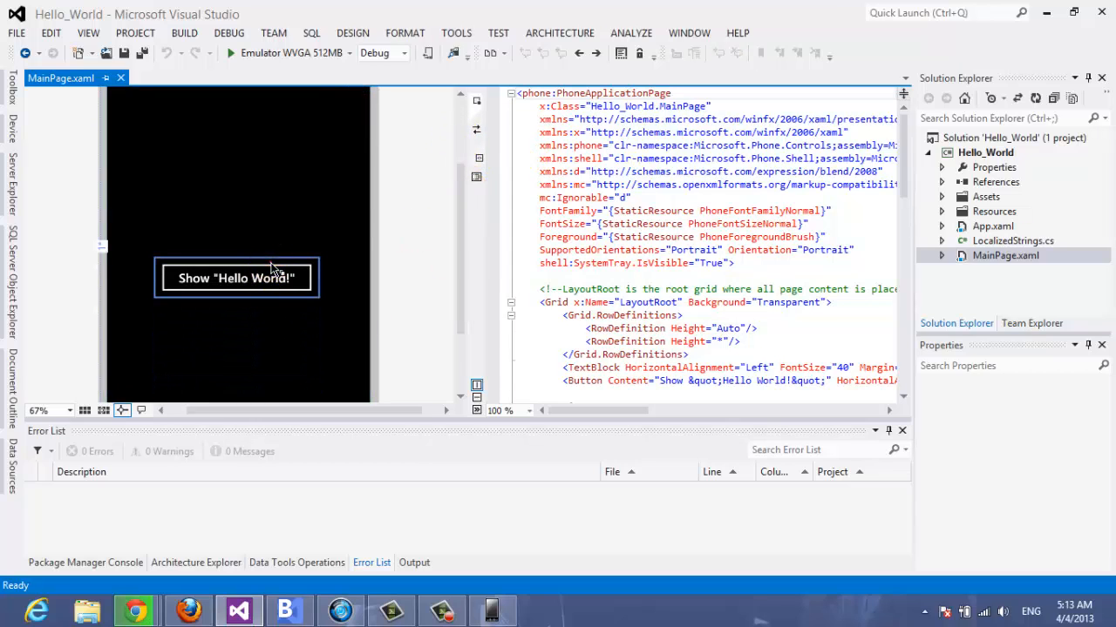
# - Wire the Show "Hello World!" button's Click event to a new Button_Click_1 handler
pyautogui.click(235, 277)
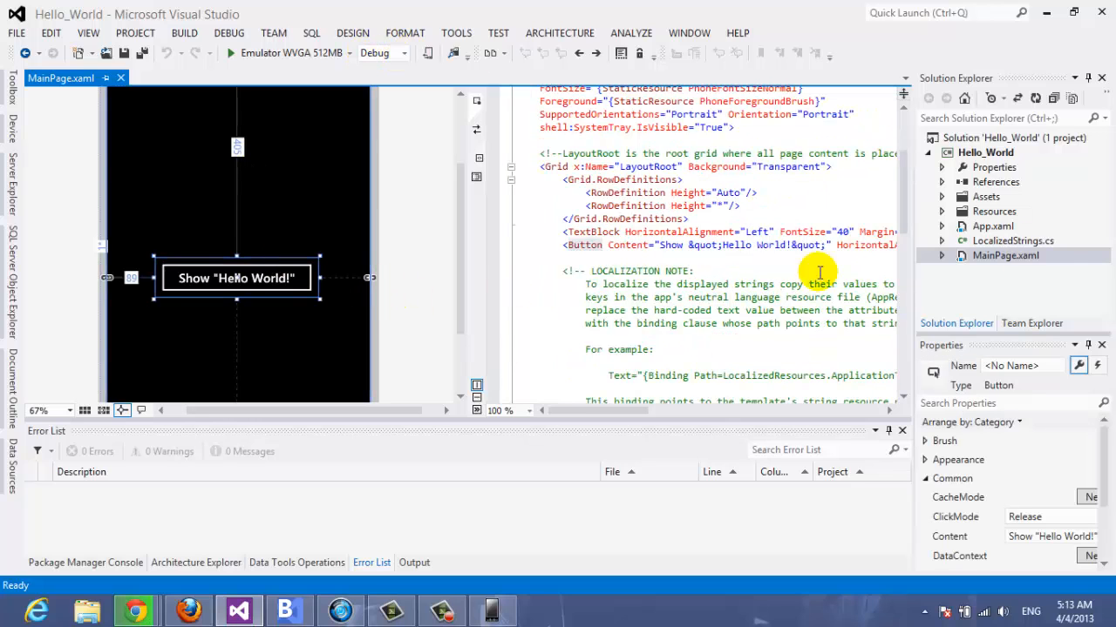
pyautogui.click(1095, 366)
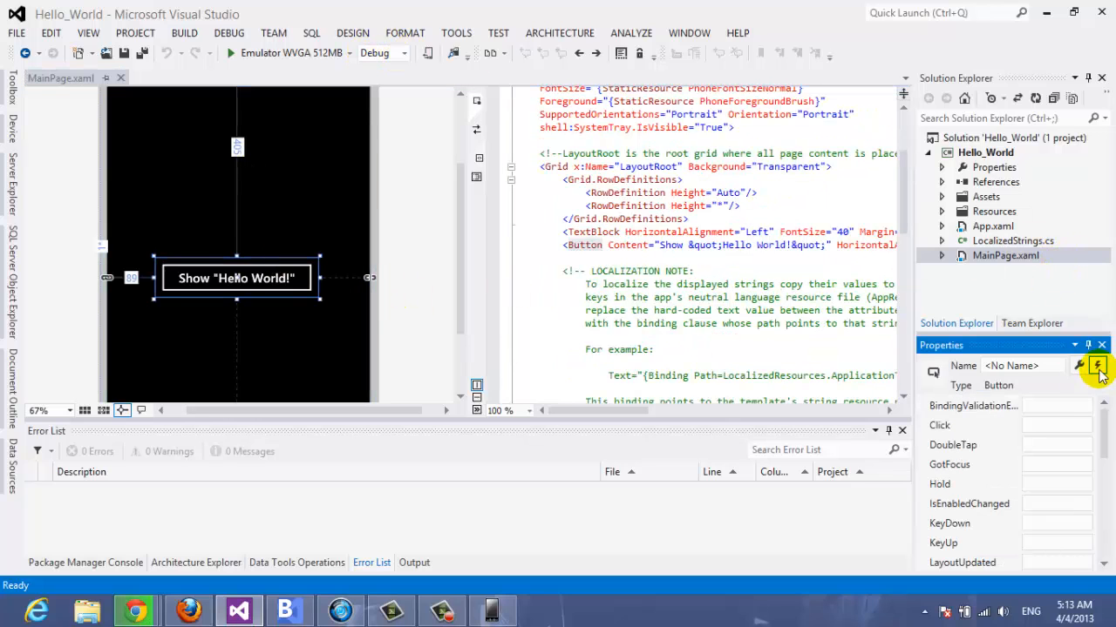
pyautogui.moveTo(1001, 385)
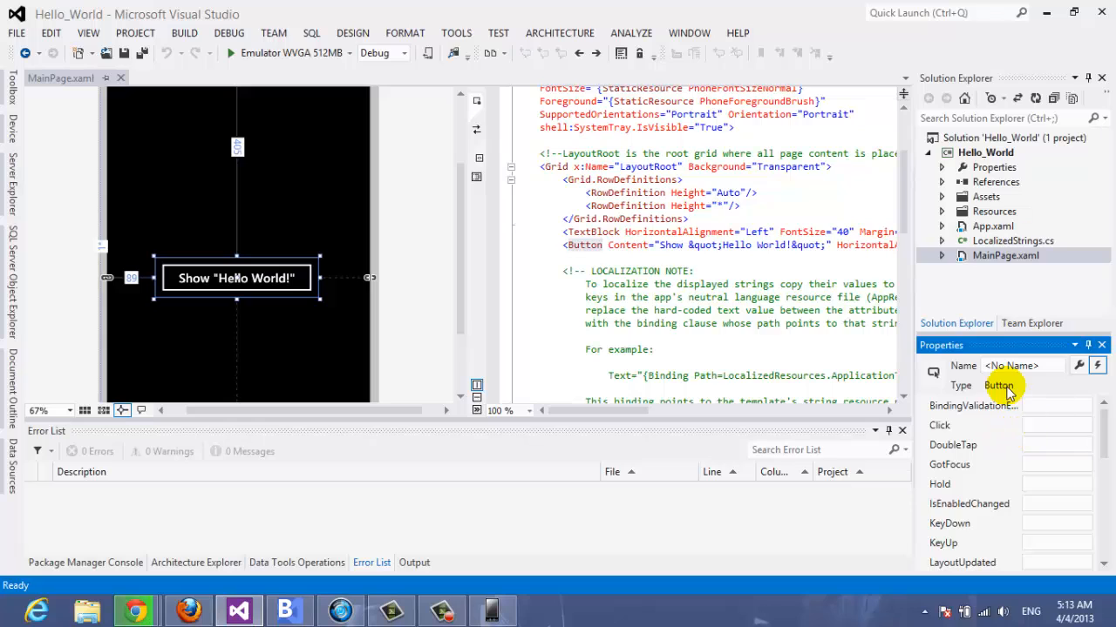
pyautogui.moveTo(1007, 392)
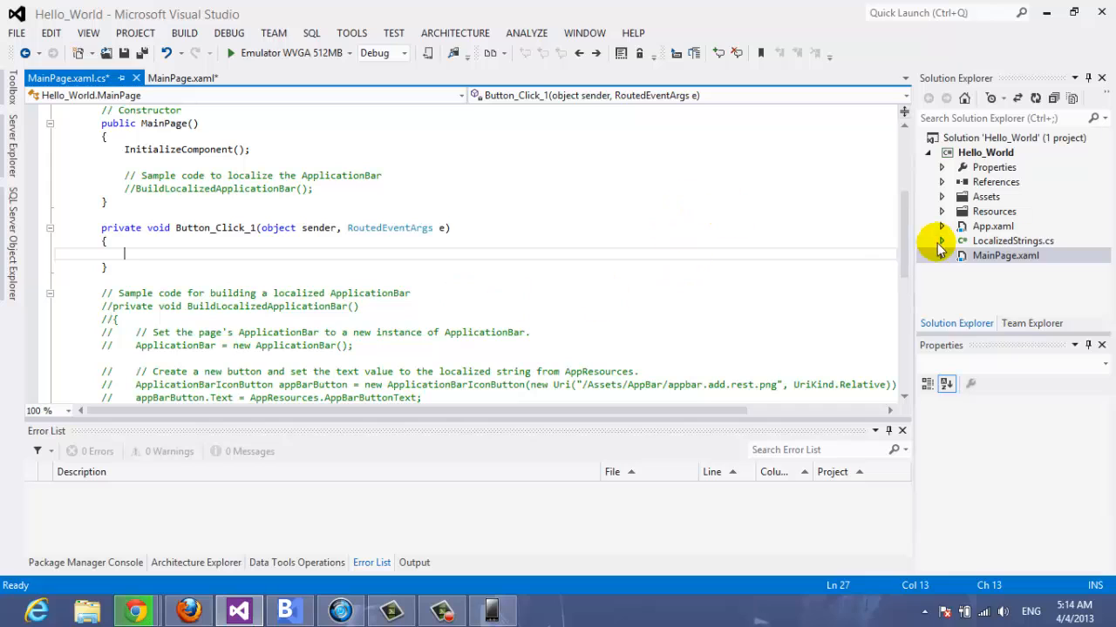
pyautogui.click(1004, 255)
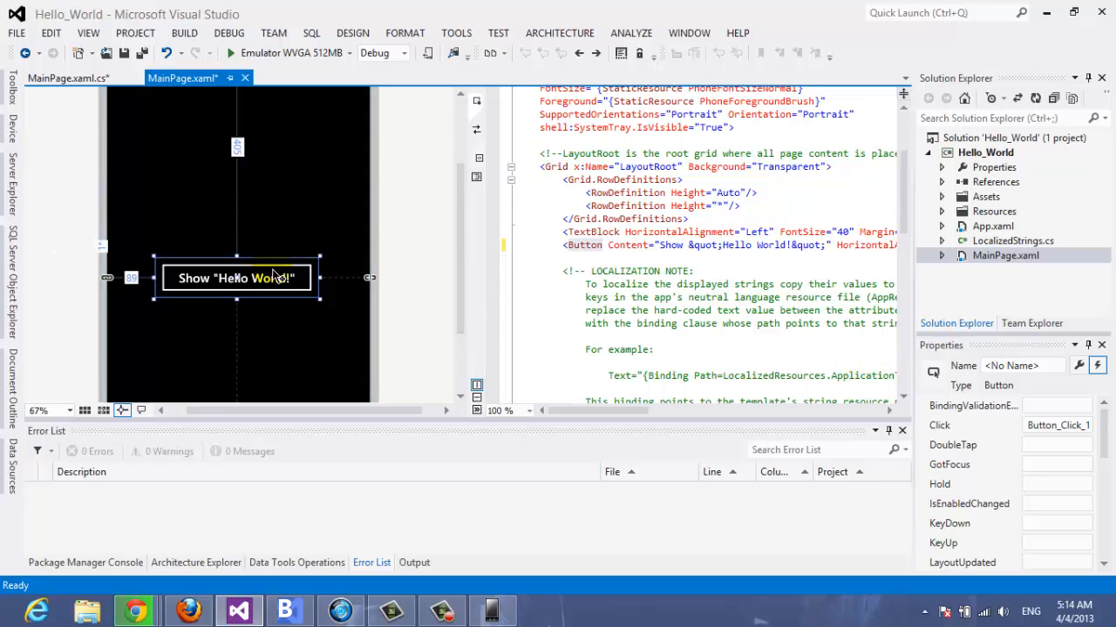
pyautogui.moveTo(1037, 373)
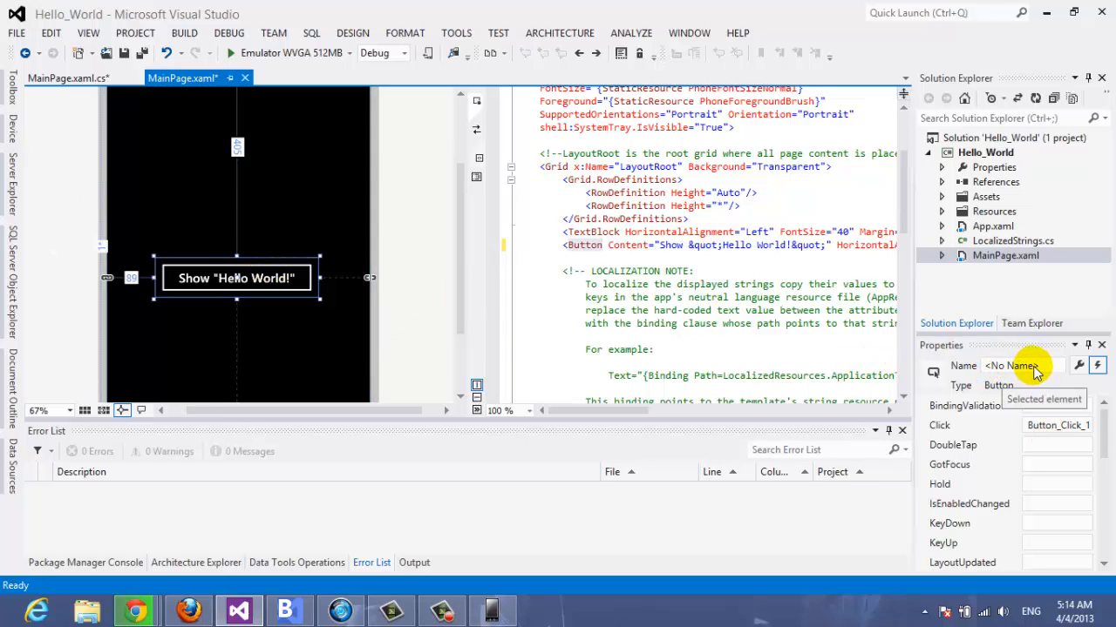
pyautogui.moveTo(265, 347)
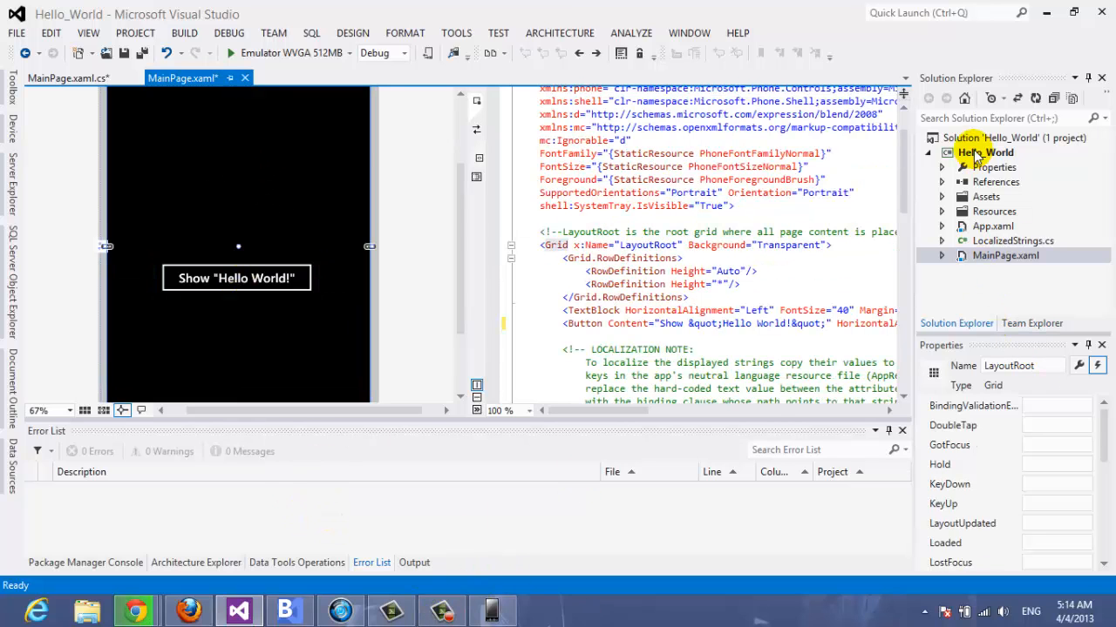
# - Send Hello_World back to Blend with Open in Blend, saving pending changes
pyautogui.rightClick(985, 153)
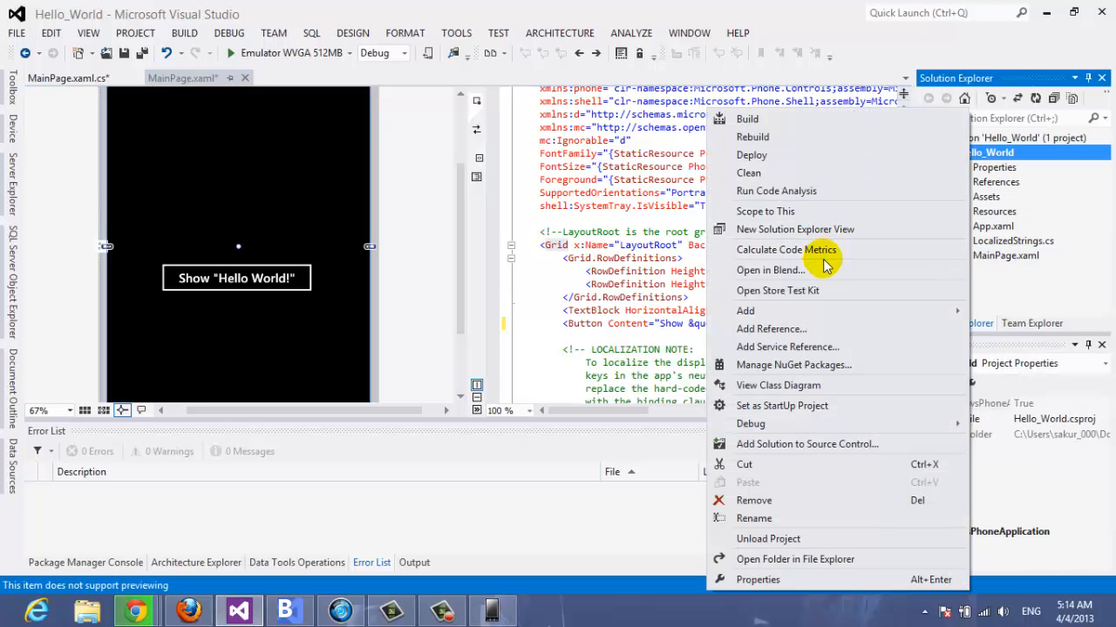
pyautogui.click(767, 538)
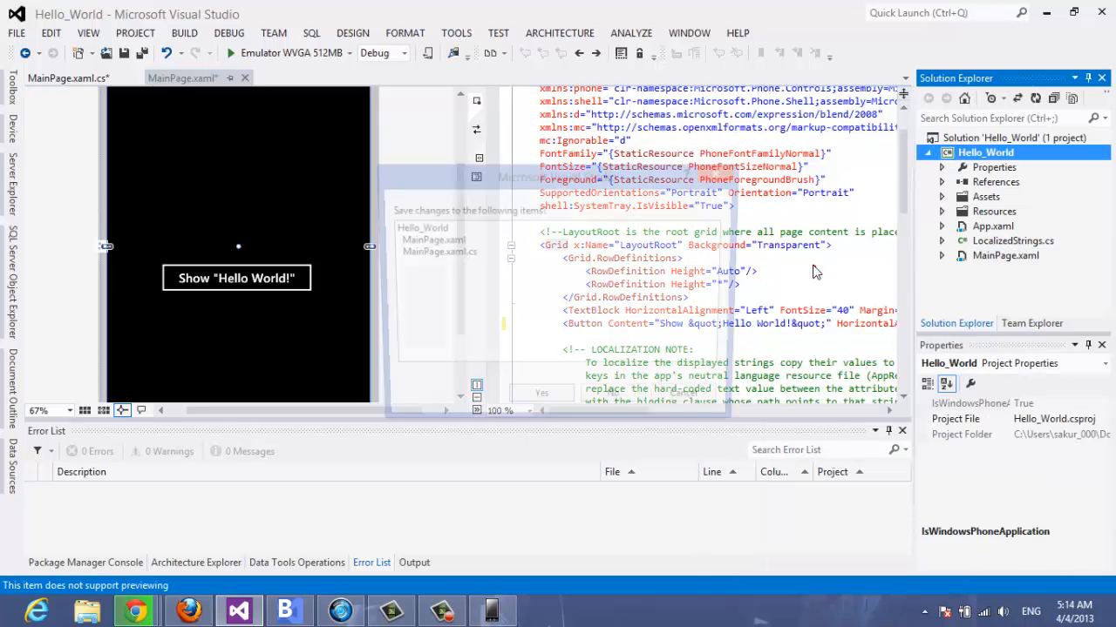
pyautogui.click(523, 392)
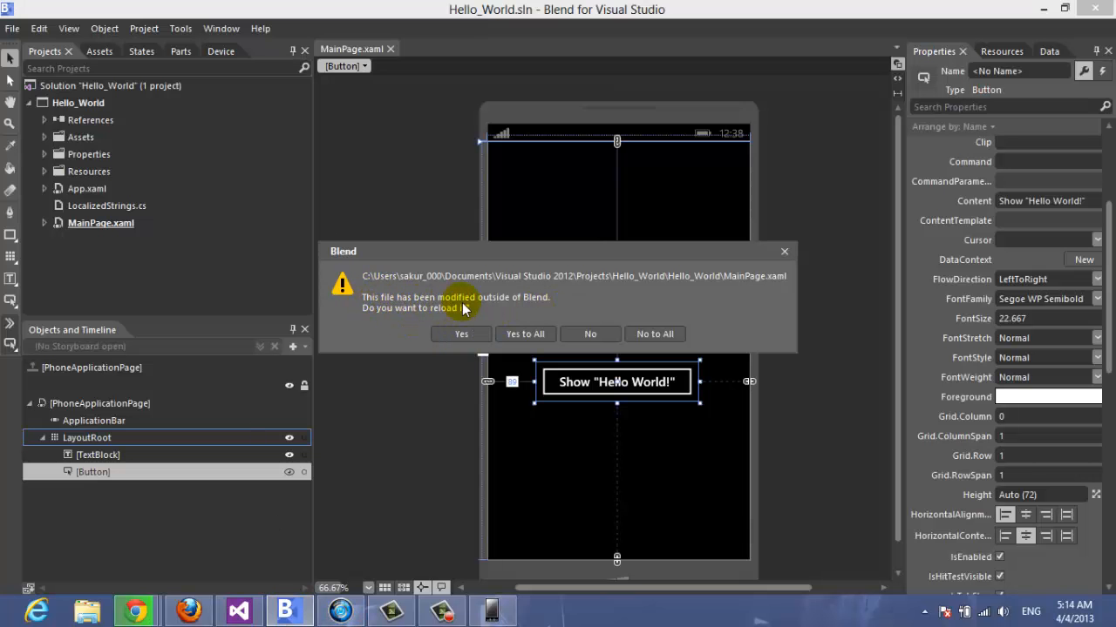
pyautogui.moveTo(461, 335)
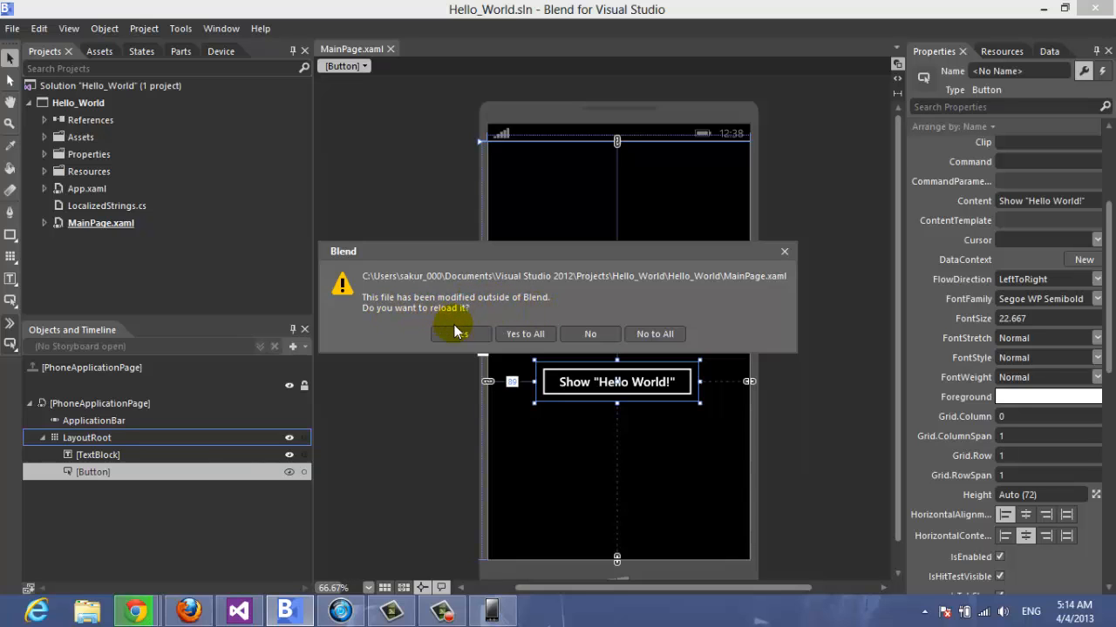
# - Reload the modified MainPage.xaml and name the TextBlock under LayoutRoot Txt_Block1
pyautogui.click(457, 334)
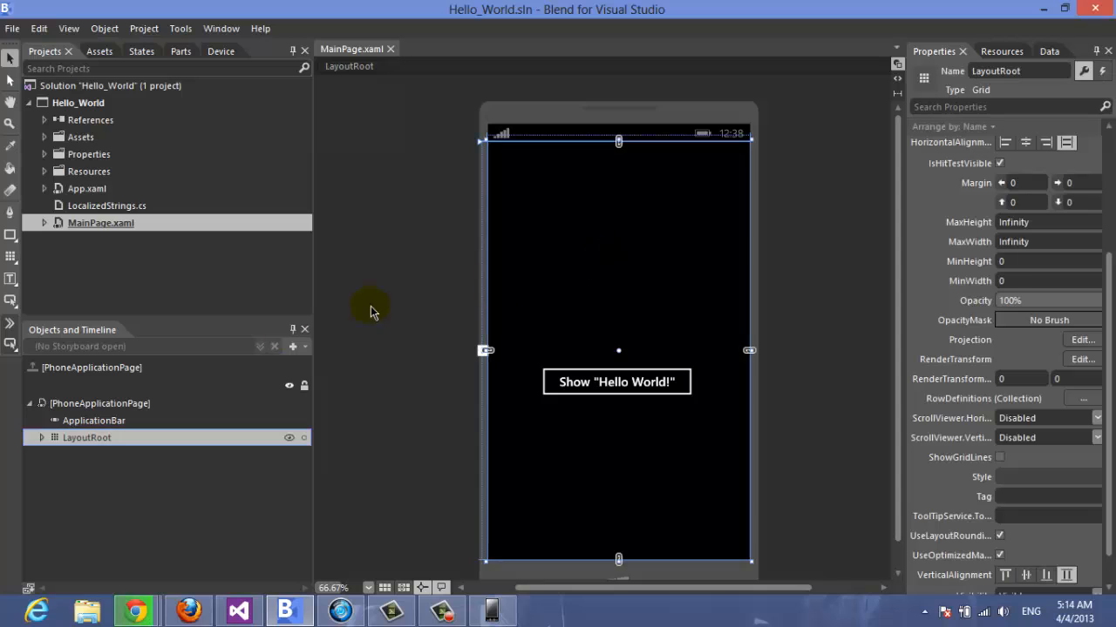
pyautogui.moveTo(12, 449)
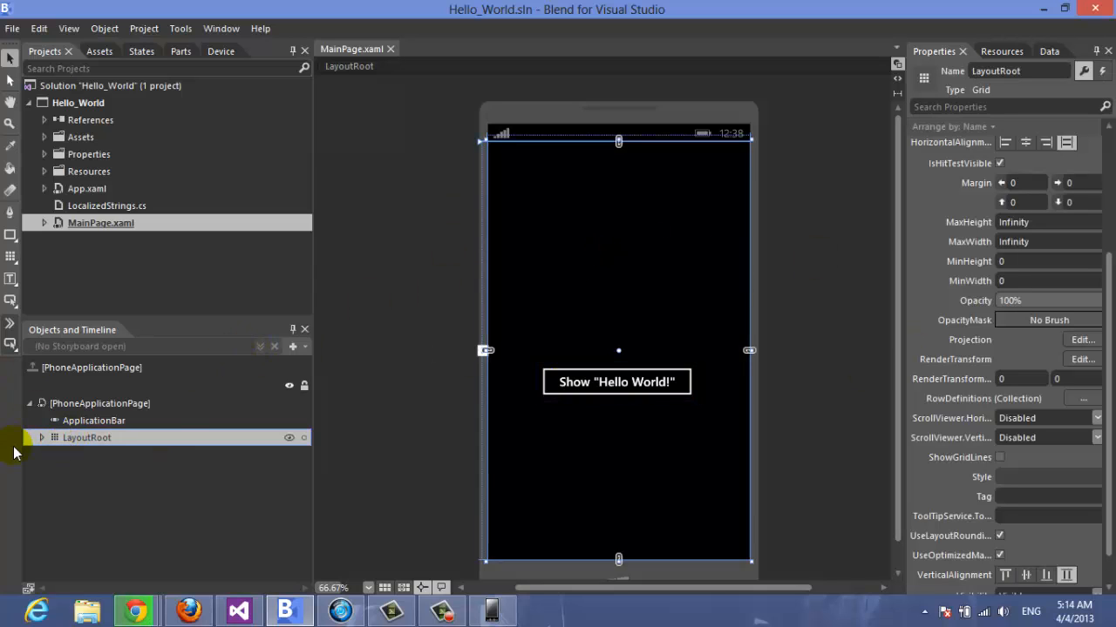
pyautogui.click(42, 438)
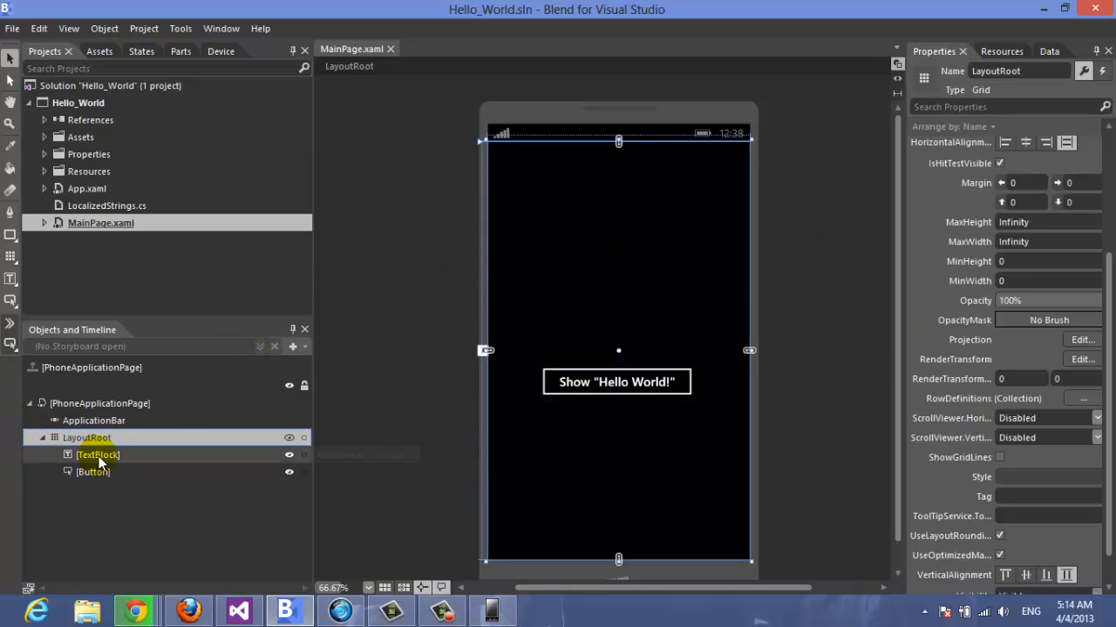
pyautogui.click(98, 453)
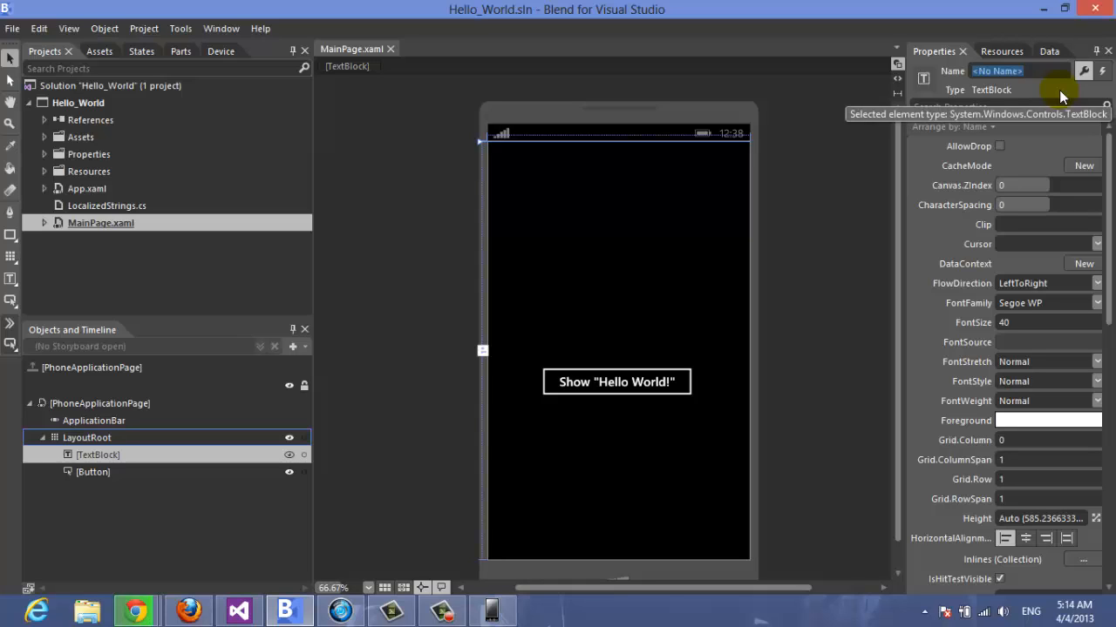
pyautogui.write('Txt_Block1')
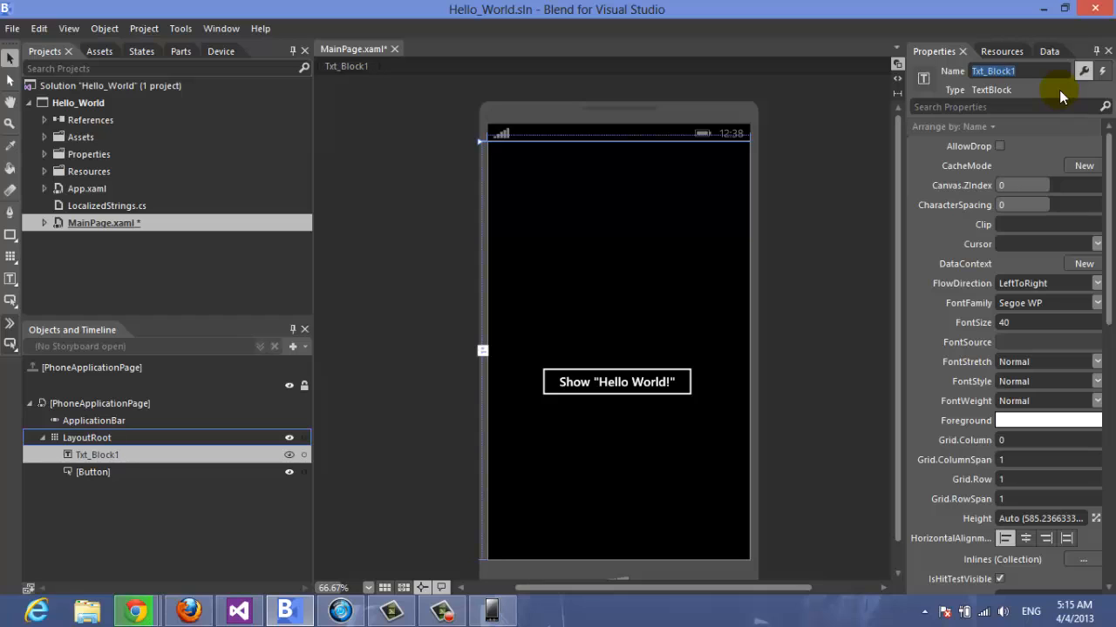
pyautogui.moveTo(141, 136)
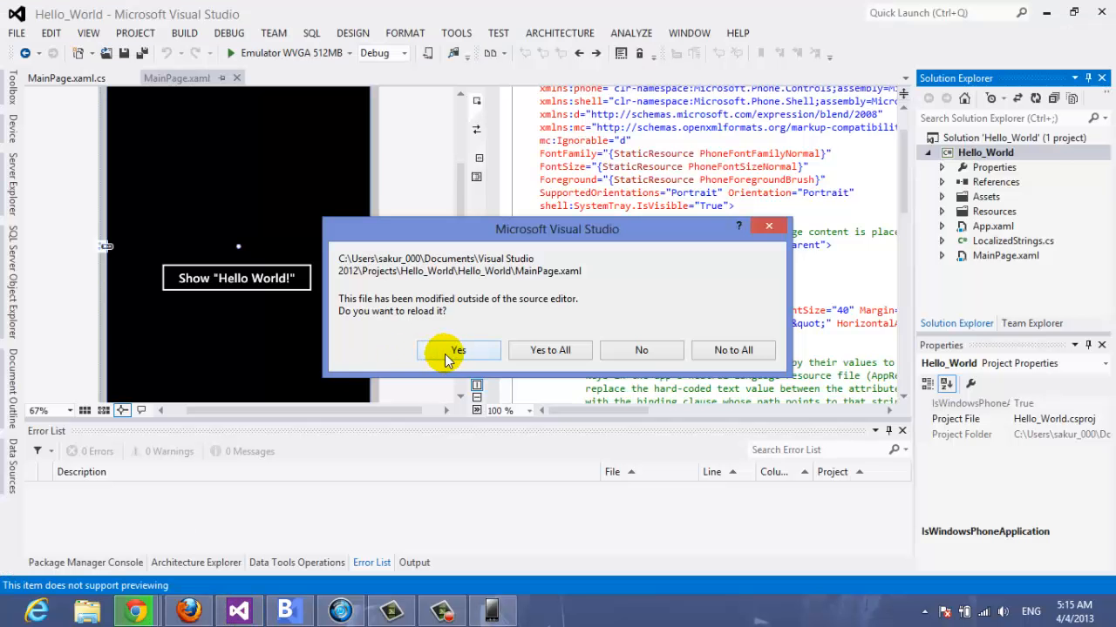
# - Reload the page with Blend's edits and start typing txt inside the Button_Click_1 handler
pyautogui.click(456, 350)
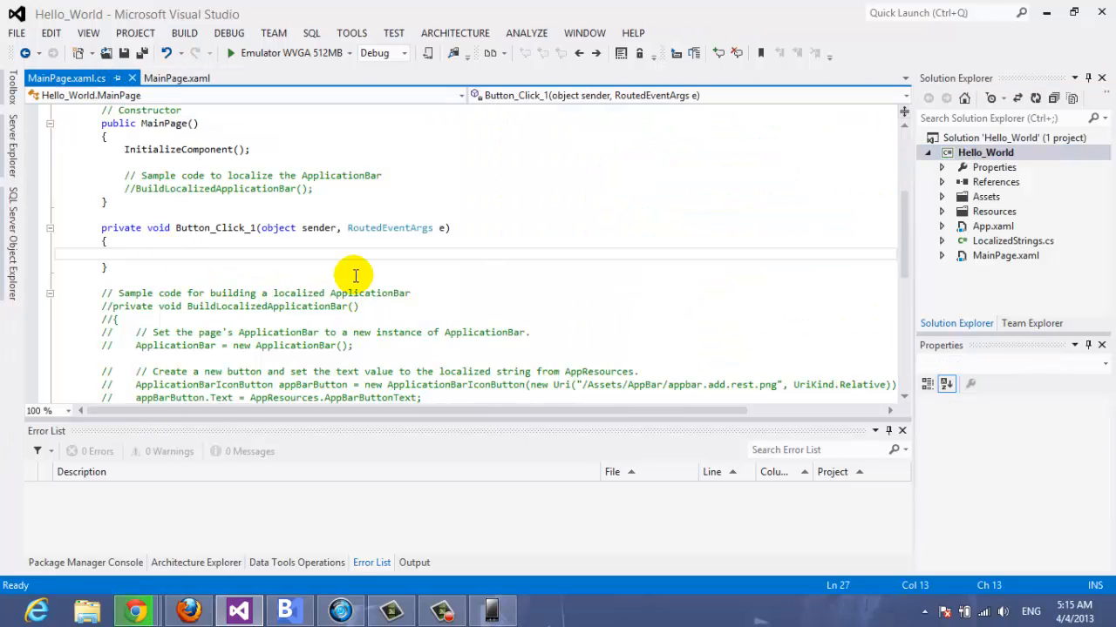
pyautogui.write('txt')
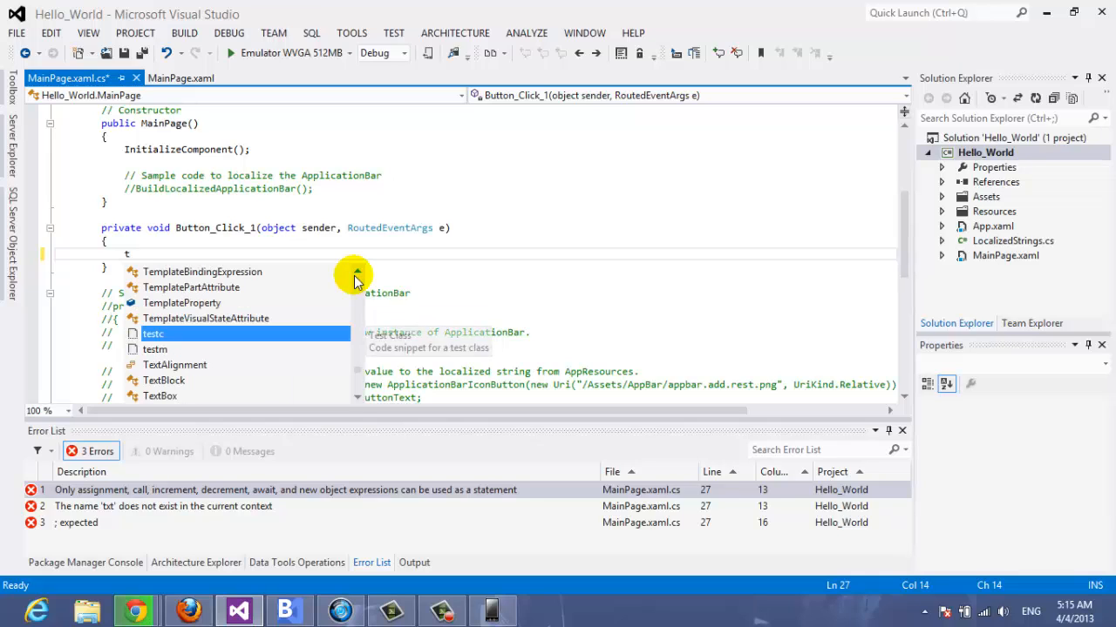
# - Verify the TextBlock is named Txt_Block1 and start a Txt_Block1. statement in the handler
pyautogui.write('xt')
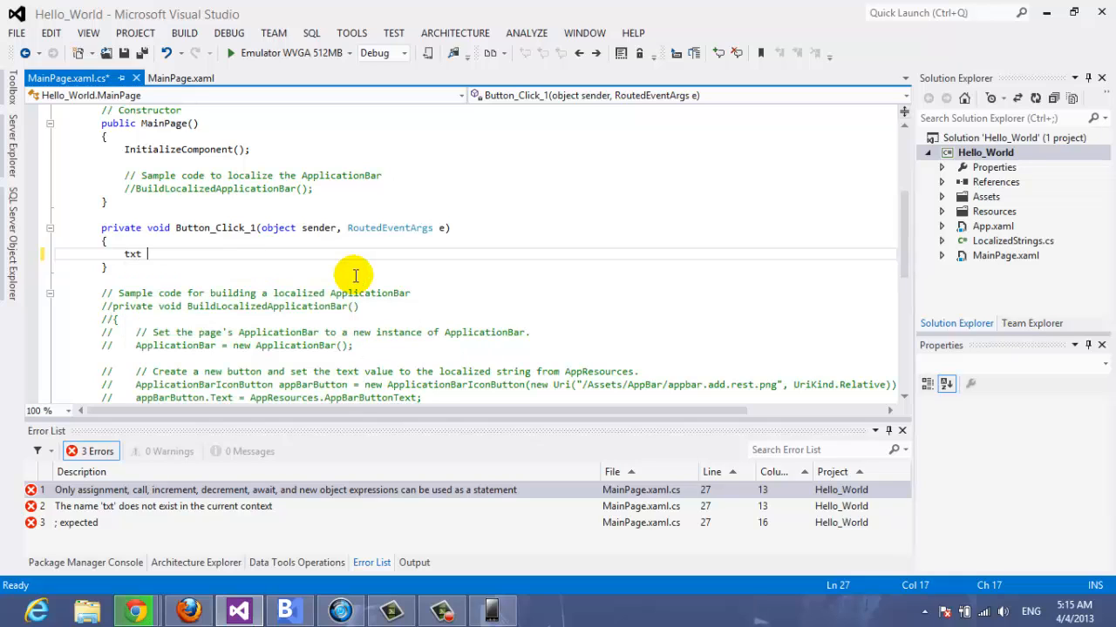
pyautogui.press('BackSpace')
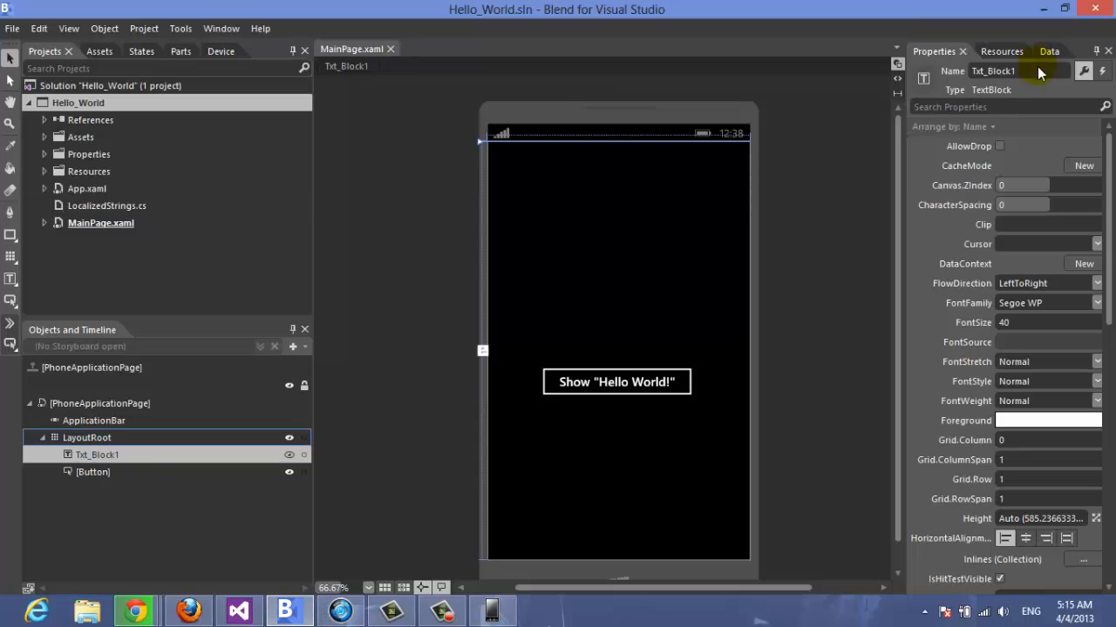
pyautogui.click(1020, 70)
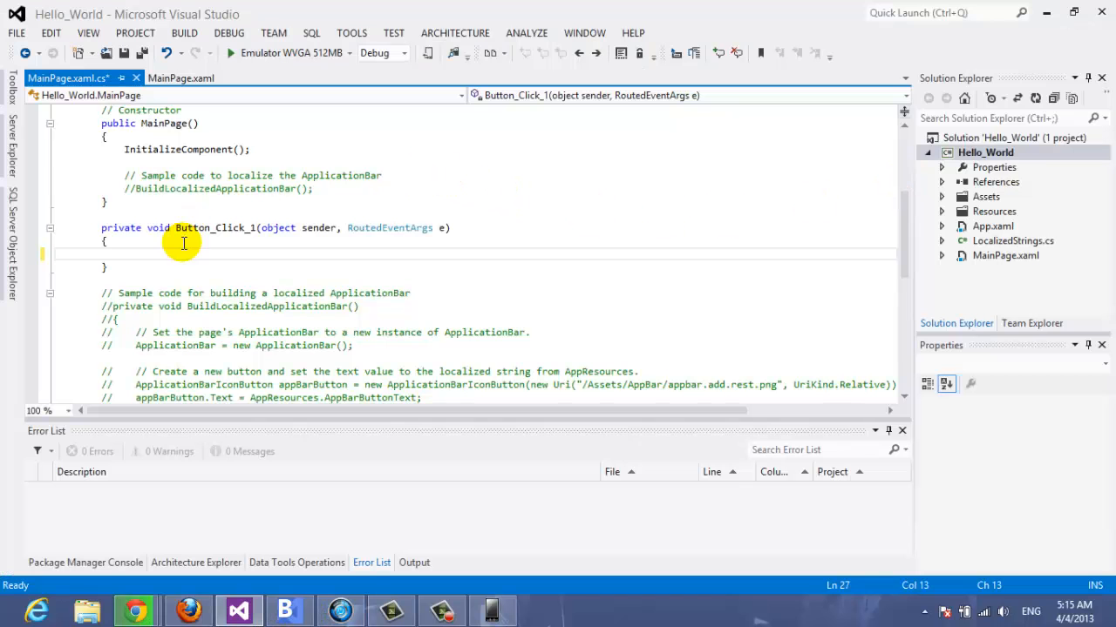
pyautogui.write('Txt_Block1')
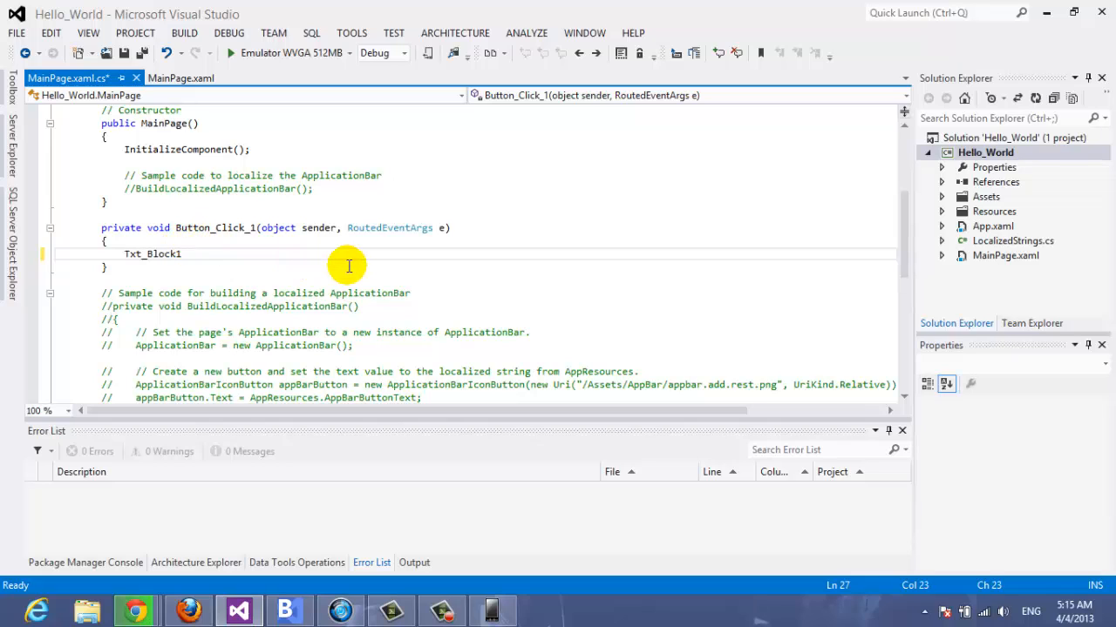
pyautogui.write('.')
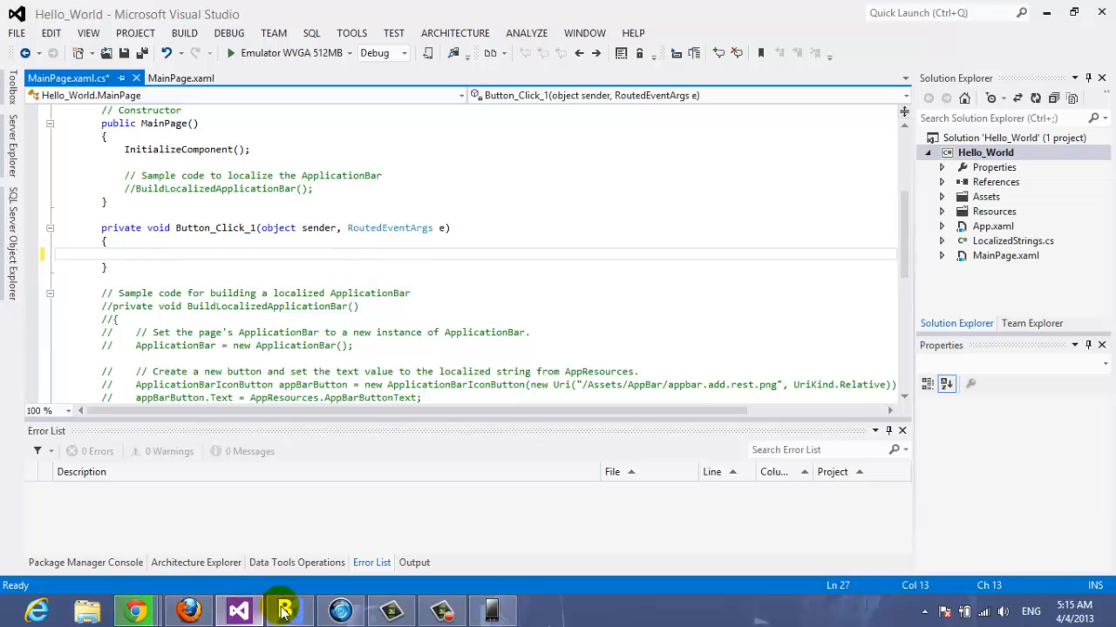
# - Reopen the project from Blend with Edit in Visual Studio, saving MainPage.xaml.cs, and retry the statement
pyautogui.click(288, 607)
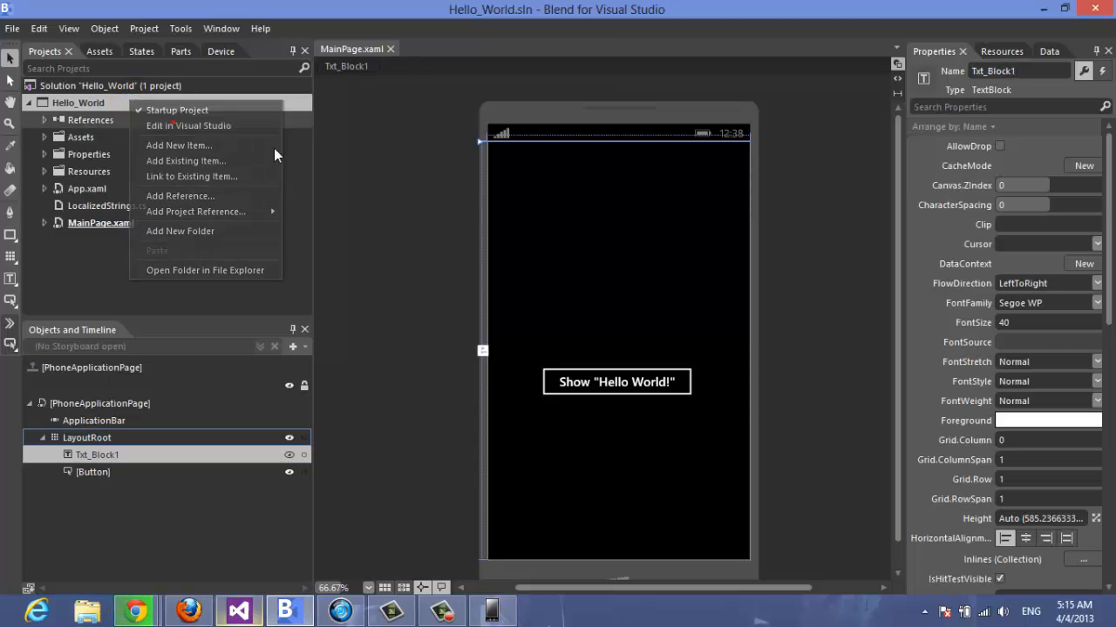
pyautogui.click(189, 125)
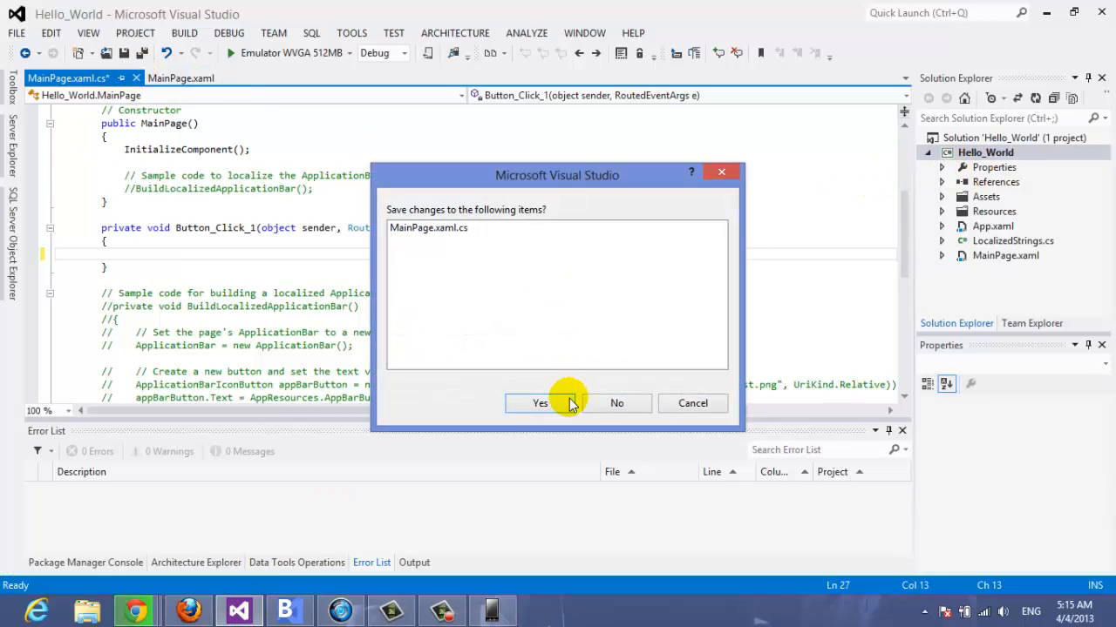
pyautogui.click(541, 404)
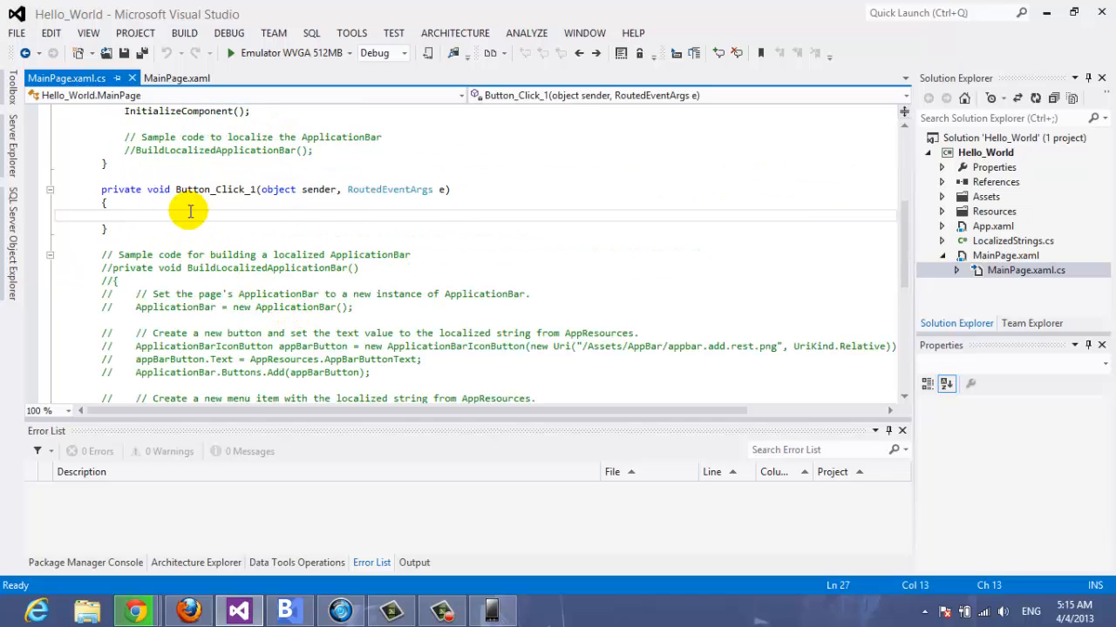
pyautogui.write('txtb')
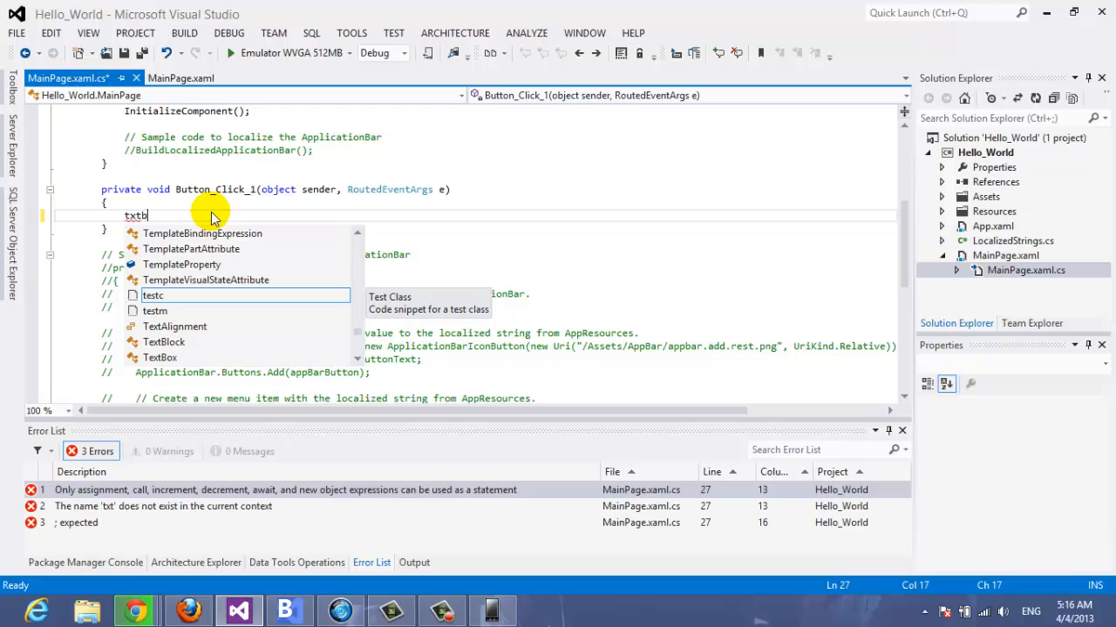
pyautogui.press('Backspace')
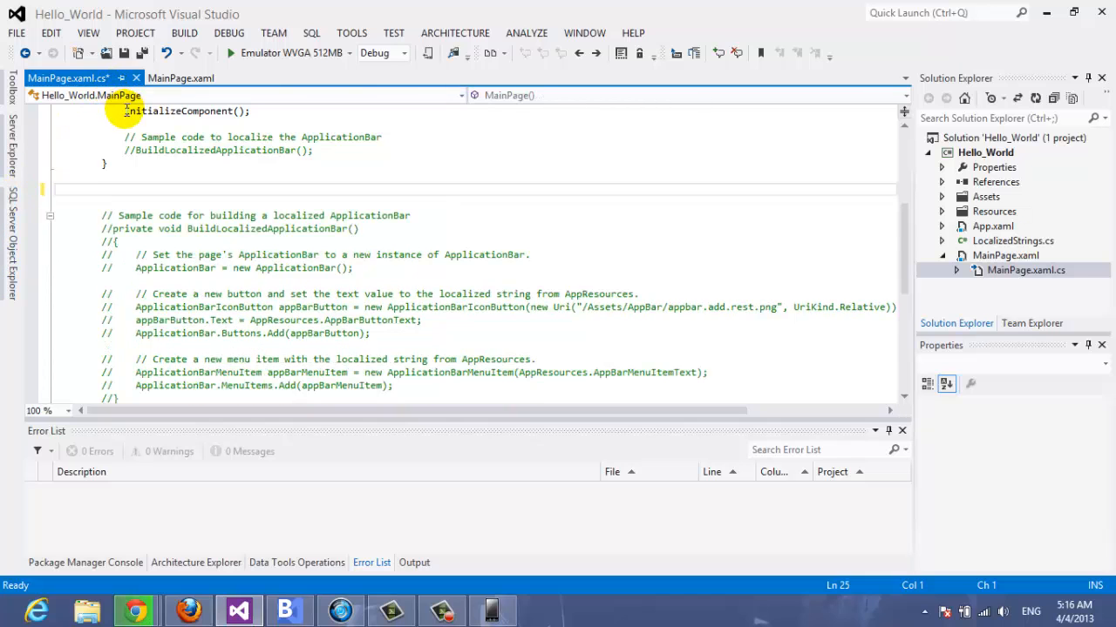
# - Regenerate the button's Click handler from the designer and begin the Txt_Block1 statement, discarding a mistaken .Text
pyautogui.click(182, 77)
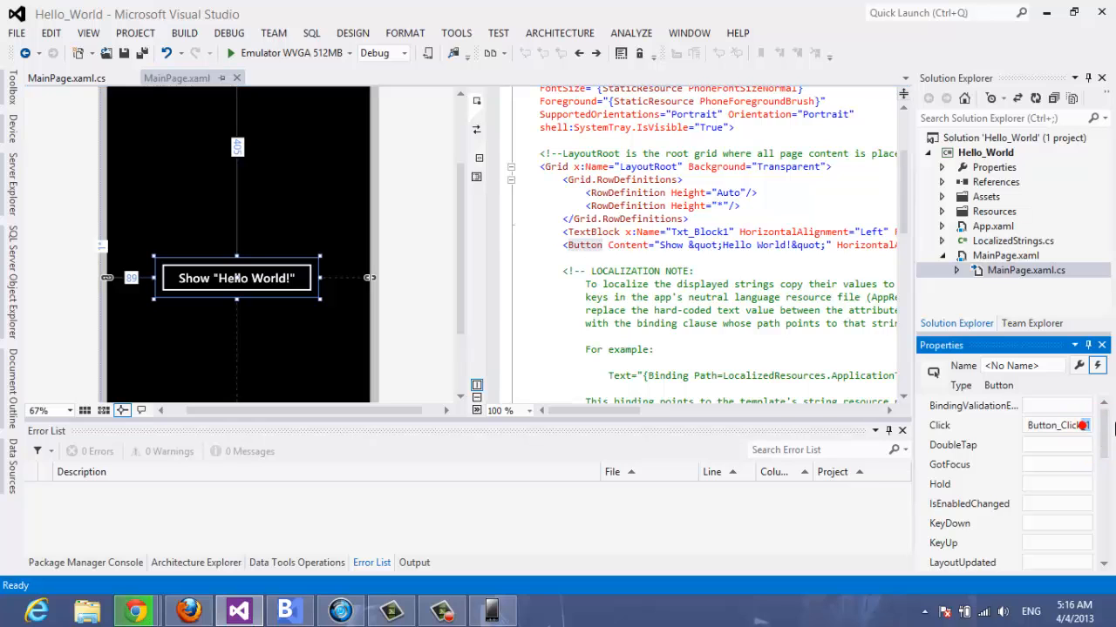
pyautogui.doubleClick(1056, 425)
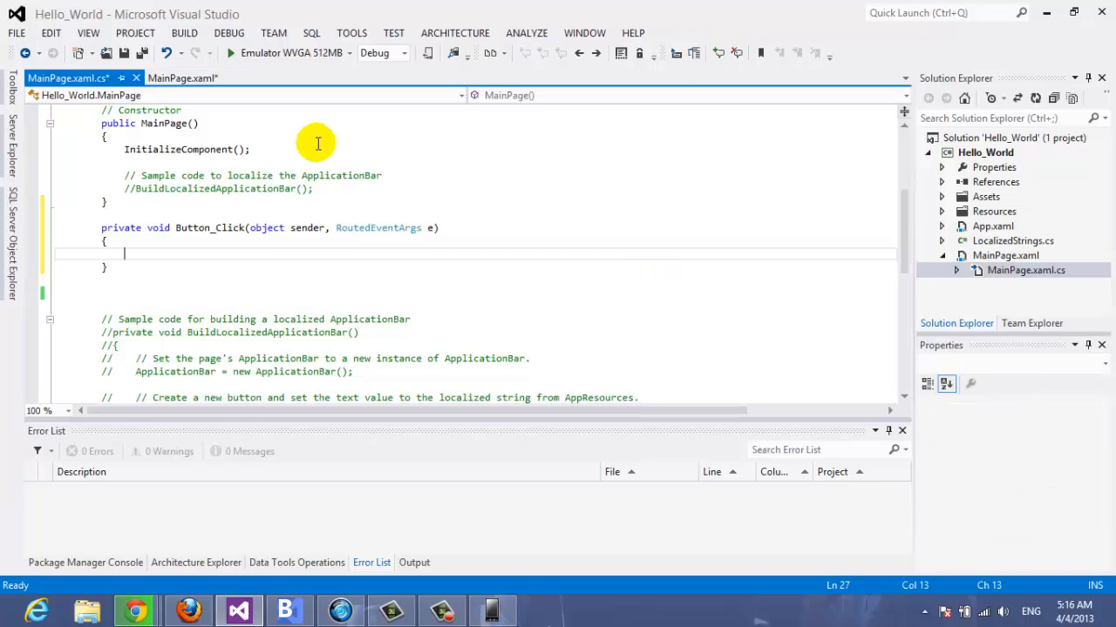
pyautogui.write('tx')
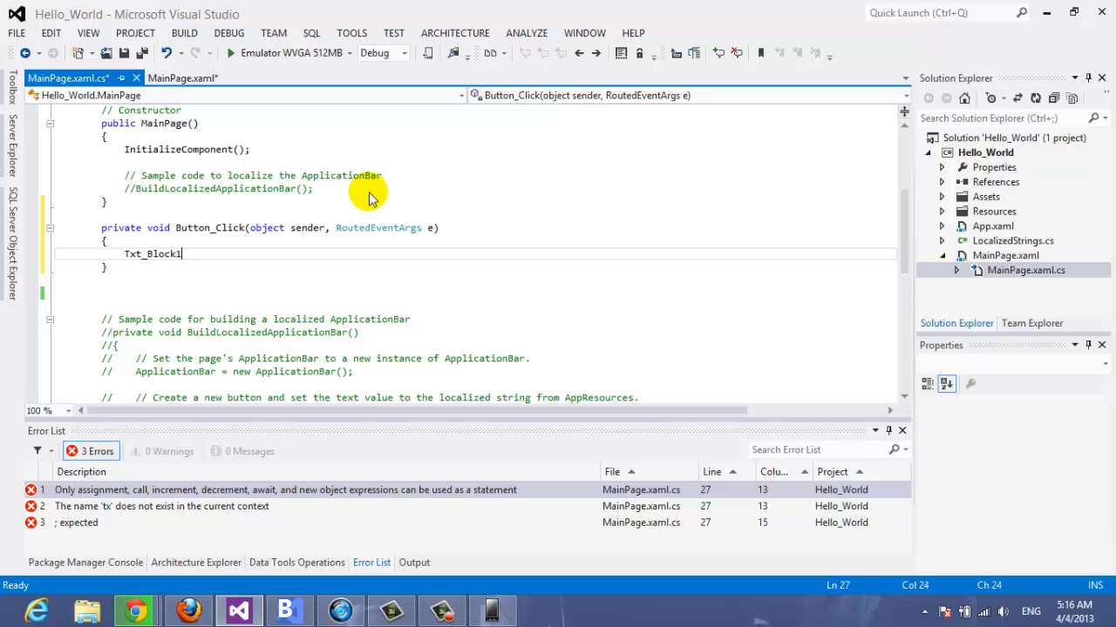
pyautogui.write('.te')
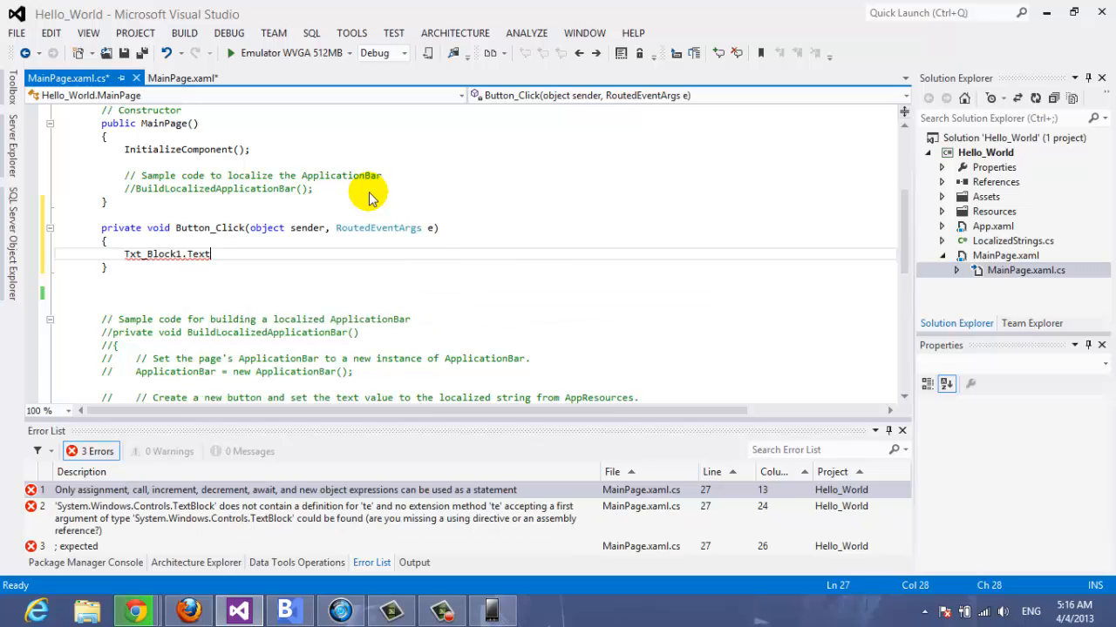
pyautogui.press('BackSpace')
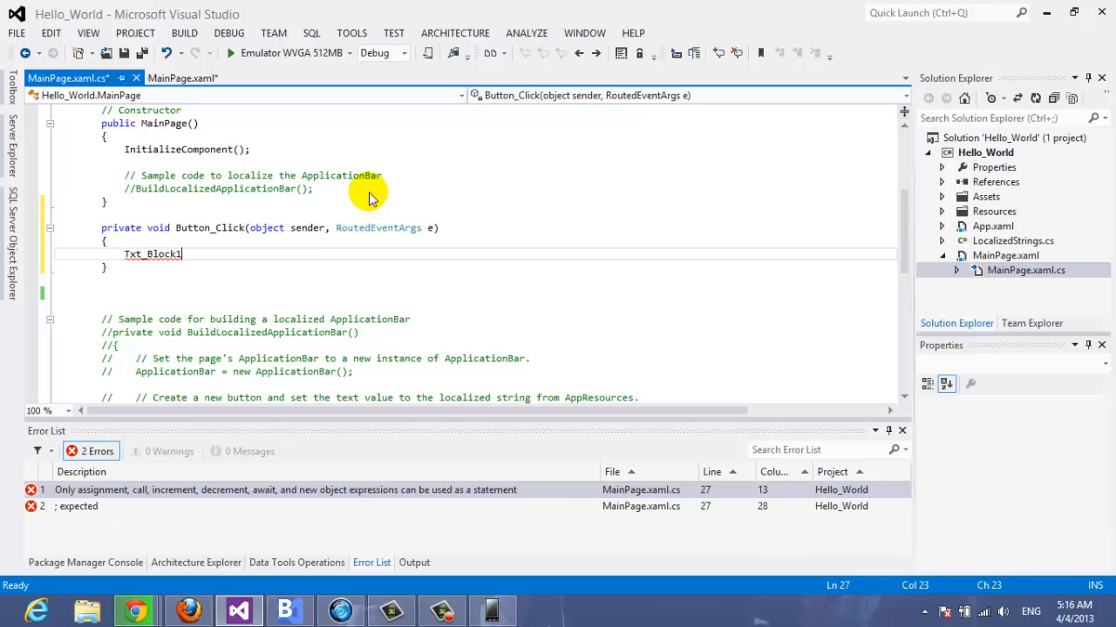
# - Complete the line Txt_Block1.Visibility = Visibility.Visible; choosing Visible from IntelliSense
pyautogui.write('.visibility')
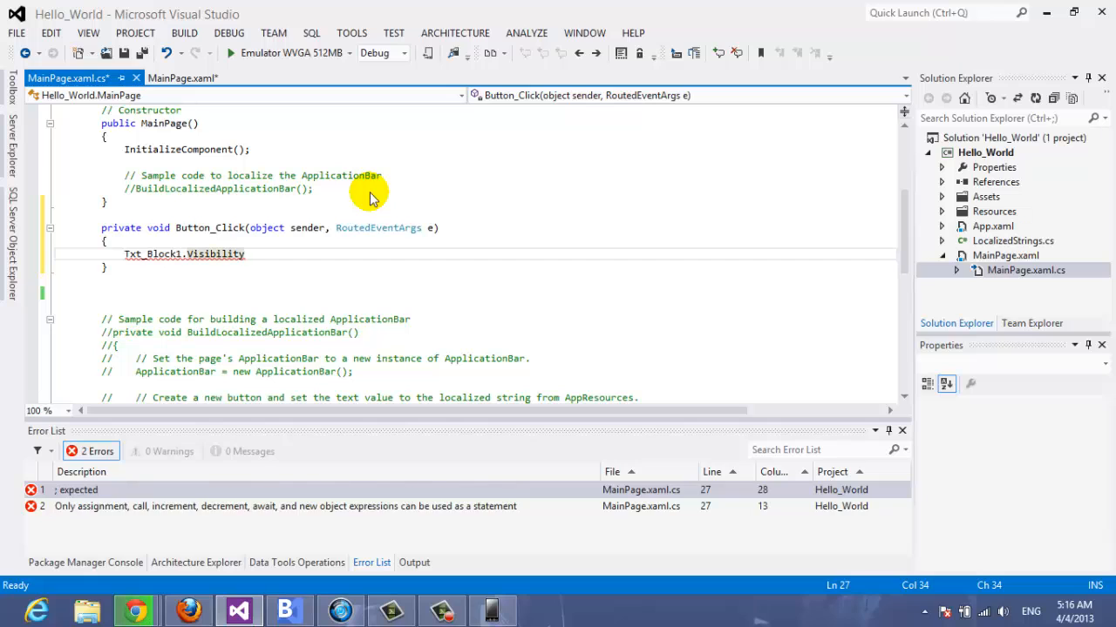
pyautogui.write('=')
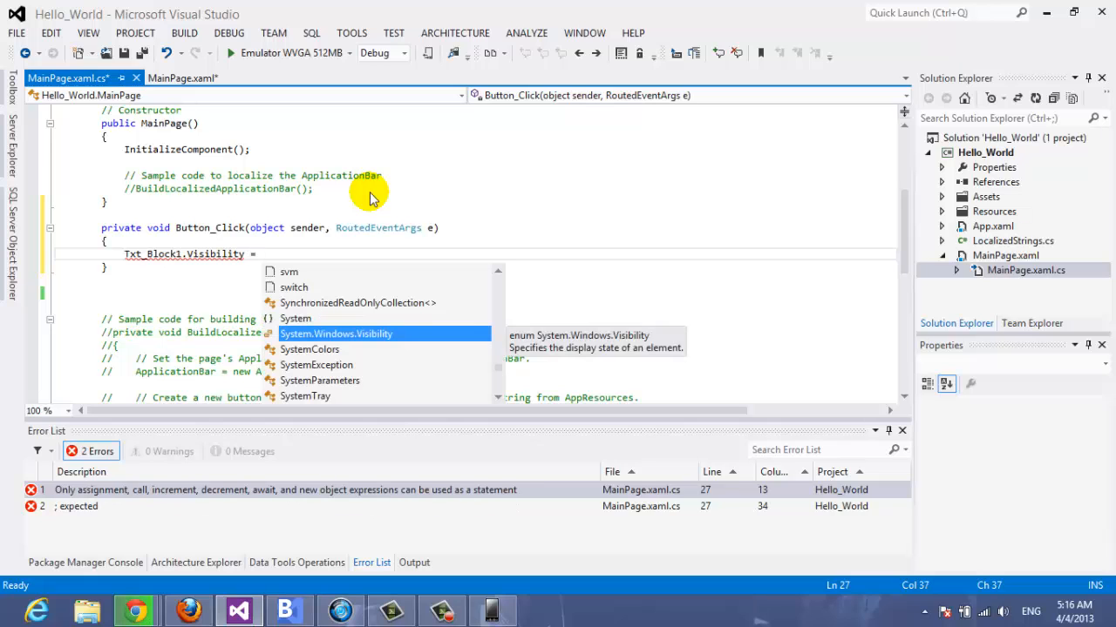
pyautogui.write('Visibility')
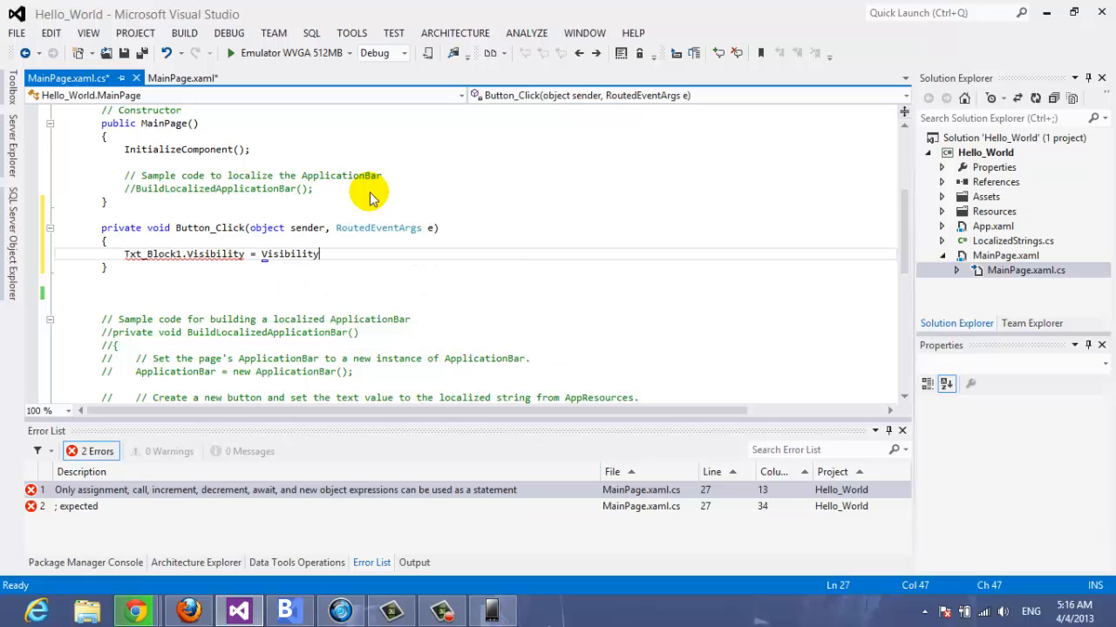
pyautogui.write('.')
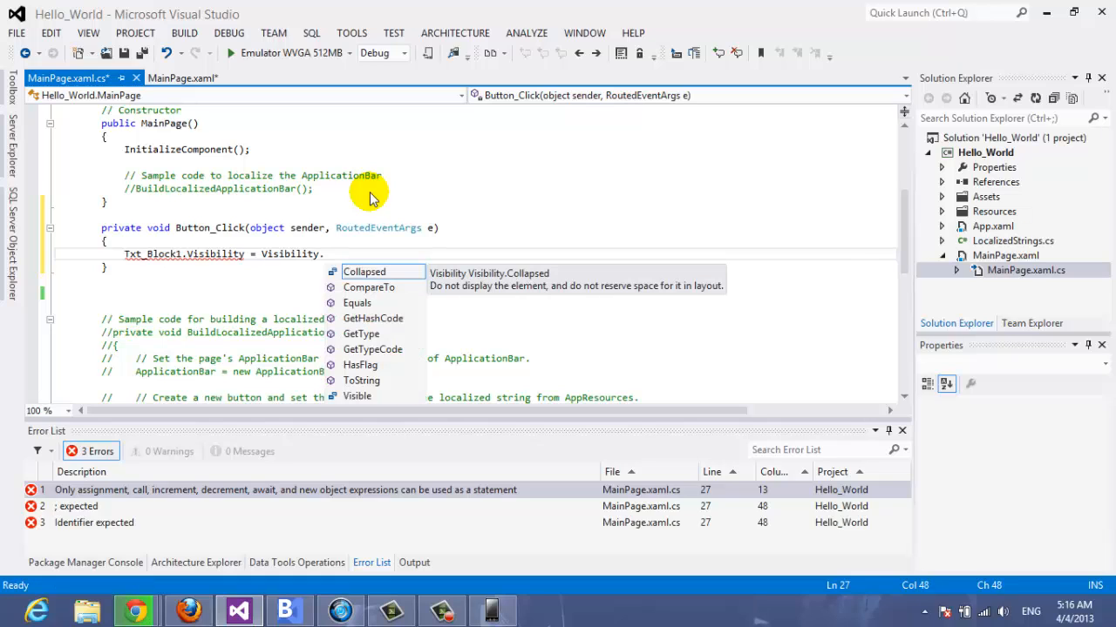
pyautogui.click(355, 398)
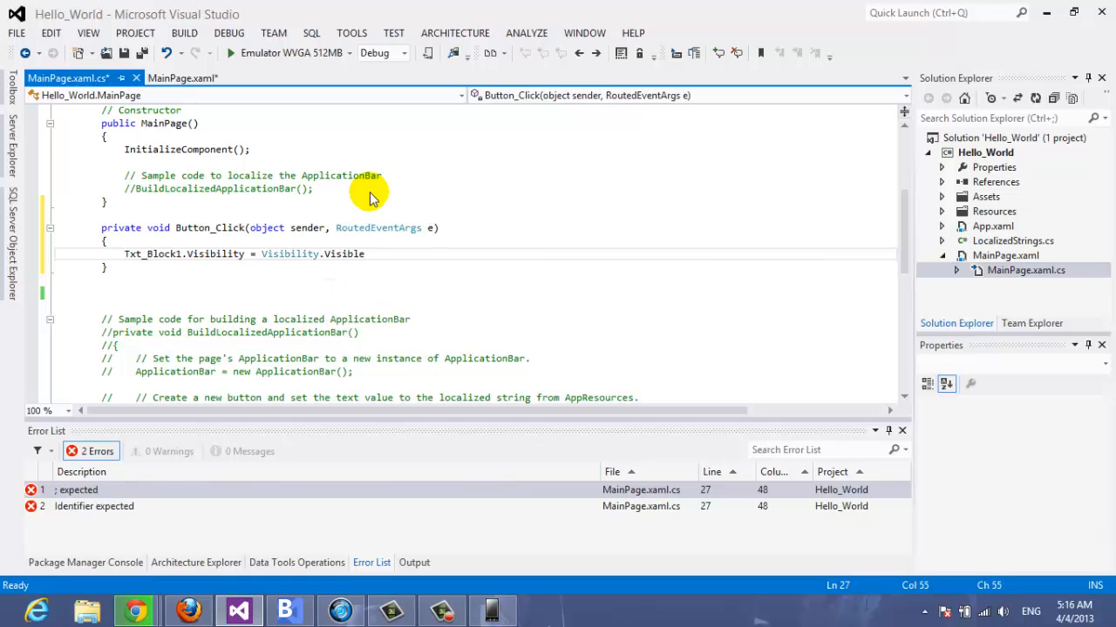
pyautogui.write(';')
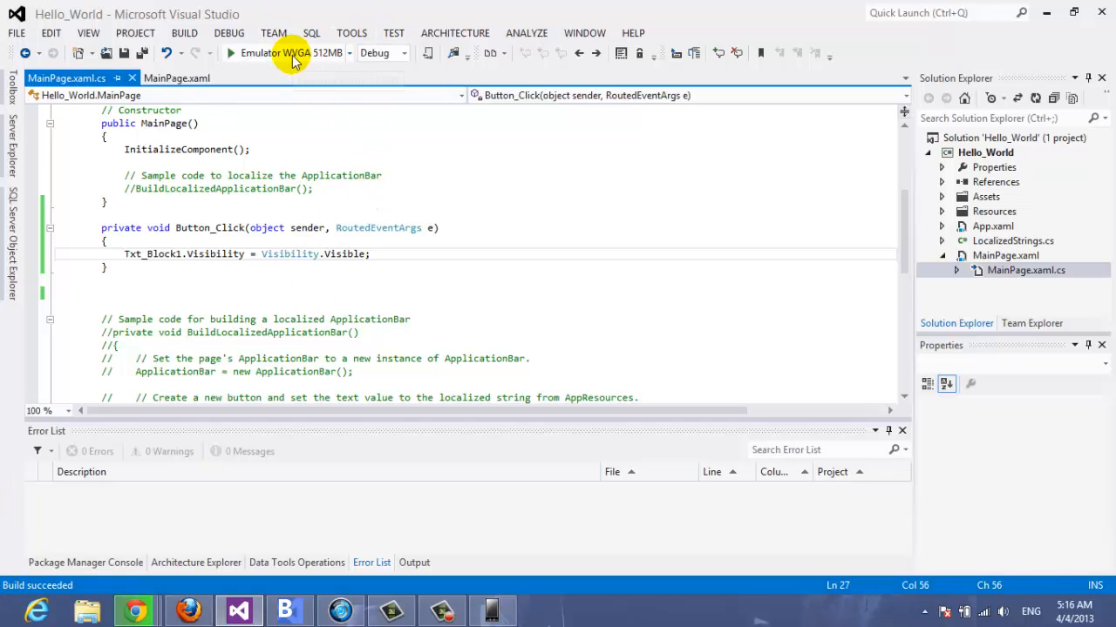
# - Run Hello_World in the WVGA emulator, reveal Hello World! with the button, then relaunch the app from Start
pyautogui.click(230, 53)
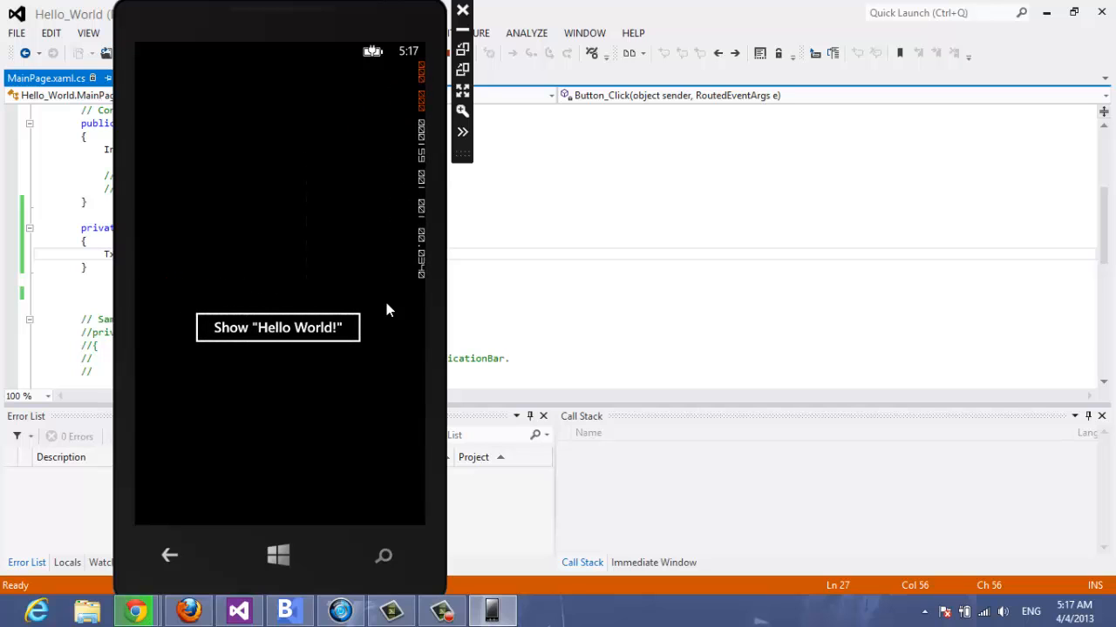
pyautogui.click(277, 327)
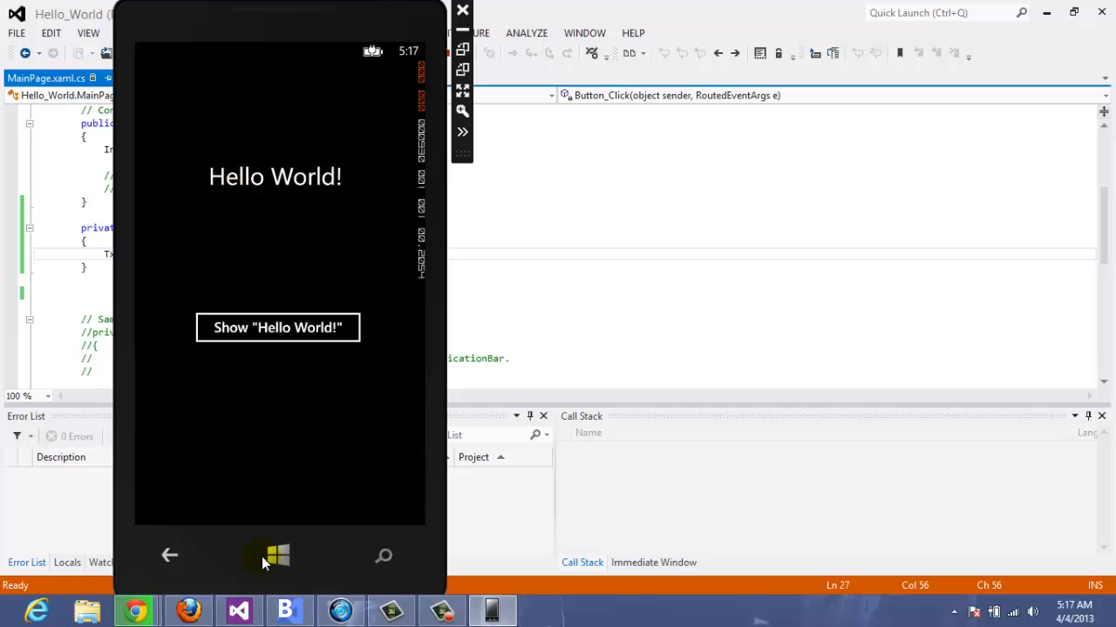
pyautogui.click(277, 556)
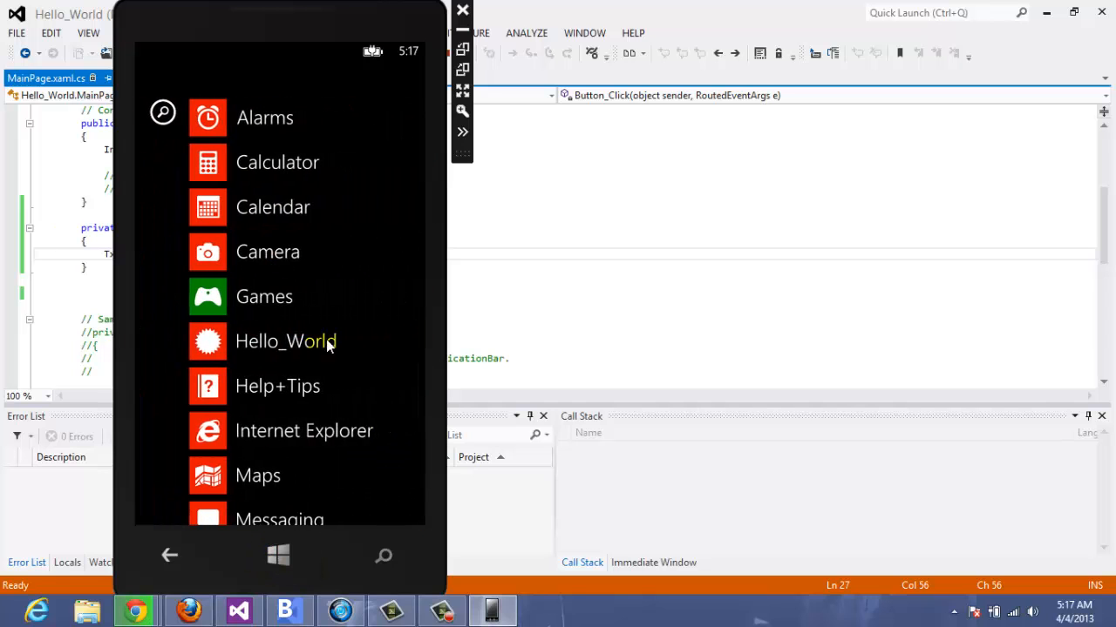
pyautogui.click(286, 342)
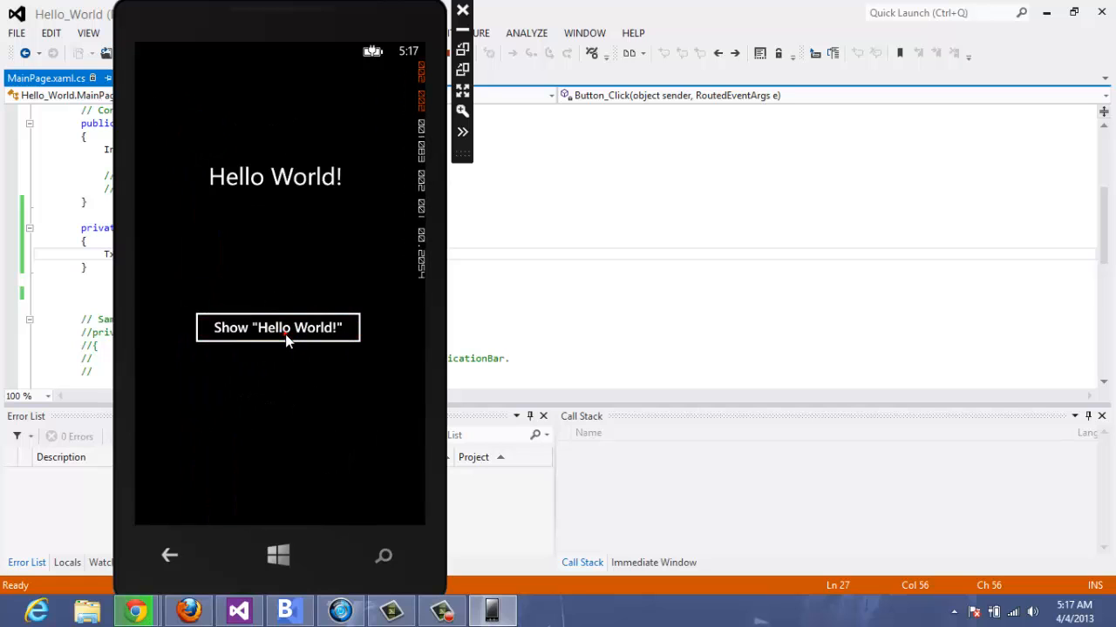
pyautogui.moveTo(357, 177)
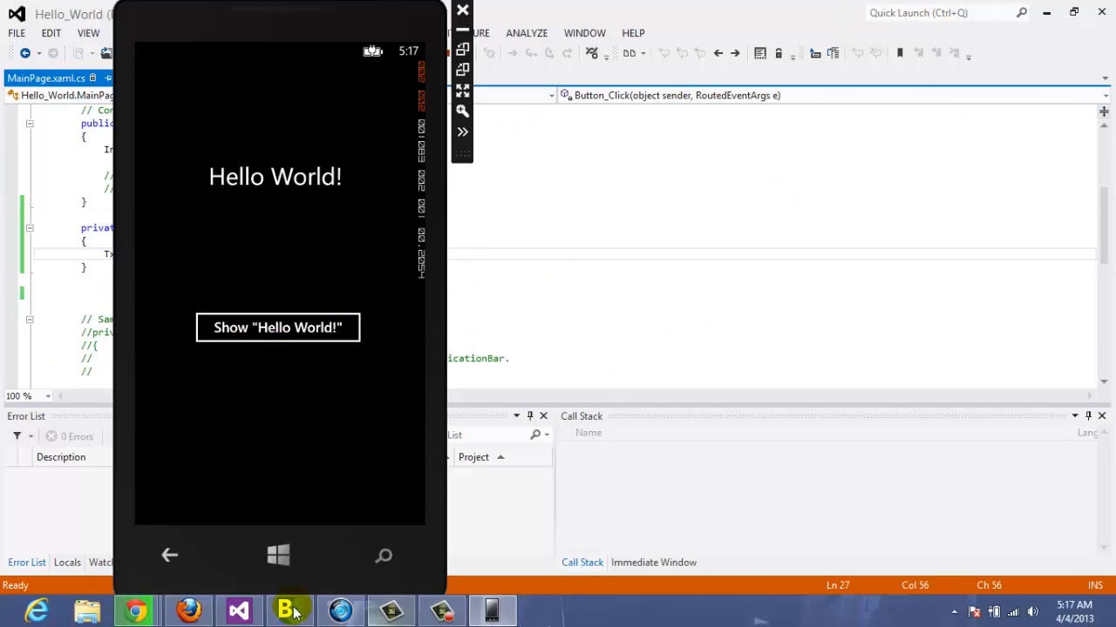
# - Reload the externally modified page in Blend and open MainPage.xaml.cs code-behind
pyautogui.click(290, 610)
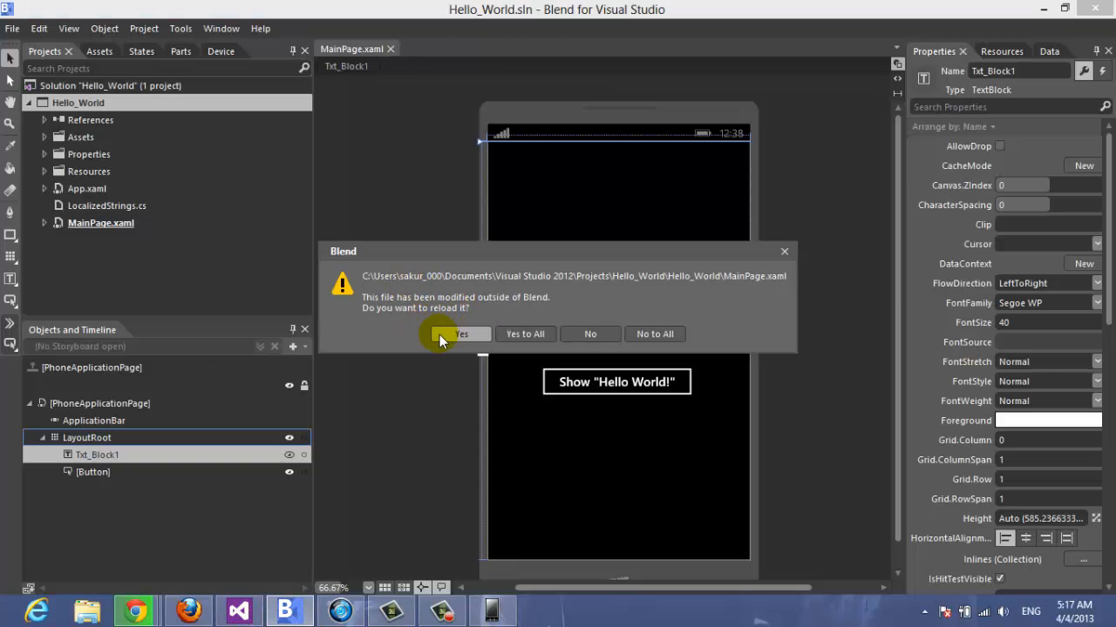
pyautogui.click(460, 335)
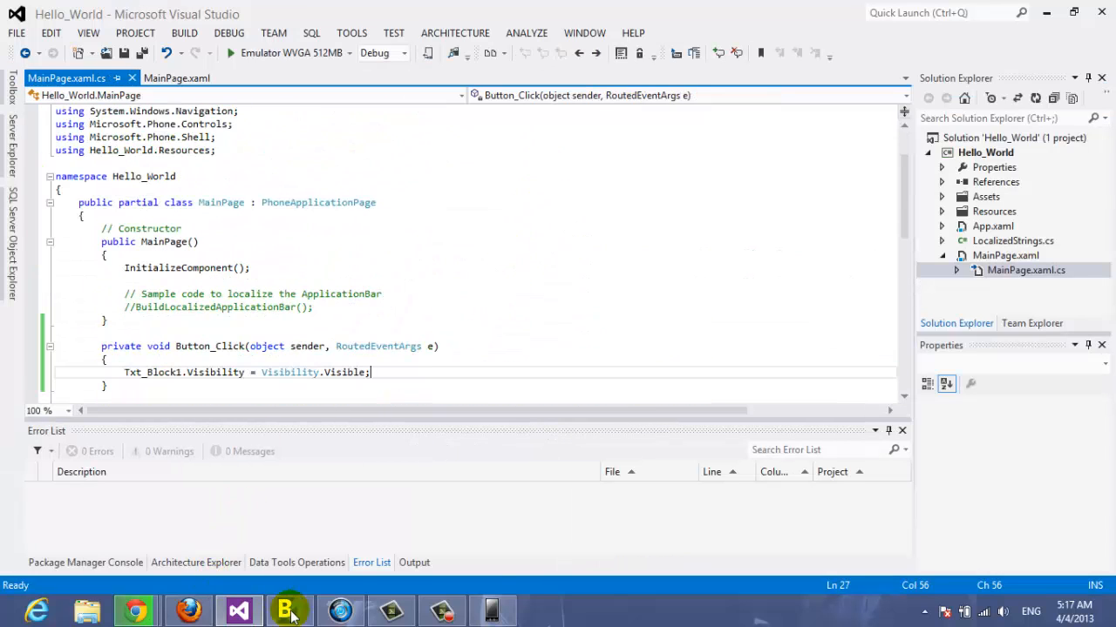
pyautogui.click(290, 610)
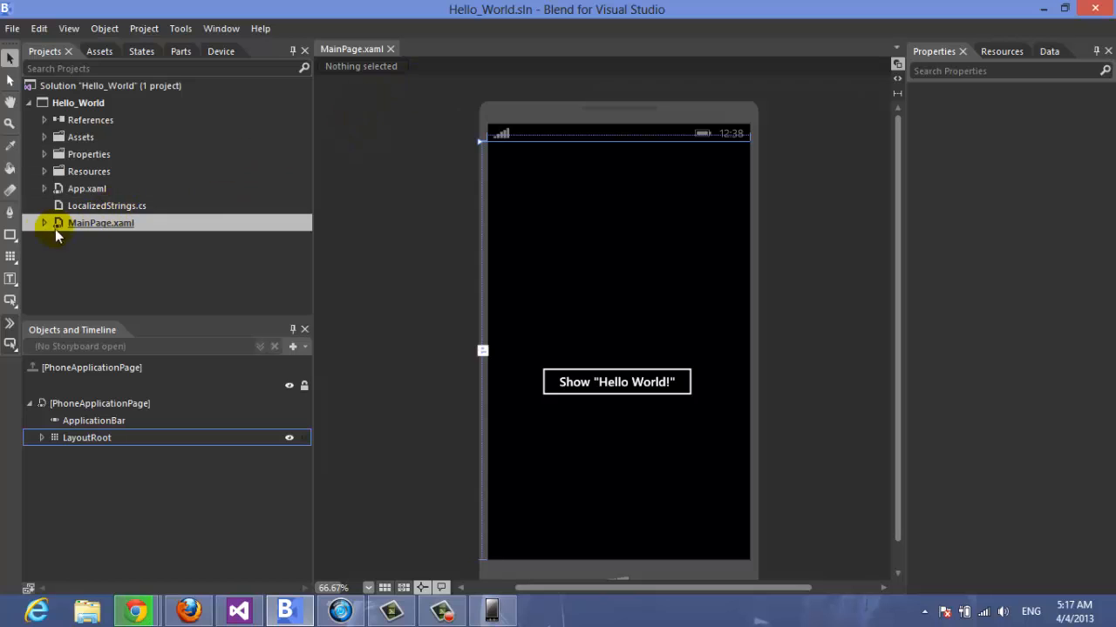
pyautogui.click(42, 223)
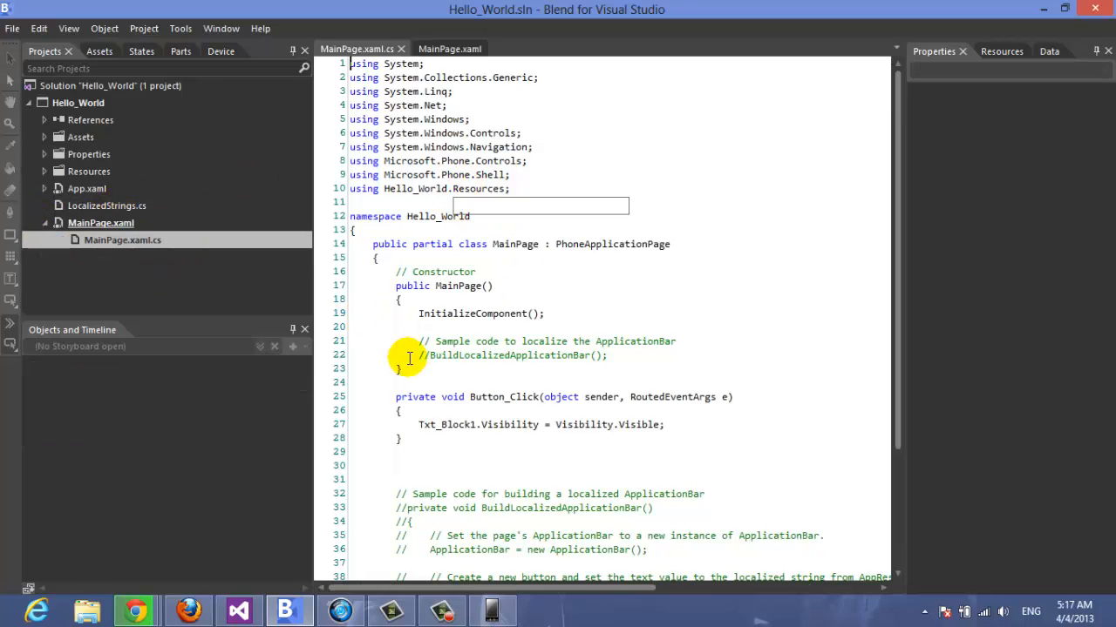
# - Scroll to the Button_Click handler and discard a partially typed txt_ line
pyautogui.scroll(-3)
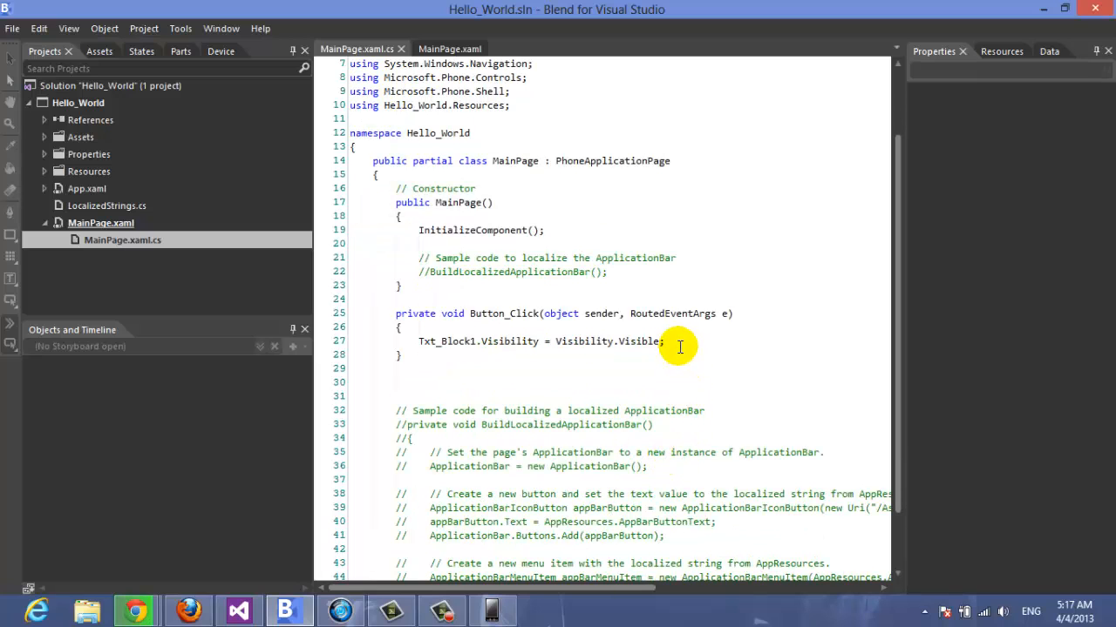
pyautogui.write('t')
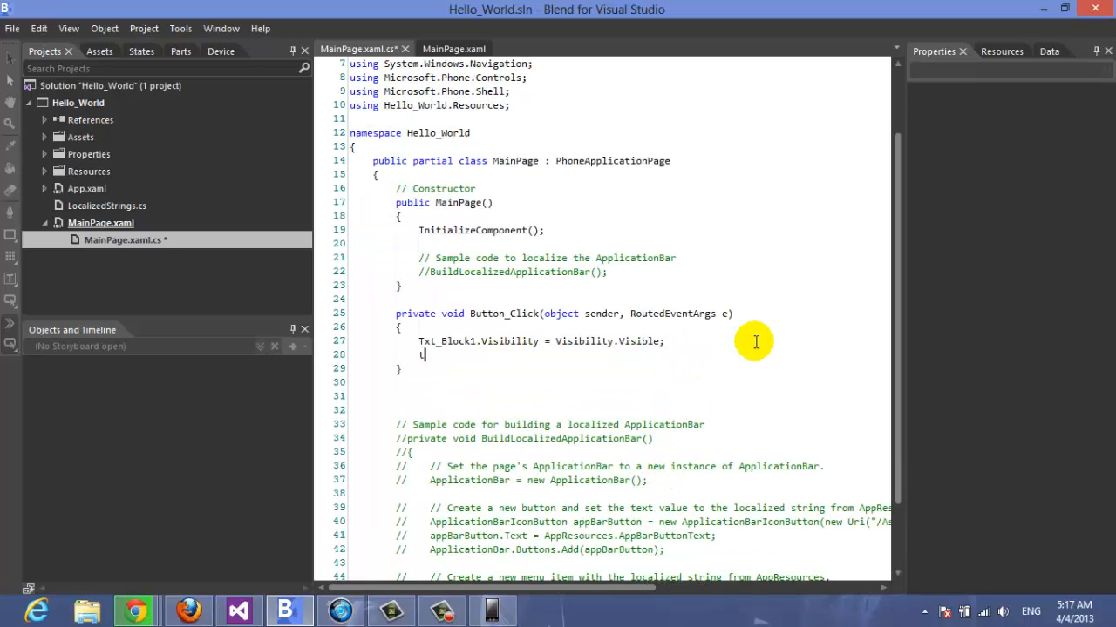
pyautogui.write('xt_')
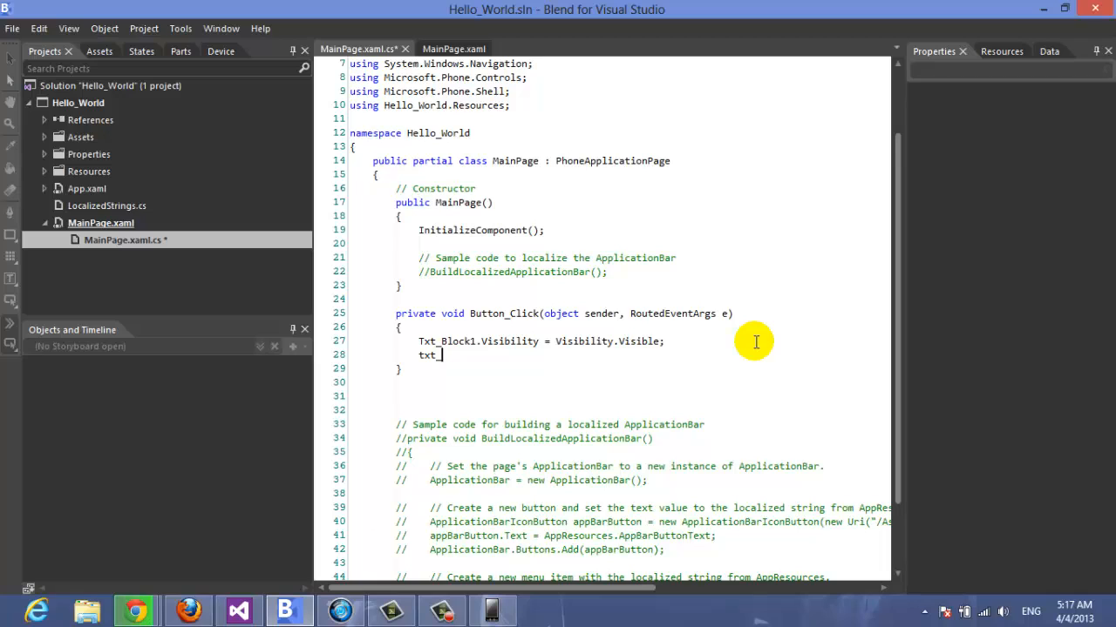
pyautogui.press('Backspace')
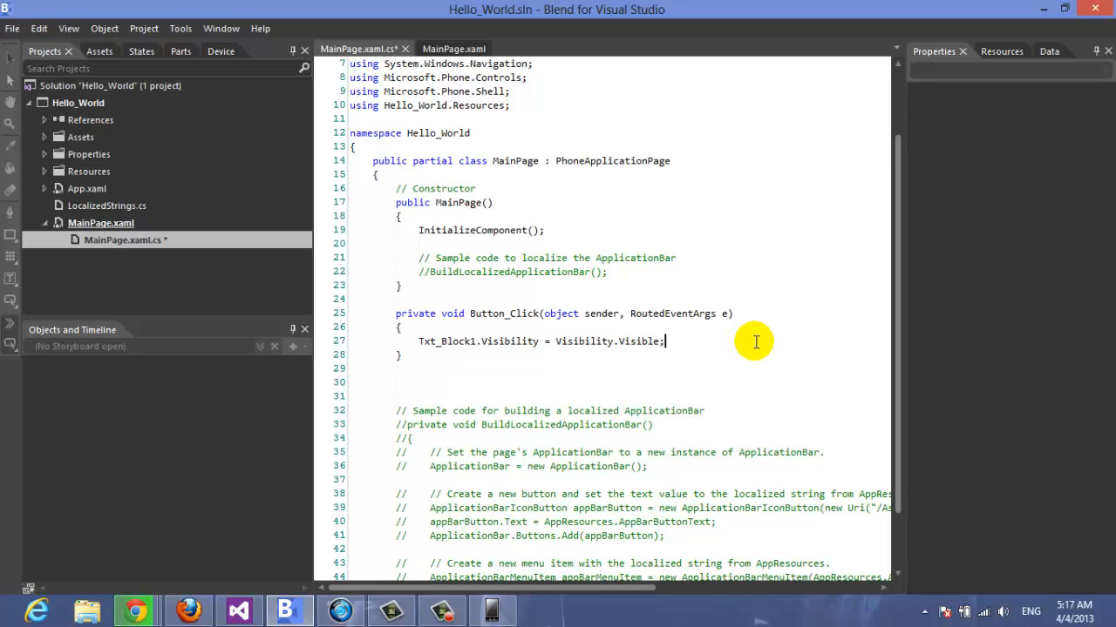
pyautogui.moveTo(630, 282)
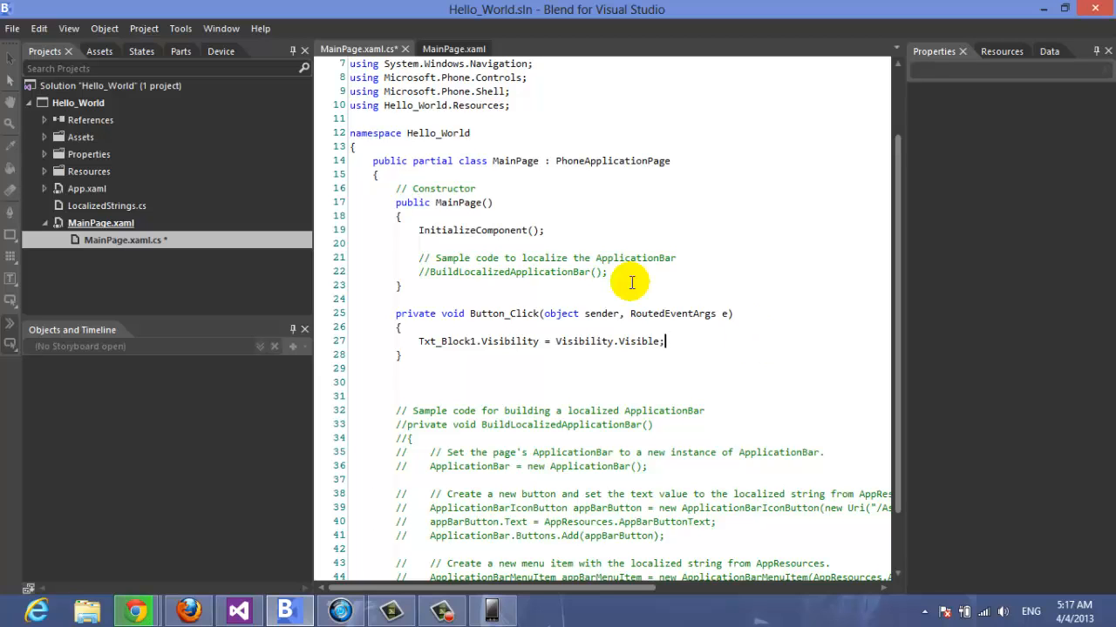
pyautogui.moveTo(282, 610)
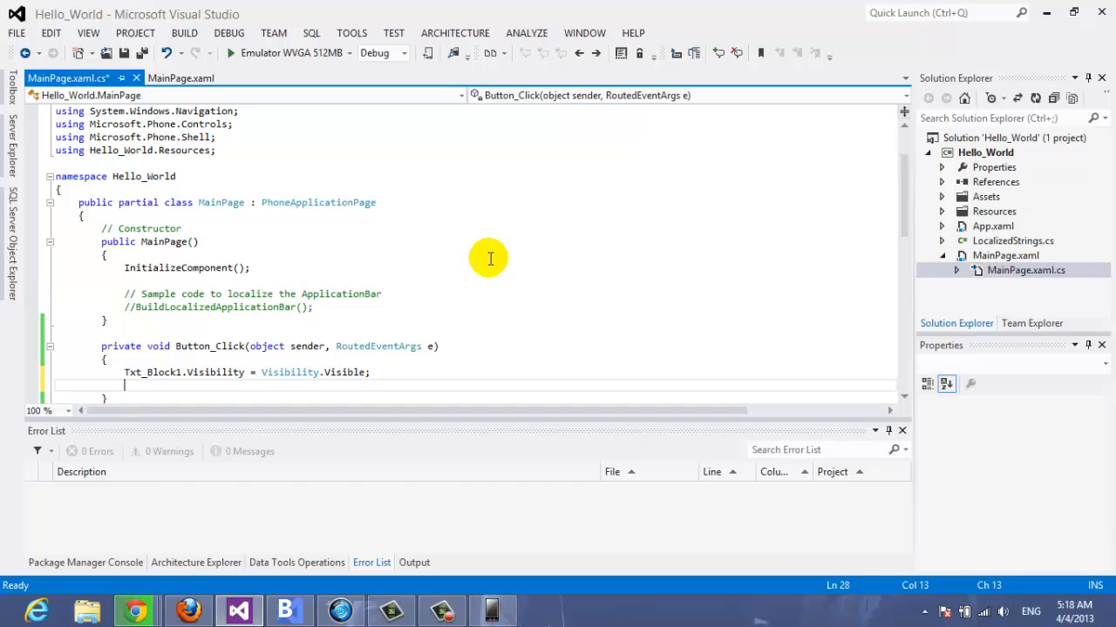
pyautogui.write('tx')
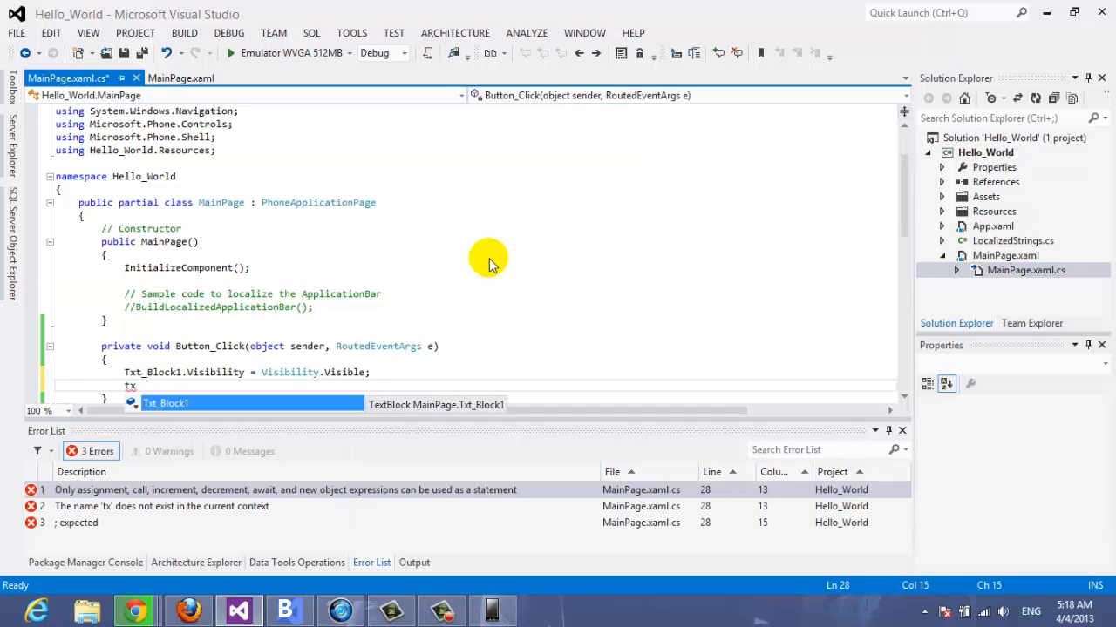
pyautogui.press('Escape')
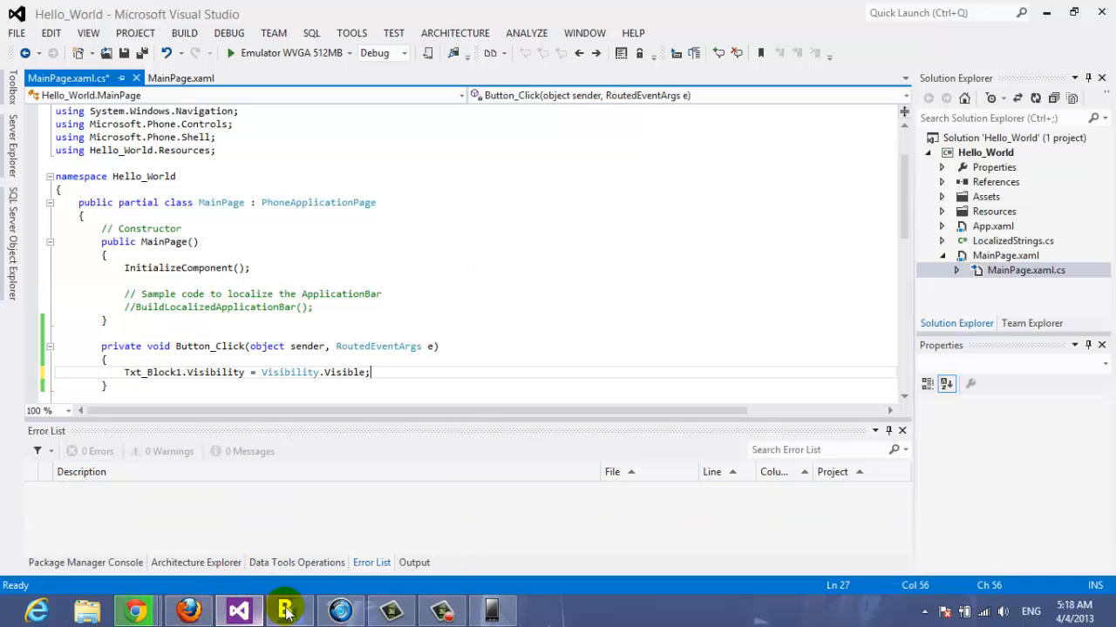
# - Show MainPage.xaml in Blend with the phone page design and scroll its XAML markup
pyautogui.click(288, 610)
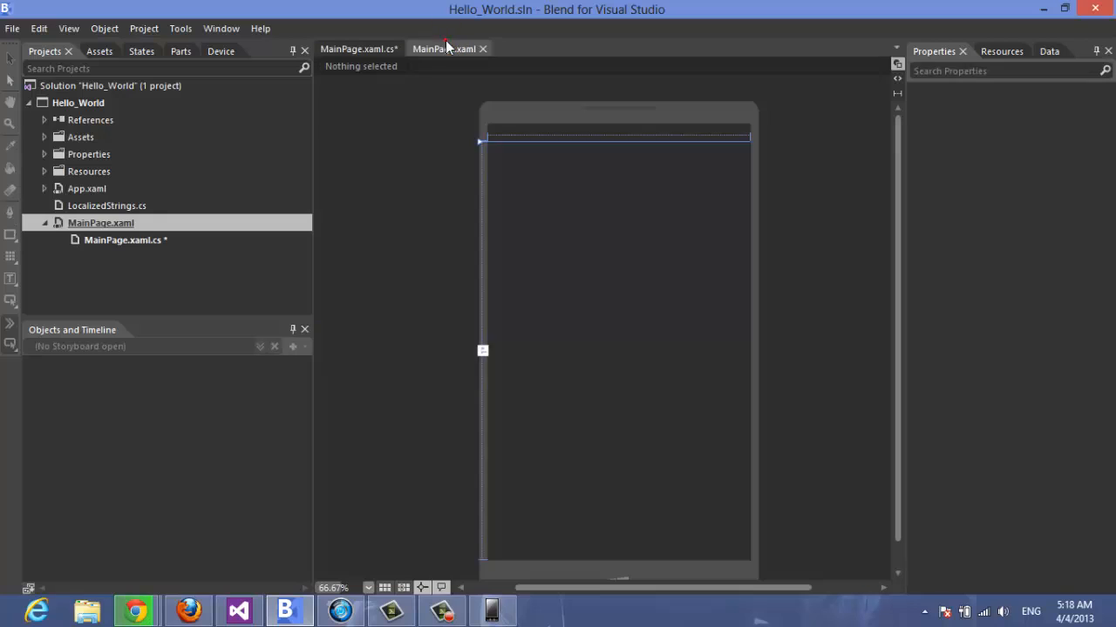
pyautogui.click(441, 49)
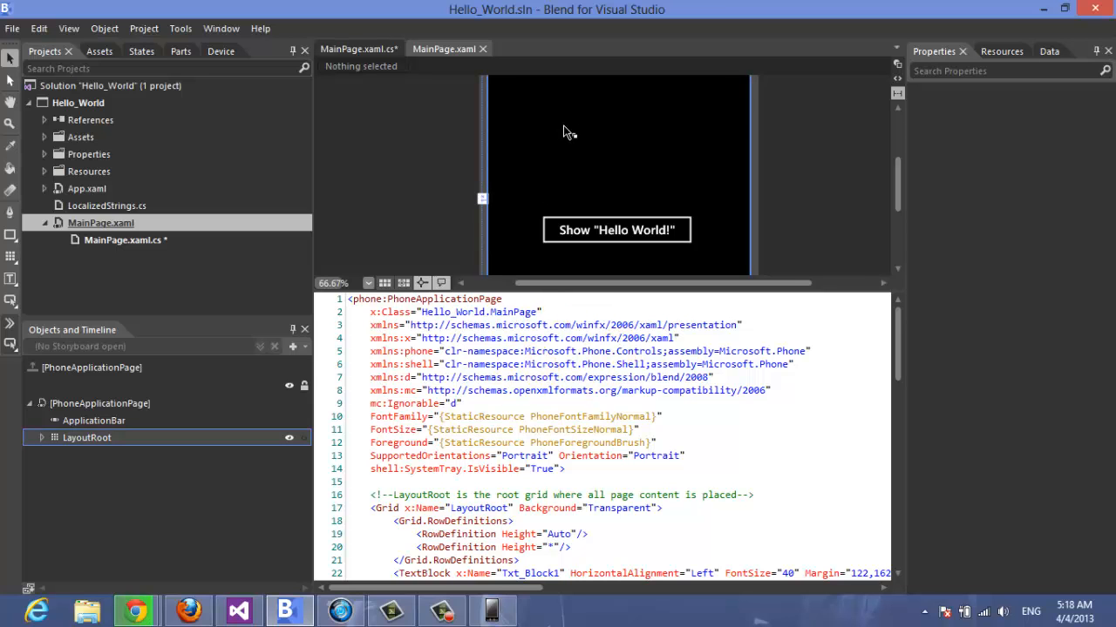
pyautogui.scroll(-3)
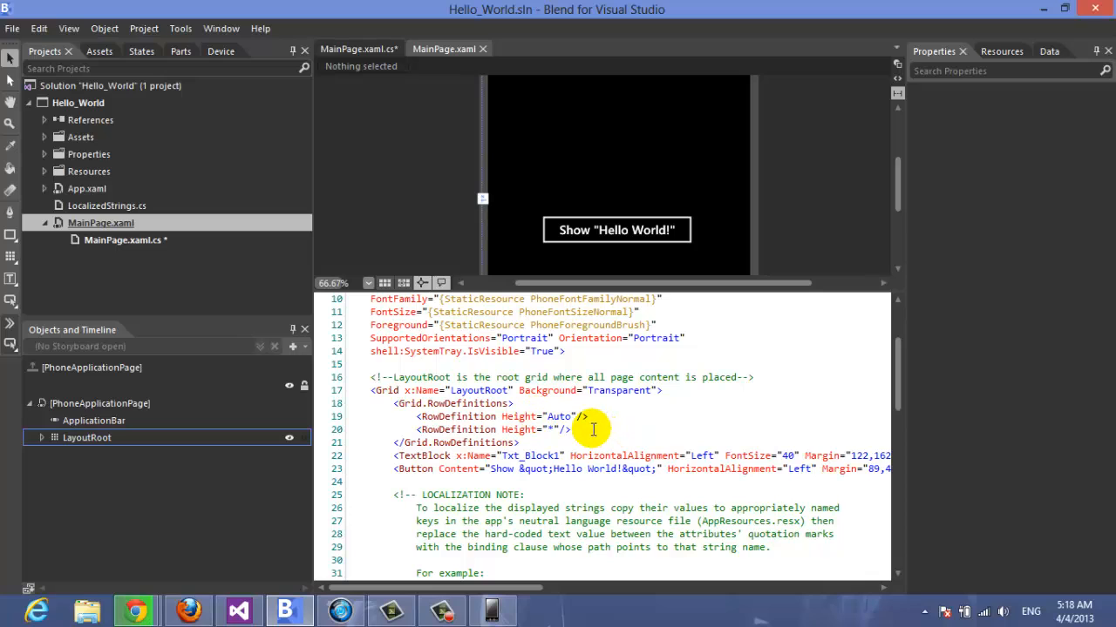
pyautogui.moveTo(589, 429)
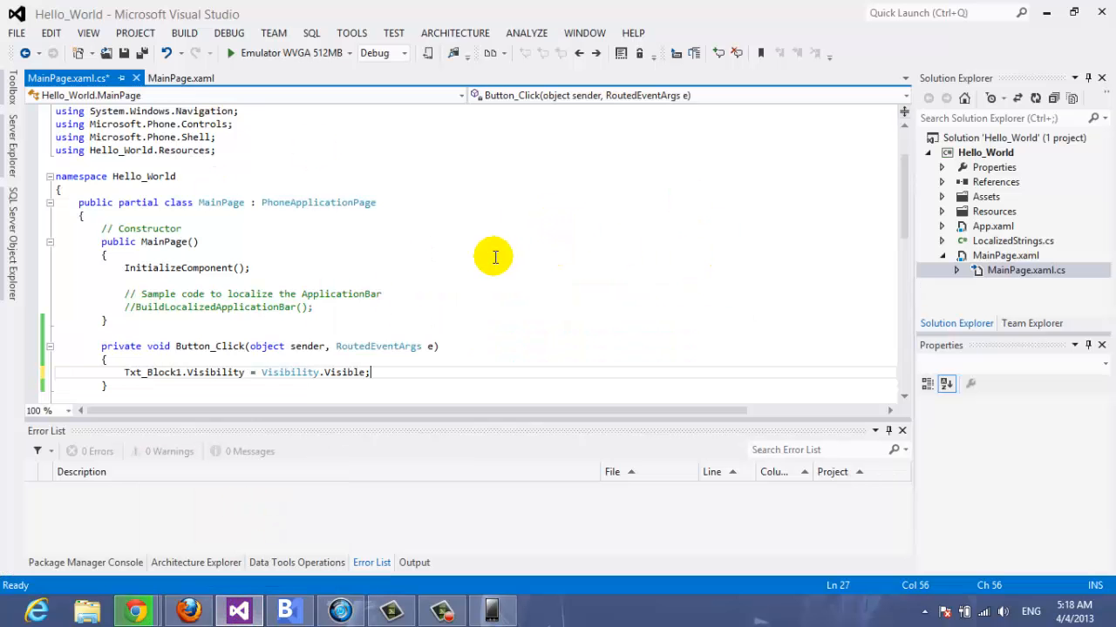
pyautogui.moveTo(883, 216)
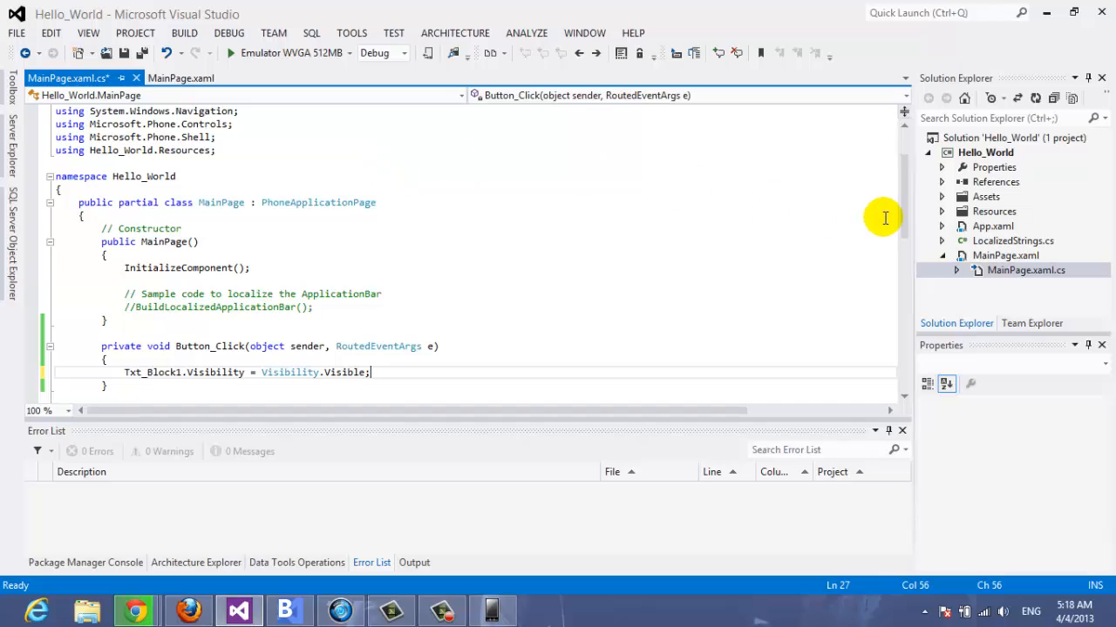
pyautogui.moveTo(307, 176)
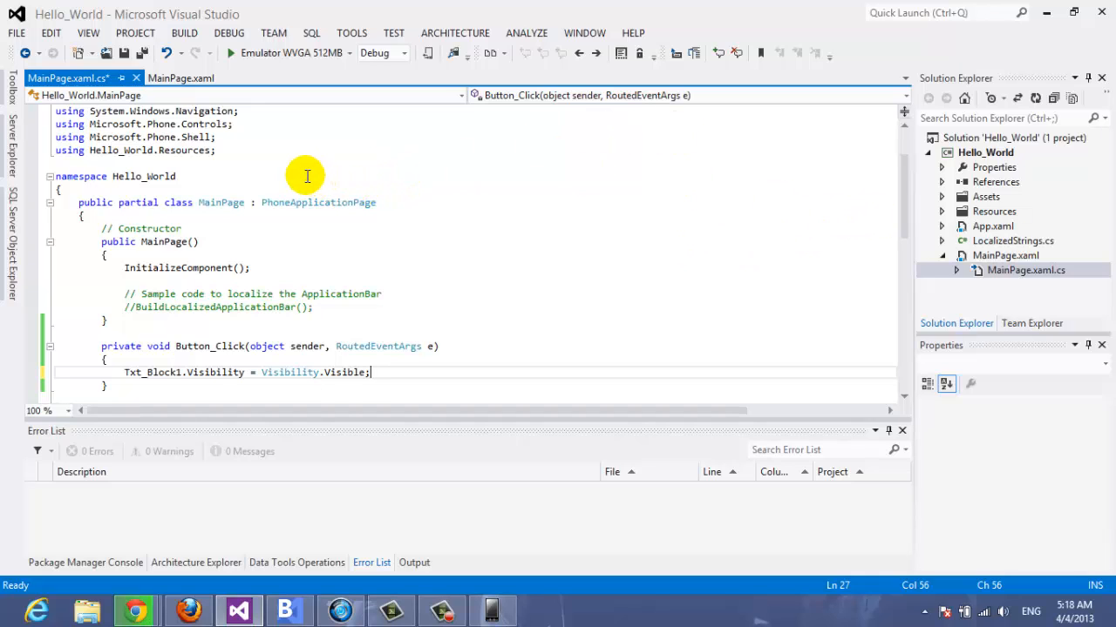
pyautogui.moveTo(223, 111)
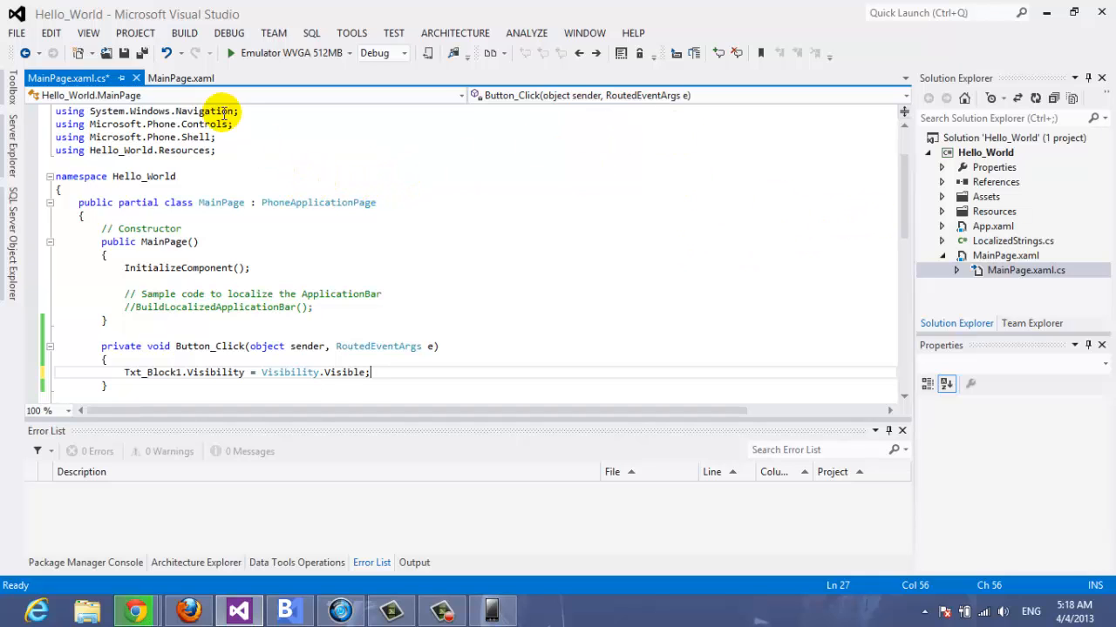
pyautogui.moveTo(16, 31)
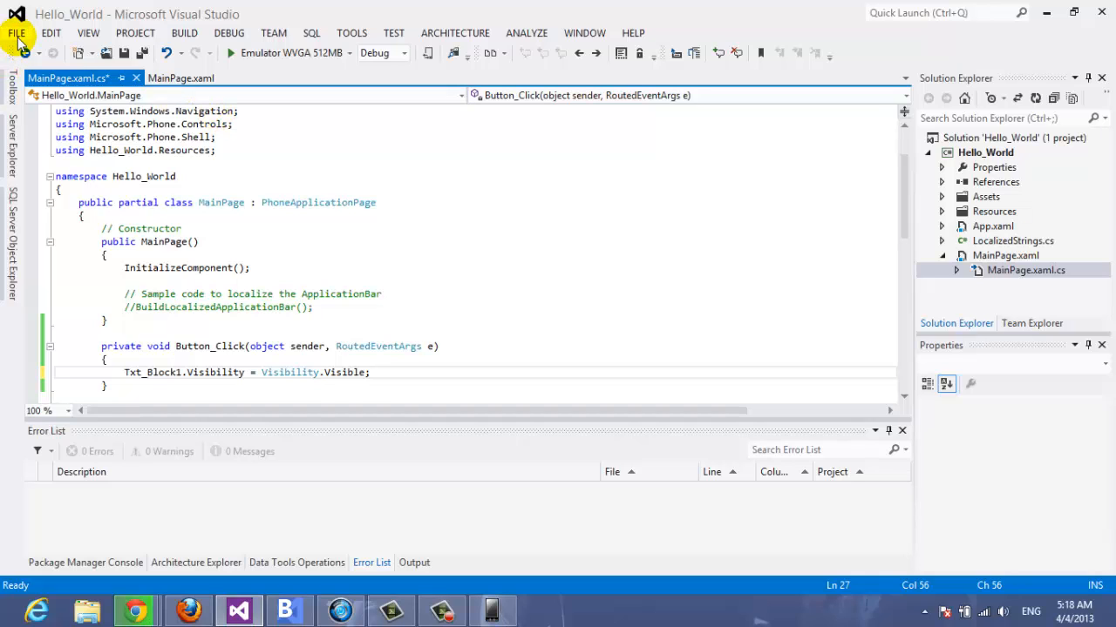